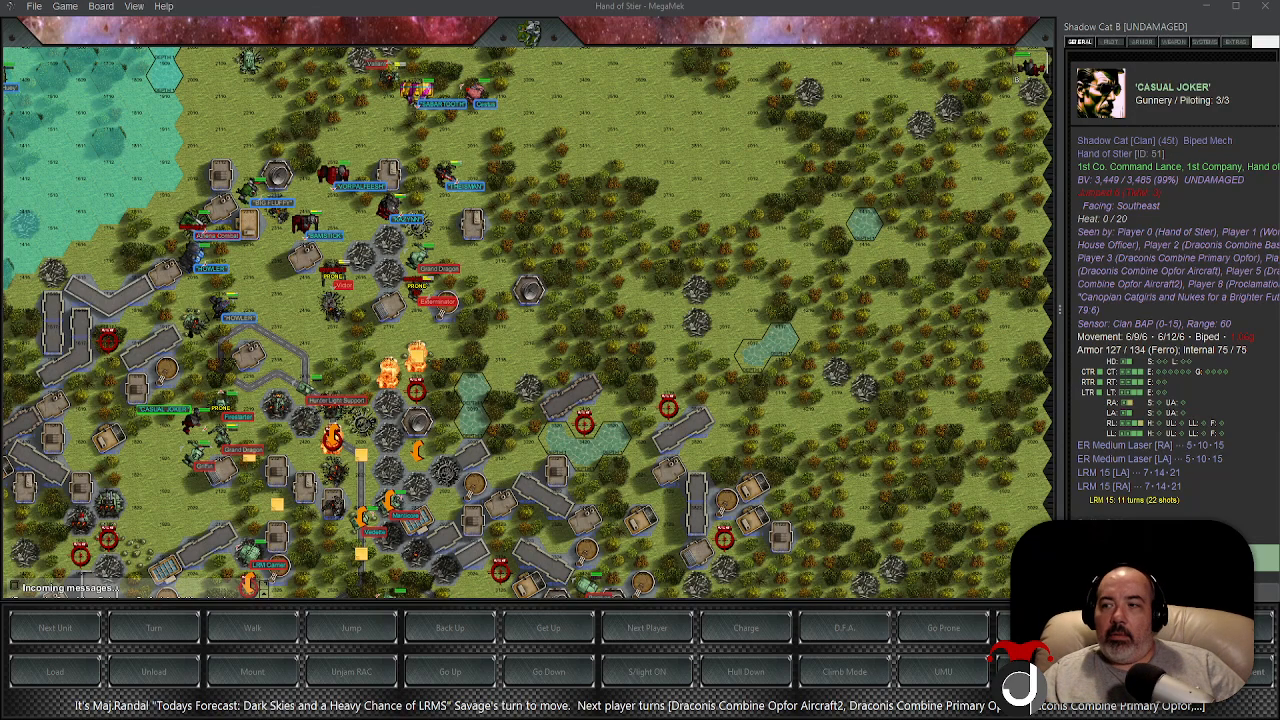
mouse_move(240, 524)
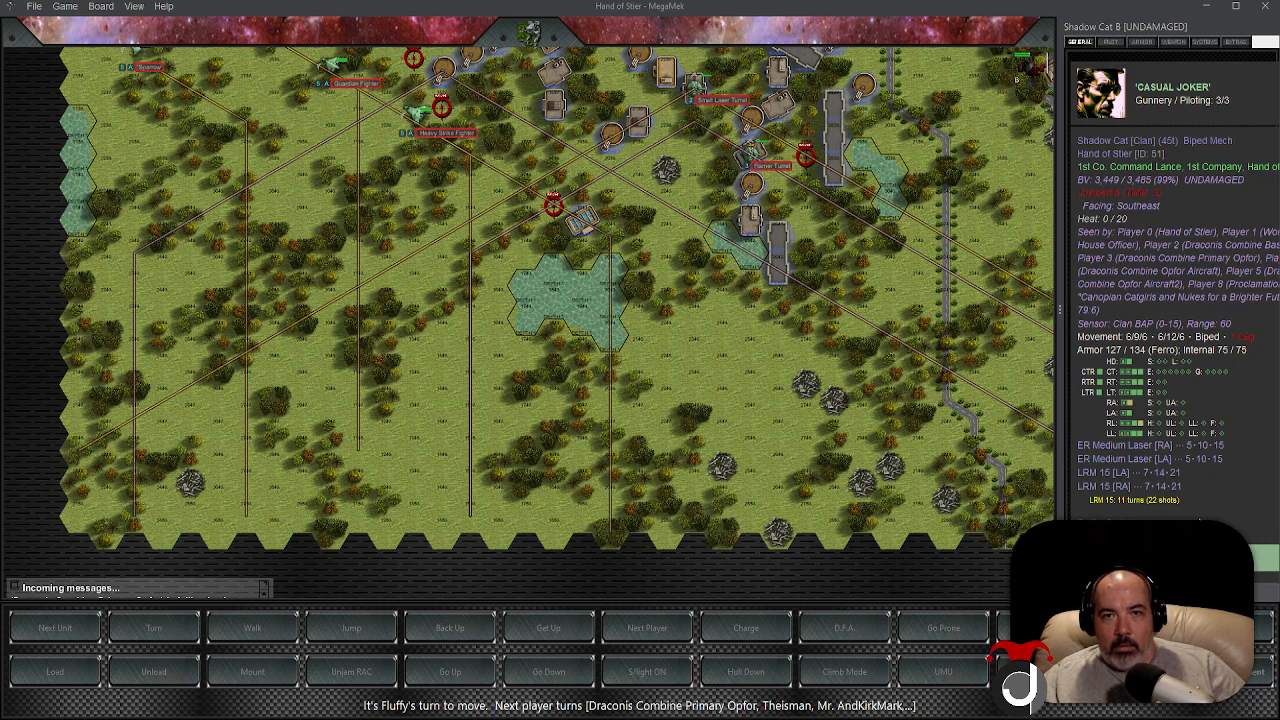
mouse_move(764, 362)
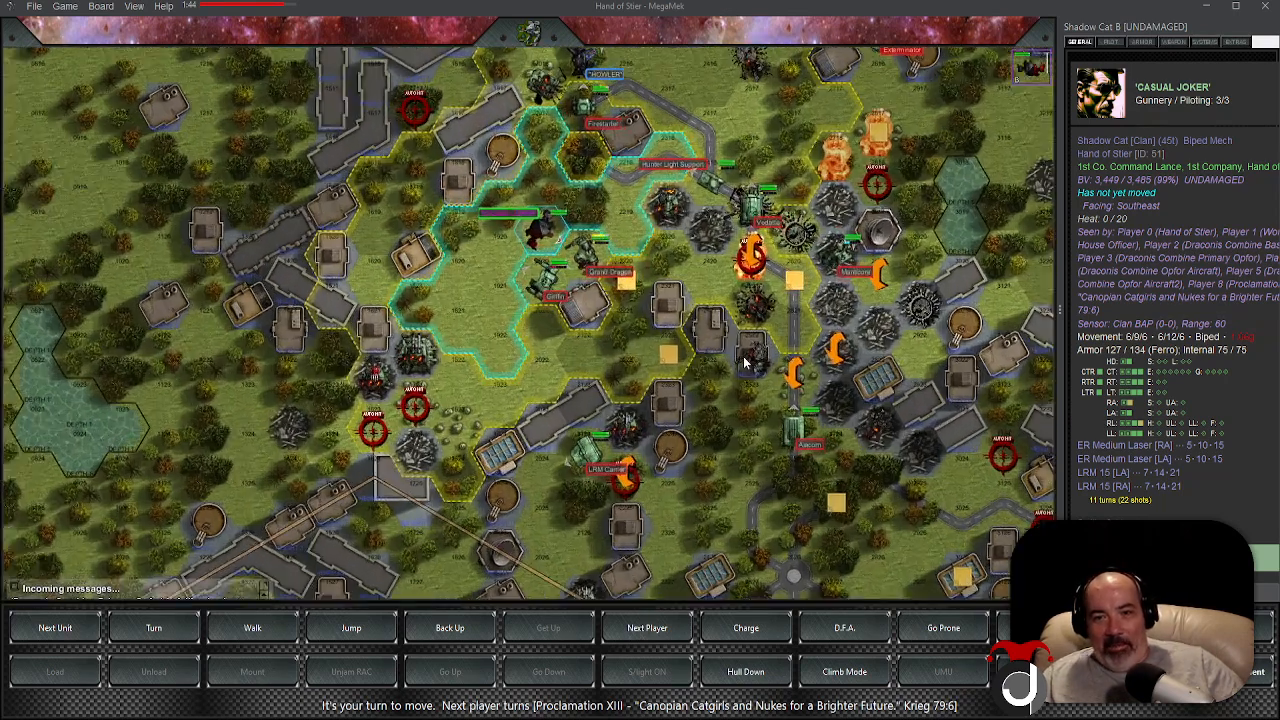
mouse_move(700, 284)
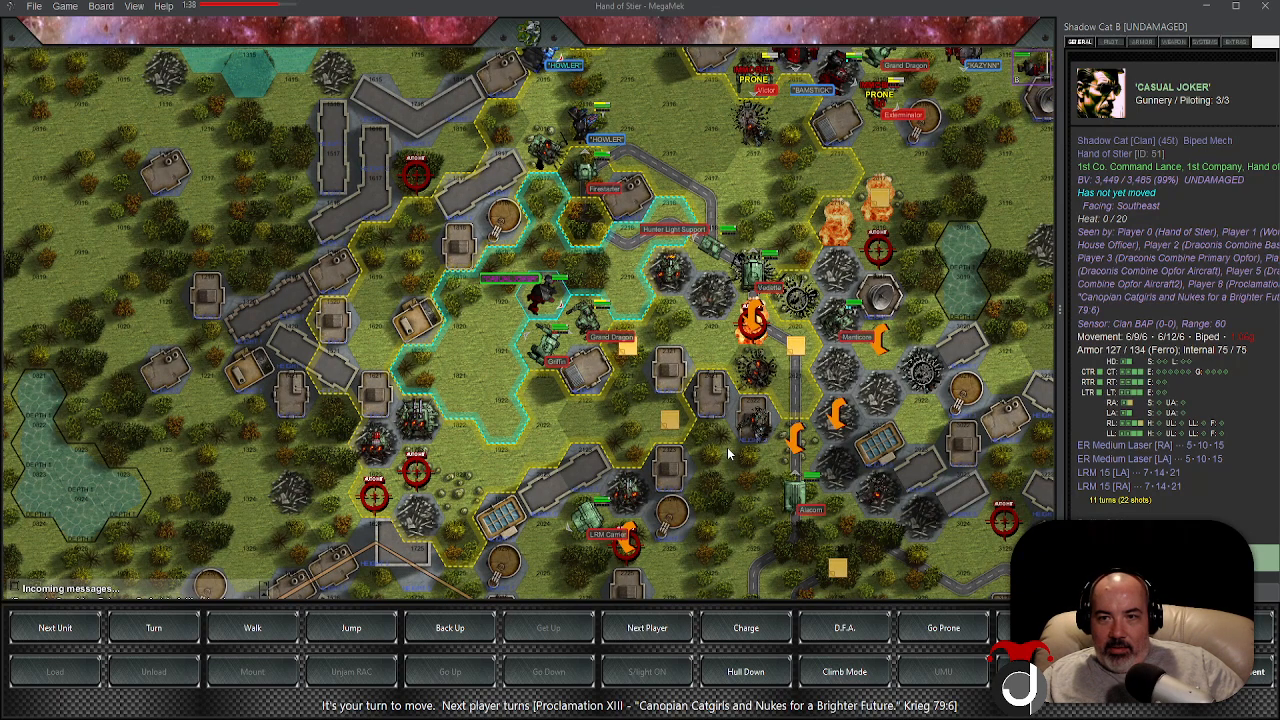
mouse_move(692, 330)
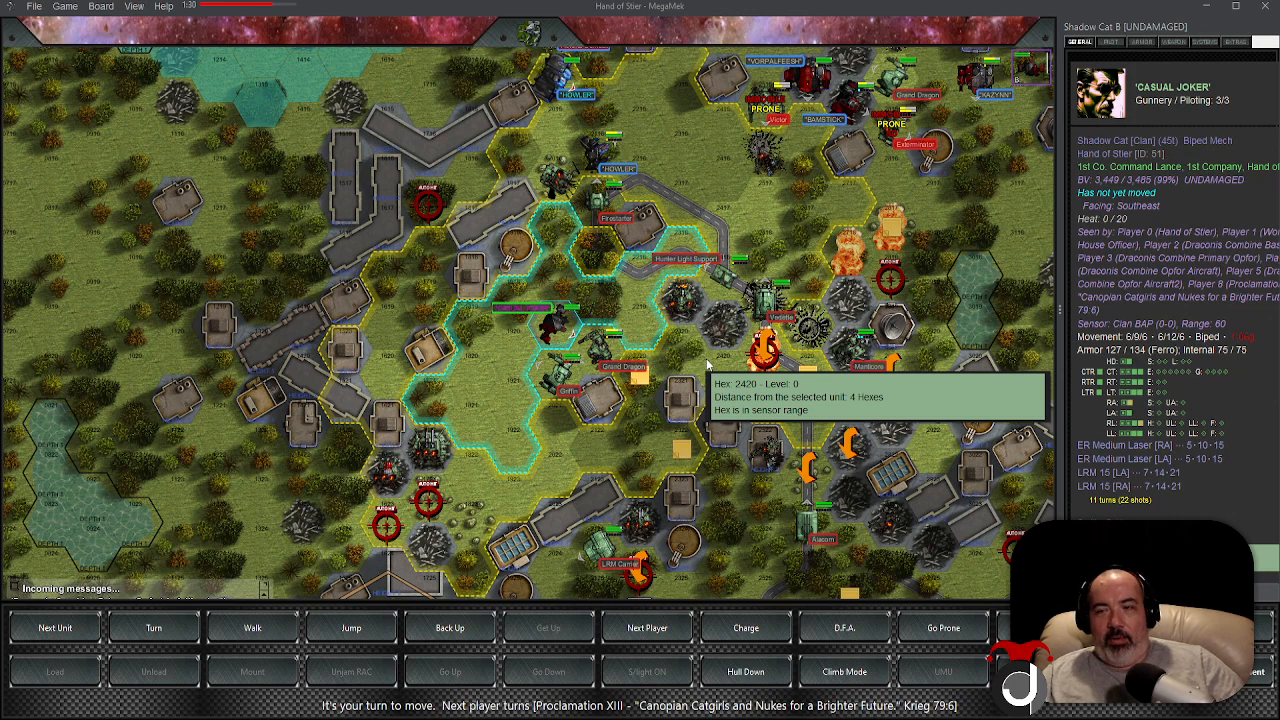
mouse_move(508, 436)
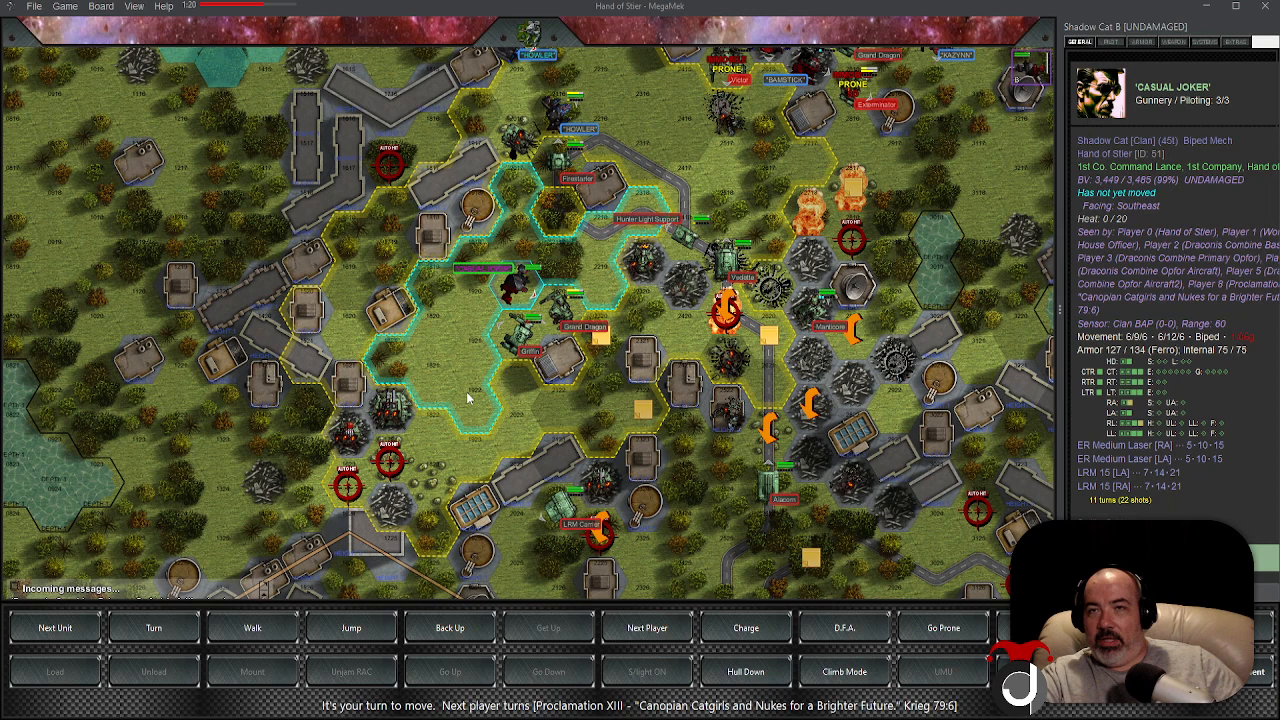
mouse_move(516, 414)
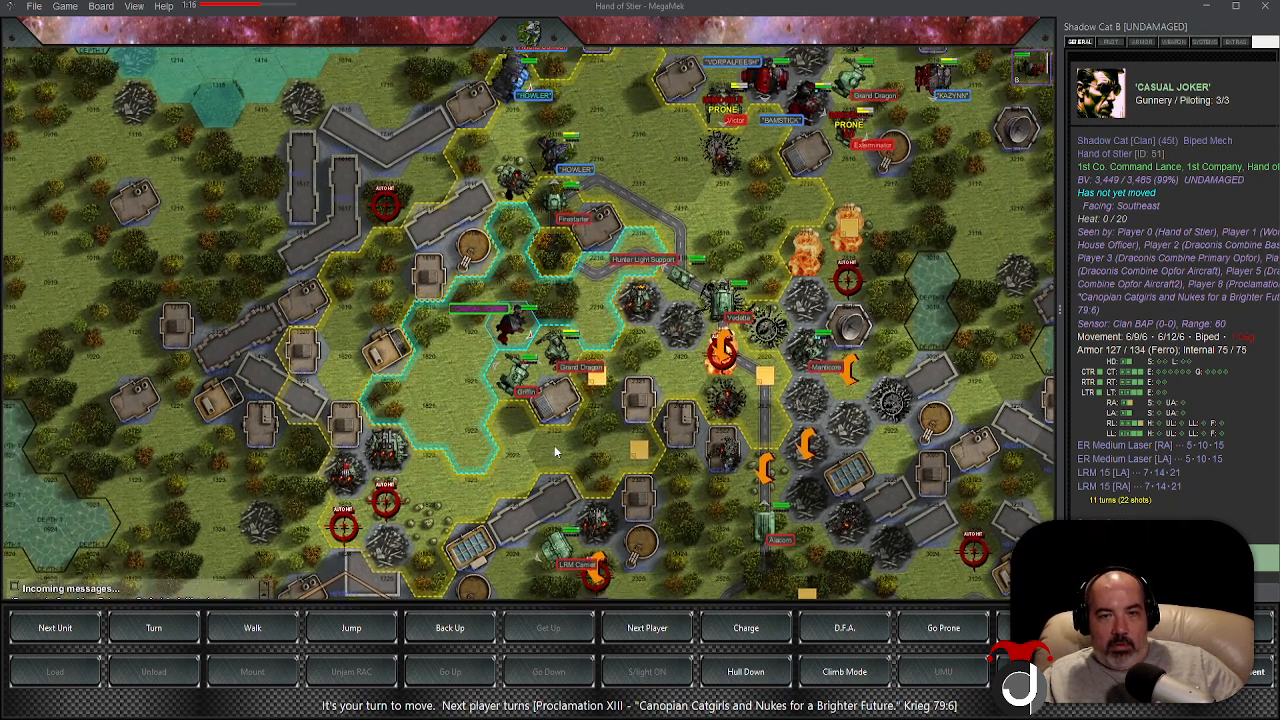
mouse_move(560, 456)
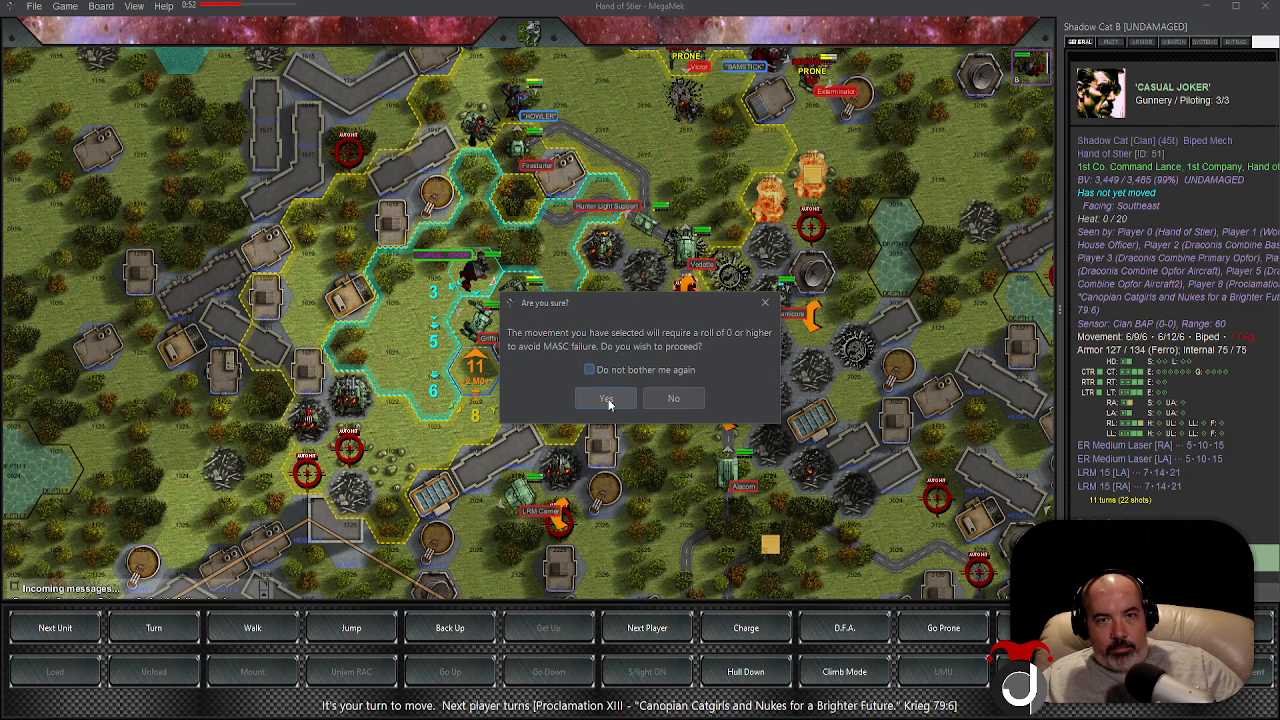
Accept the MASC failure warning to commit the Shadow Cat's movement
left_click(606, 396)
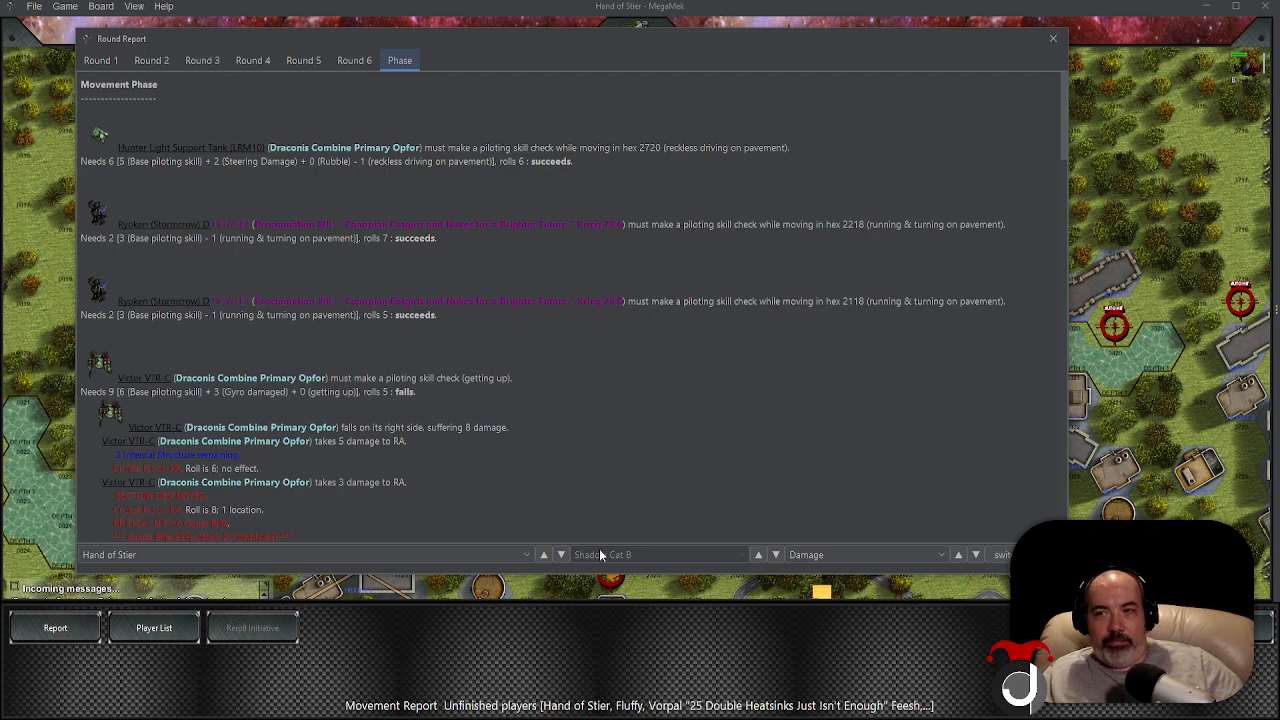
mouse_move(656, 506)
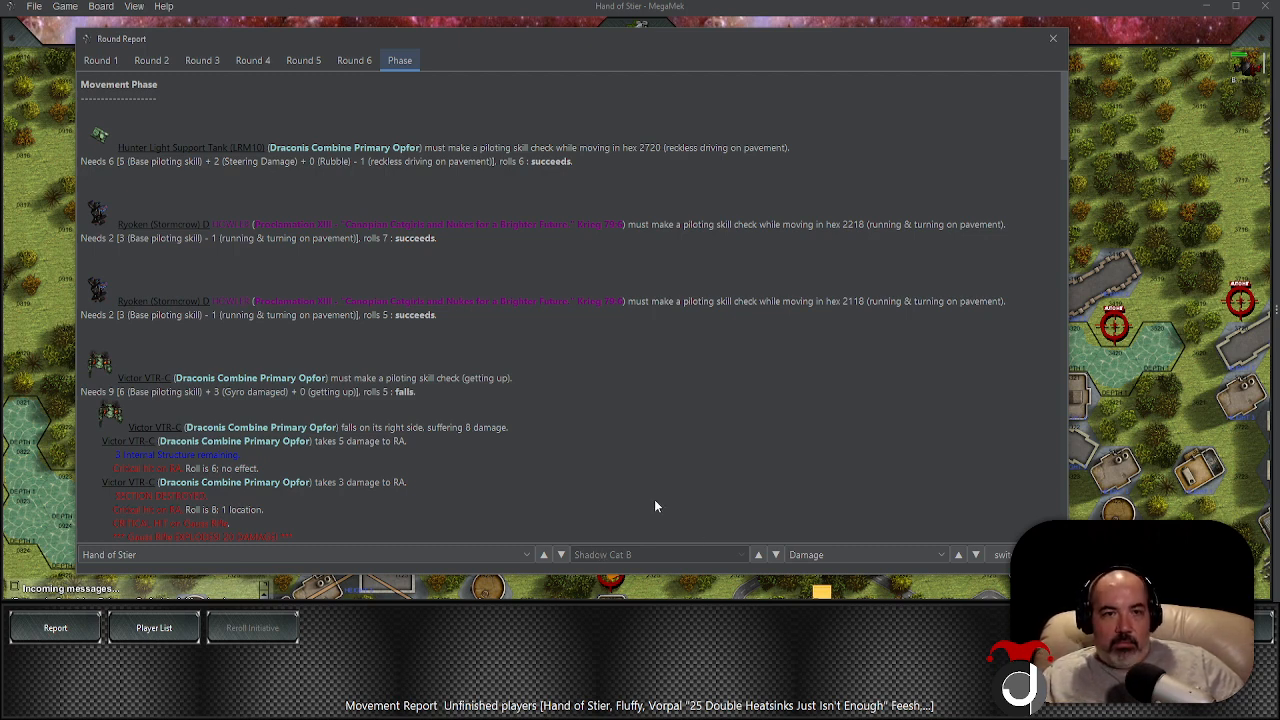
Read the movement phase piloting checks to the end and close the Round Report
scroll("down", 3)
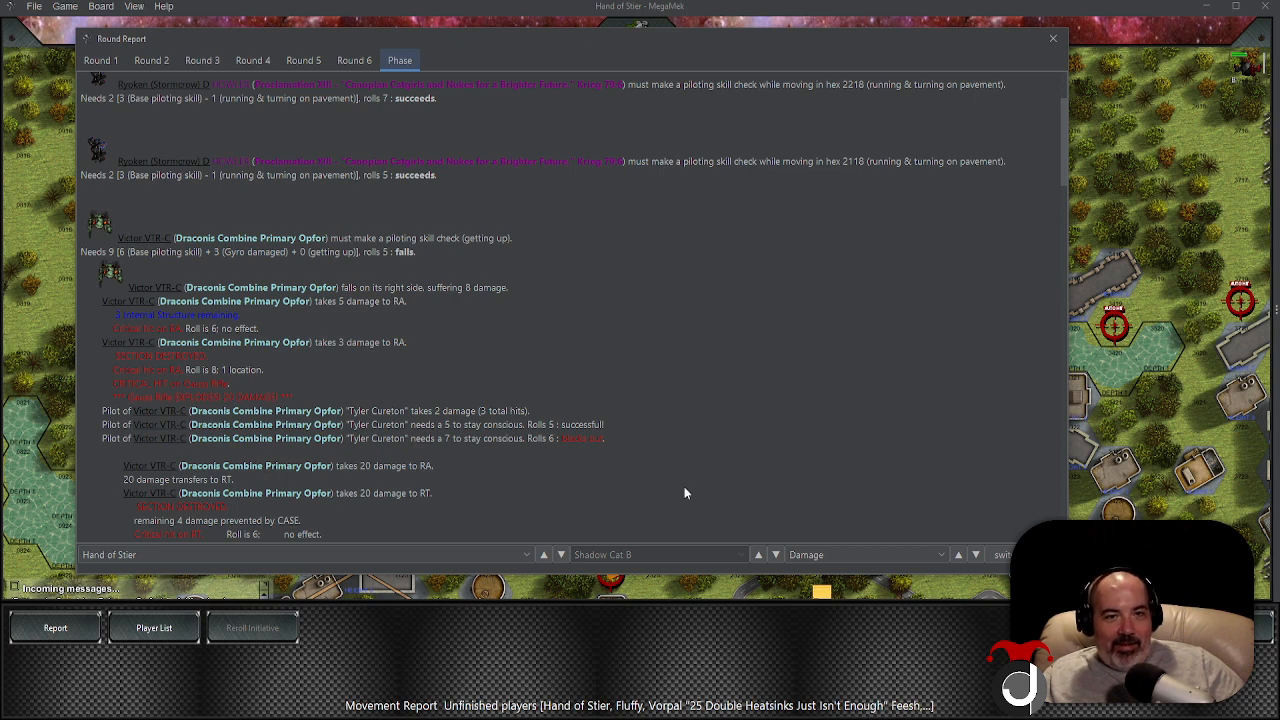
scroll("down", 3)
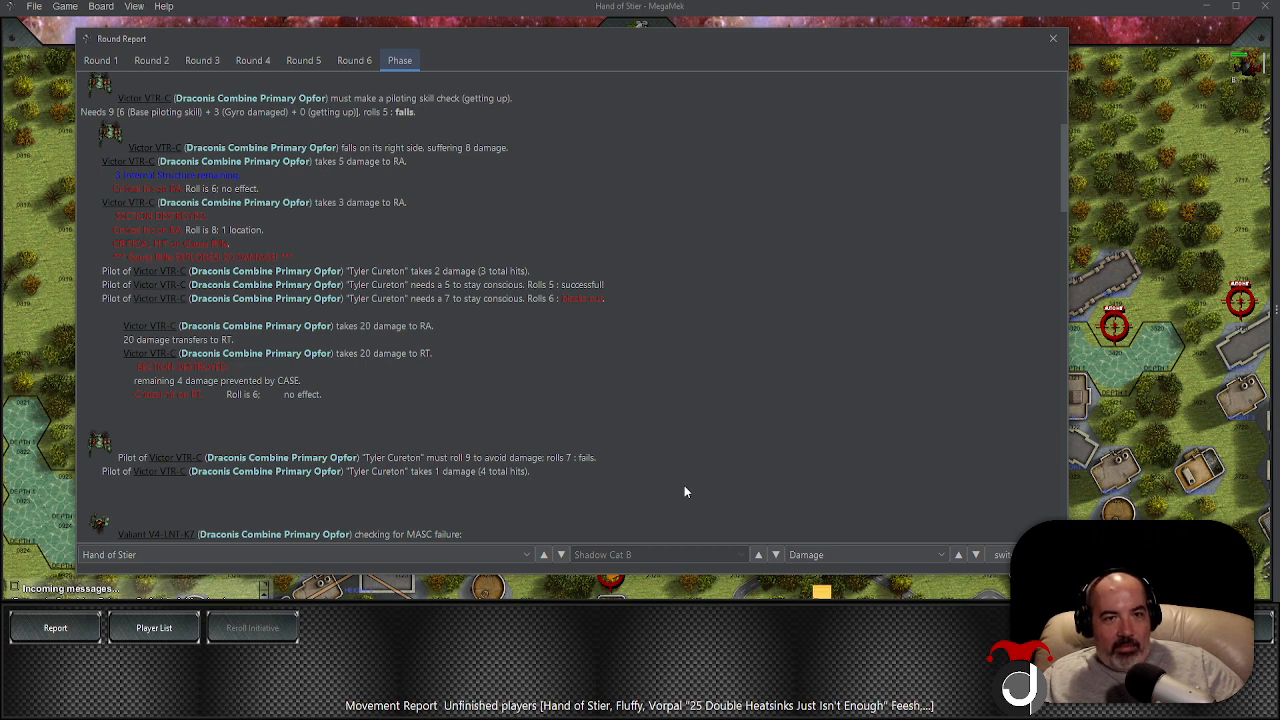
scroll("down", 3)
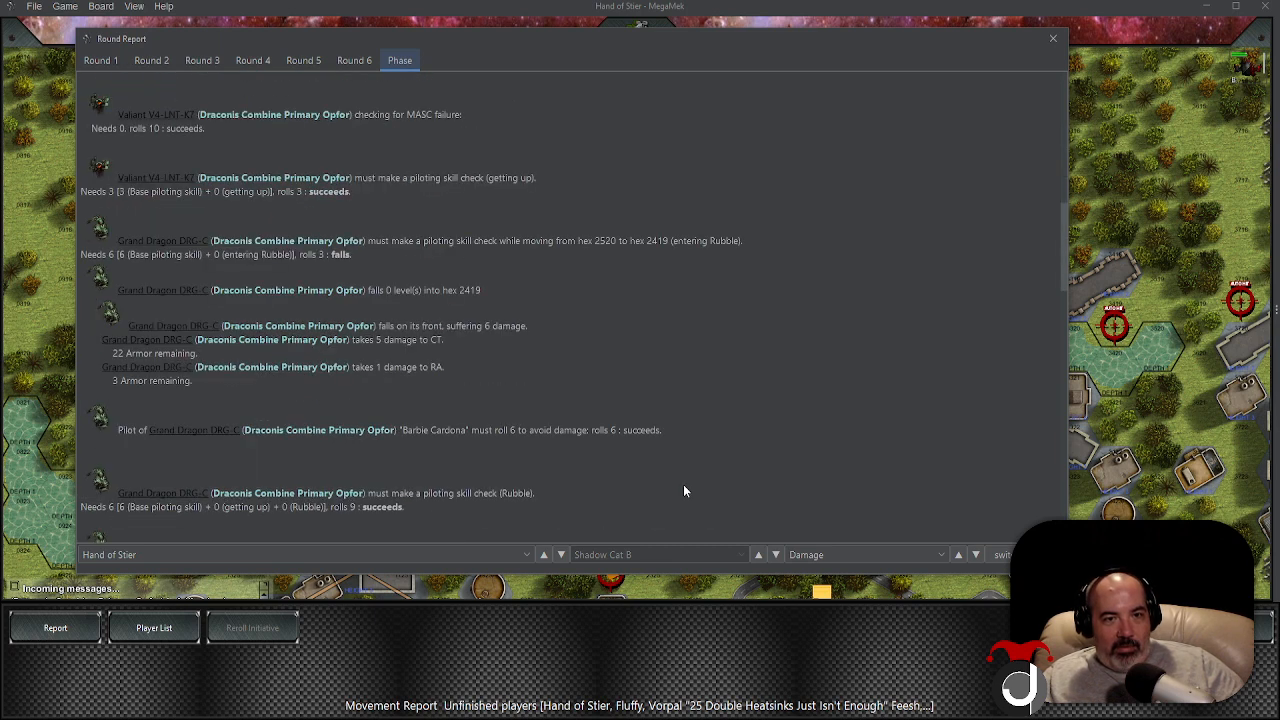
scroll("down", 3)
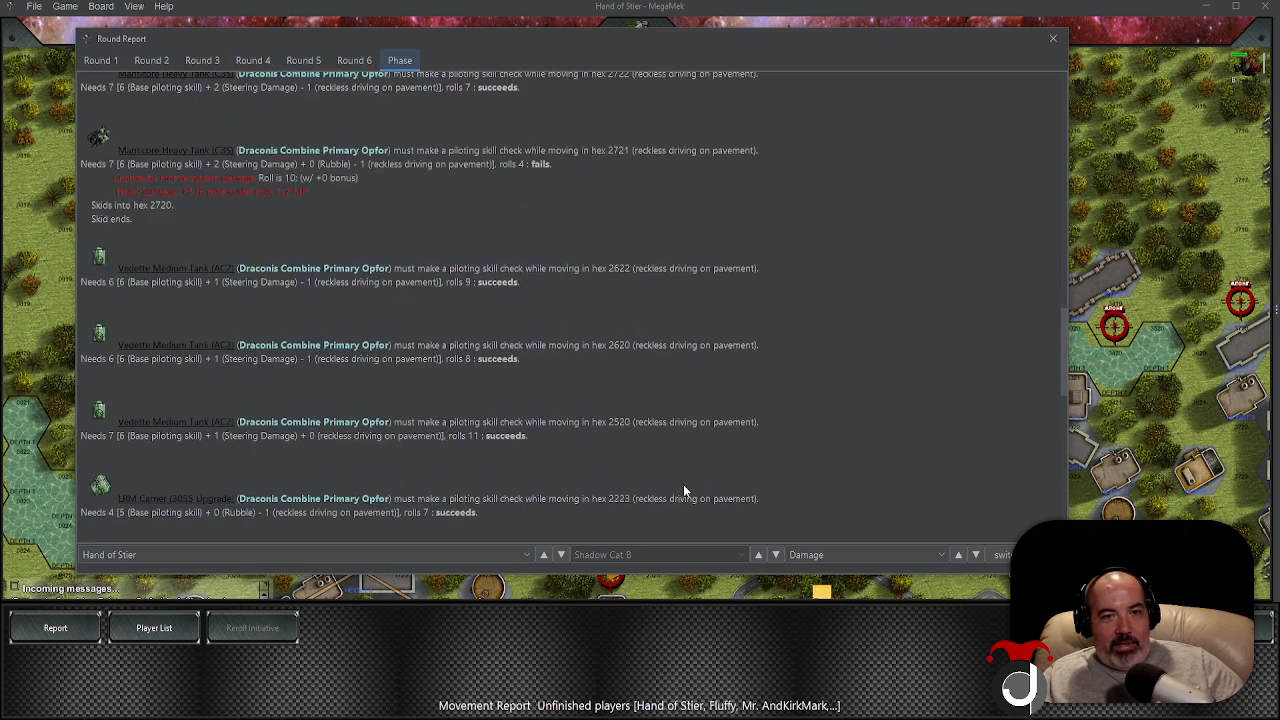
scroll("down", 3)
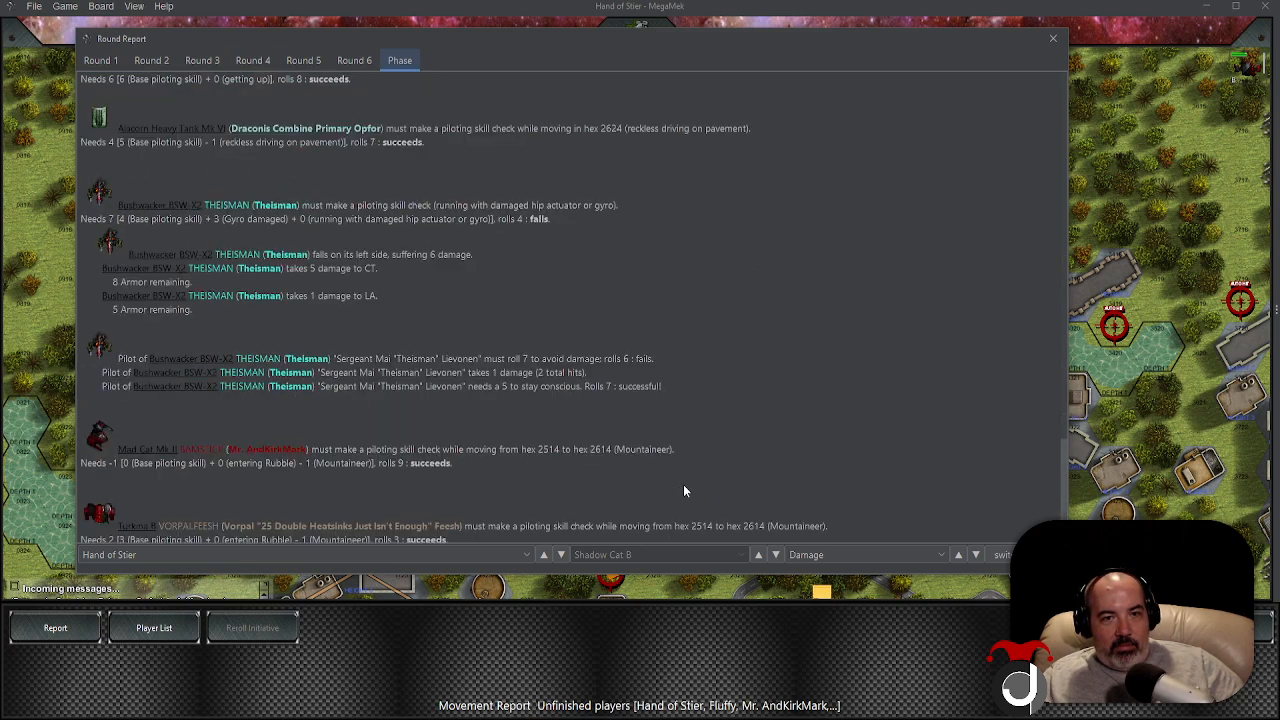
scroll("down", 3)
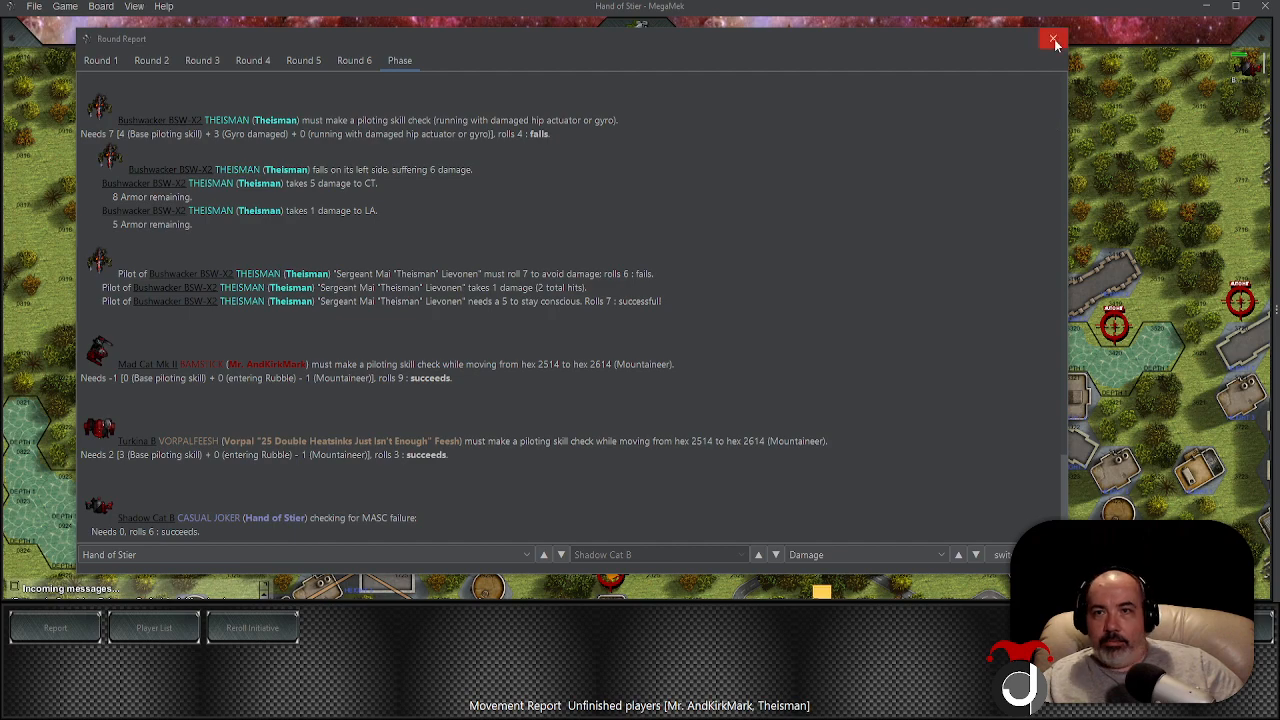
left_click(1052, 40)
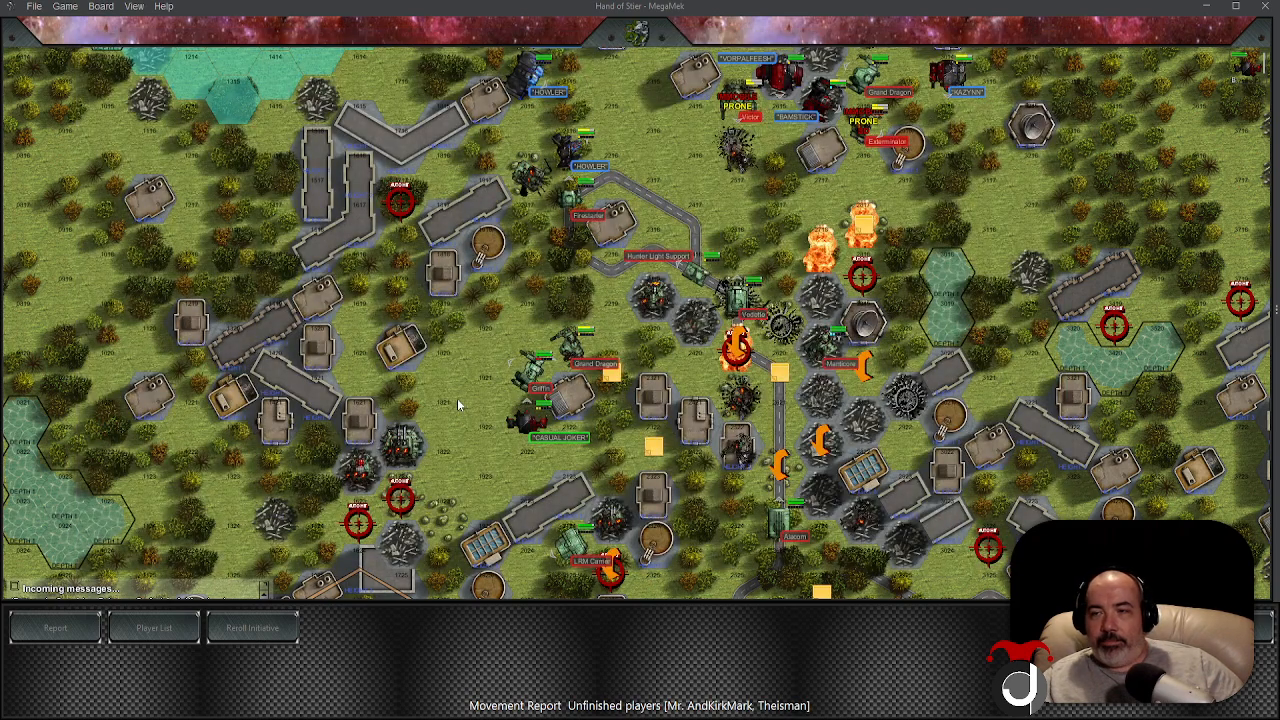
mouse_move(460, 404)
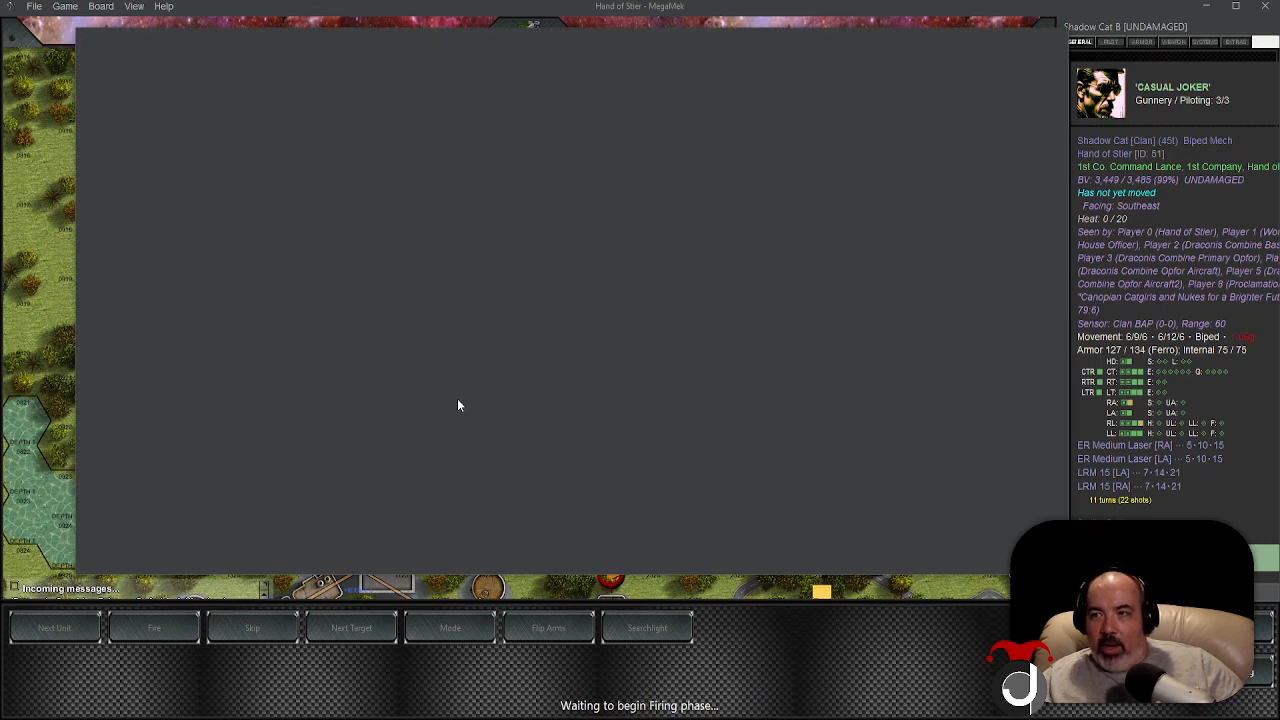
mouse_move(468, 408)
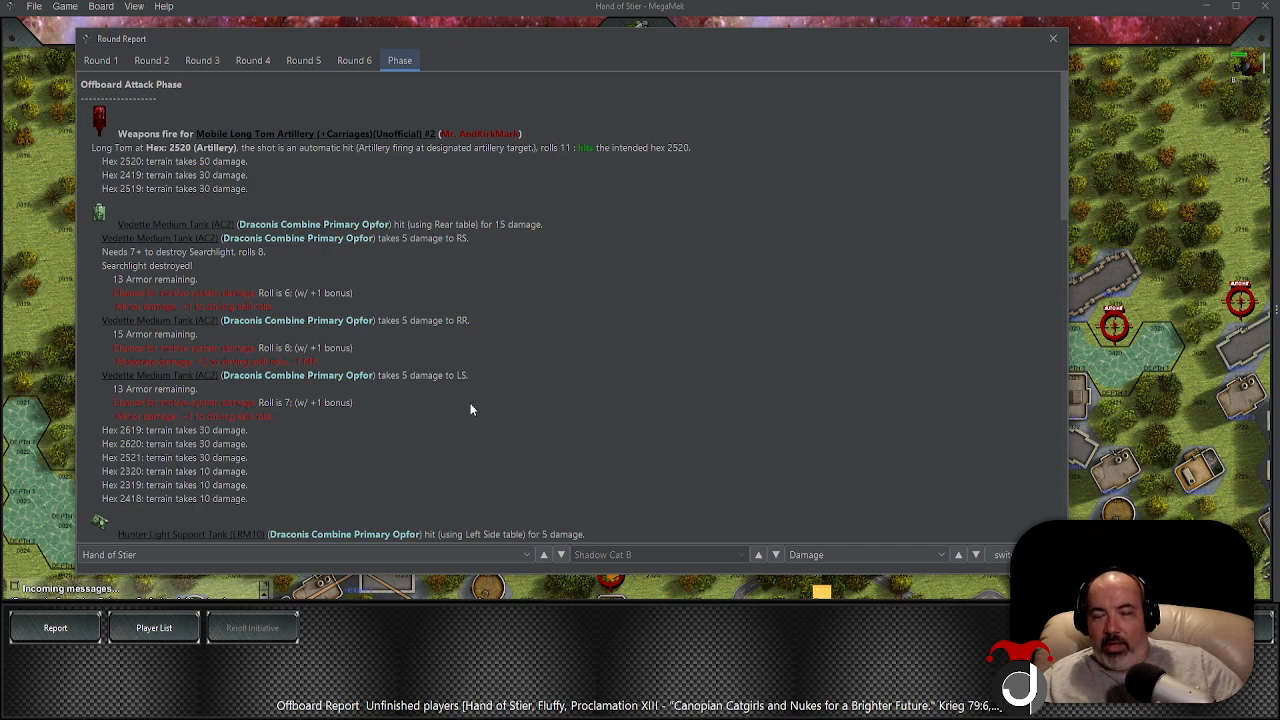
Scroll through the Offboard Attack Phase artillery hits and damage entries
scroll("down", 3)
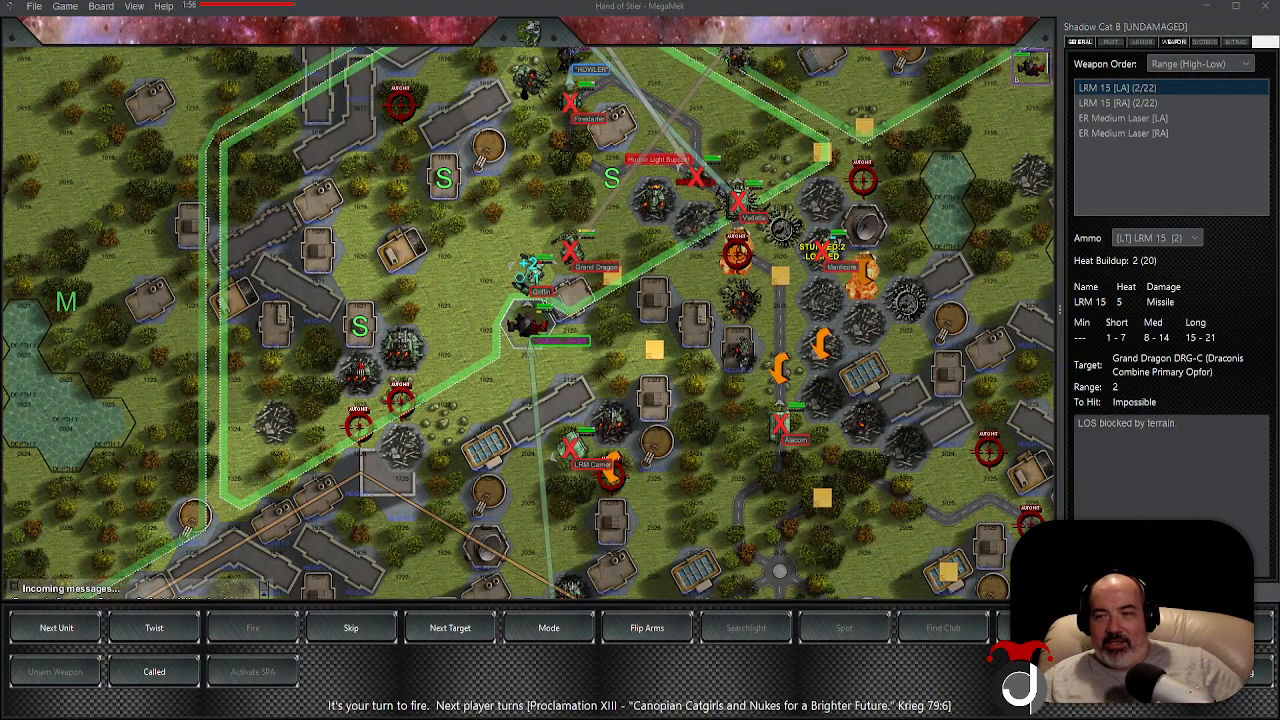
mouse_move(476, 376)
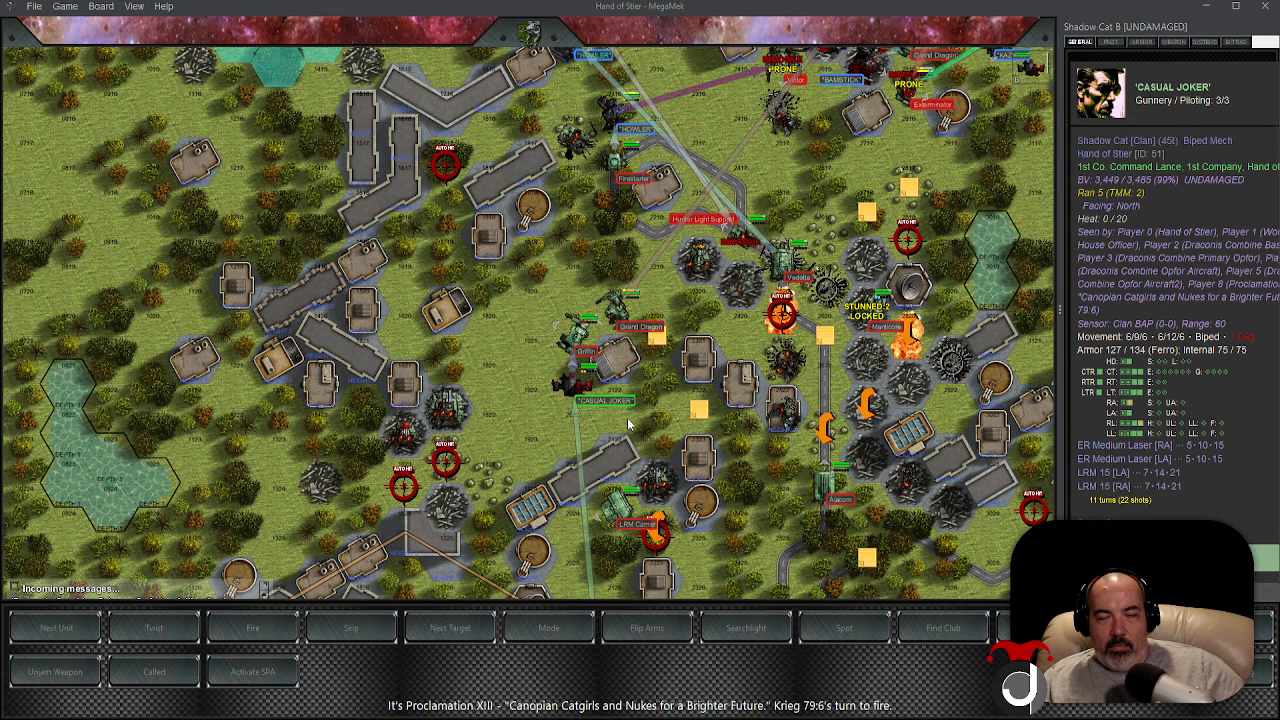
mouse_move(620, 424)
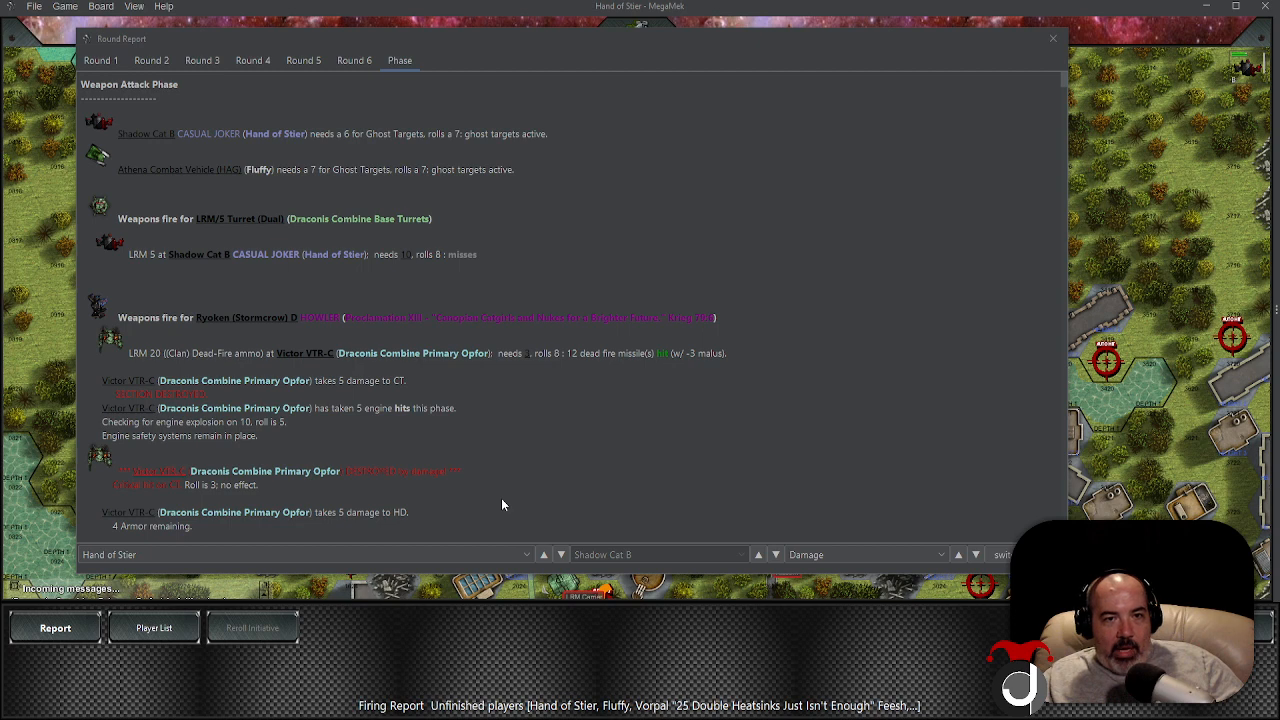
scroll("down", 3)
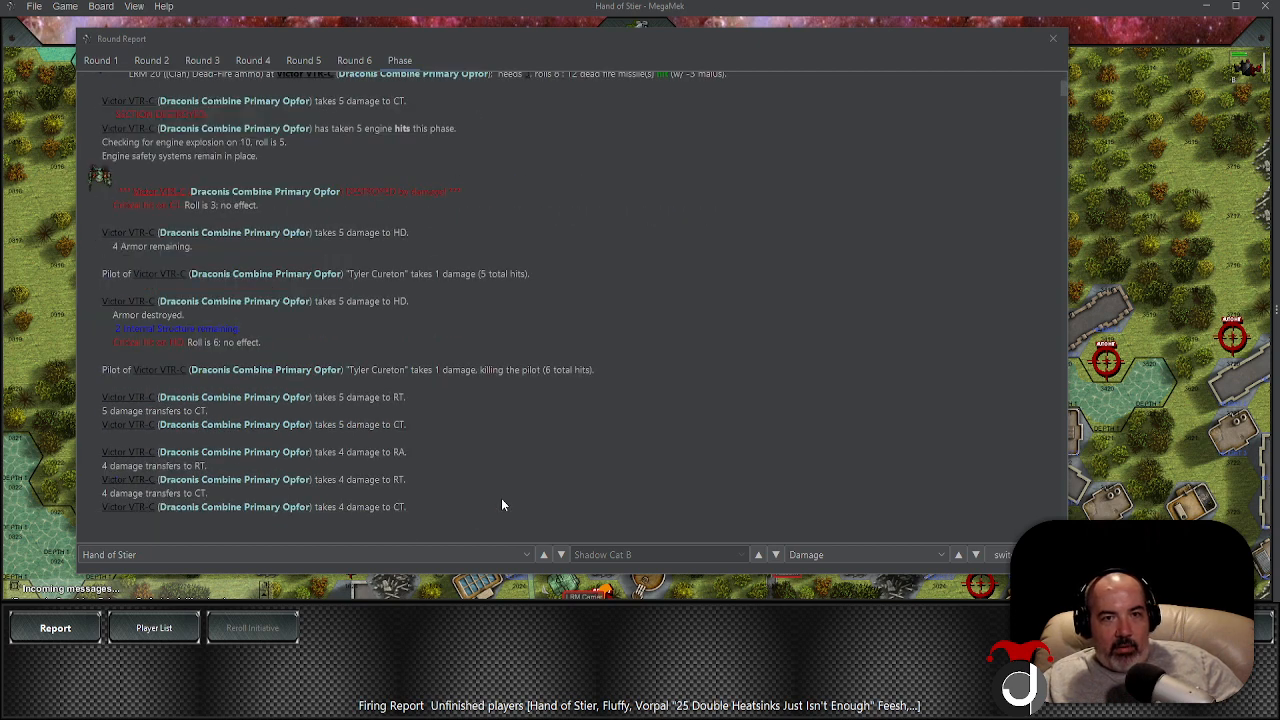
scroll("down", 3)
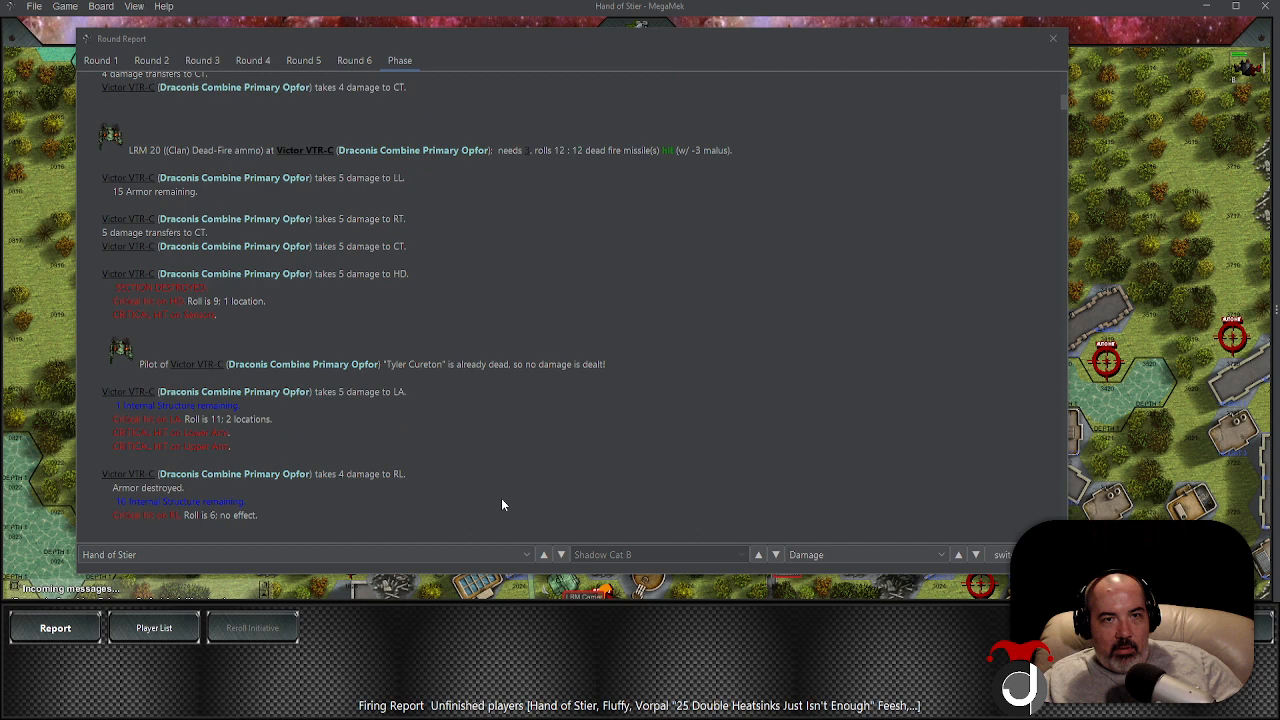
scroll("down", 3)
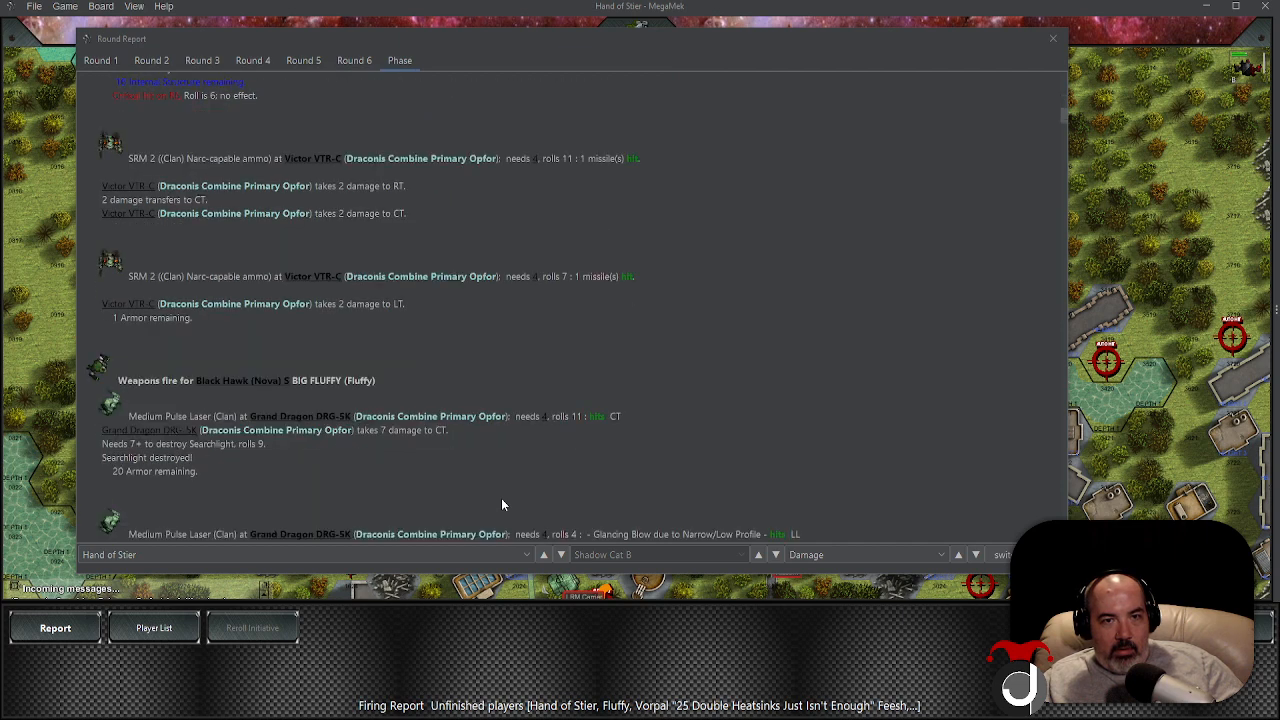
scroll("down", 3)
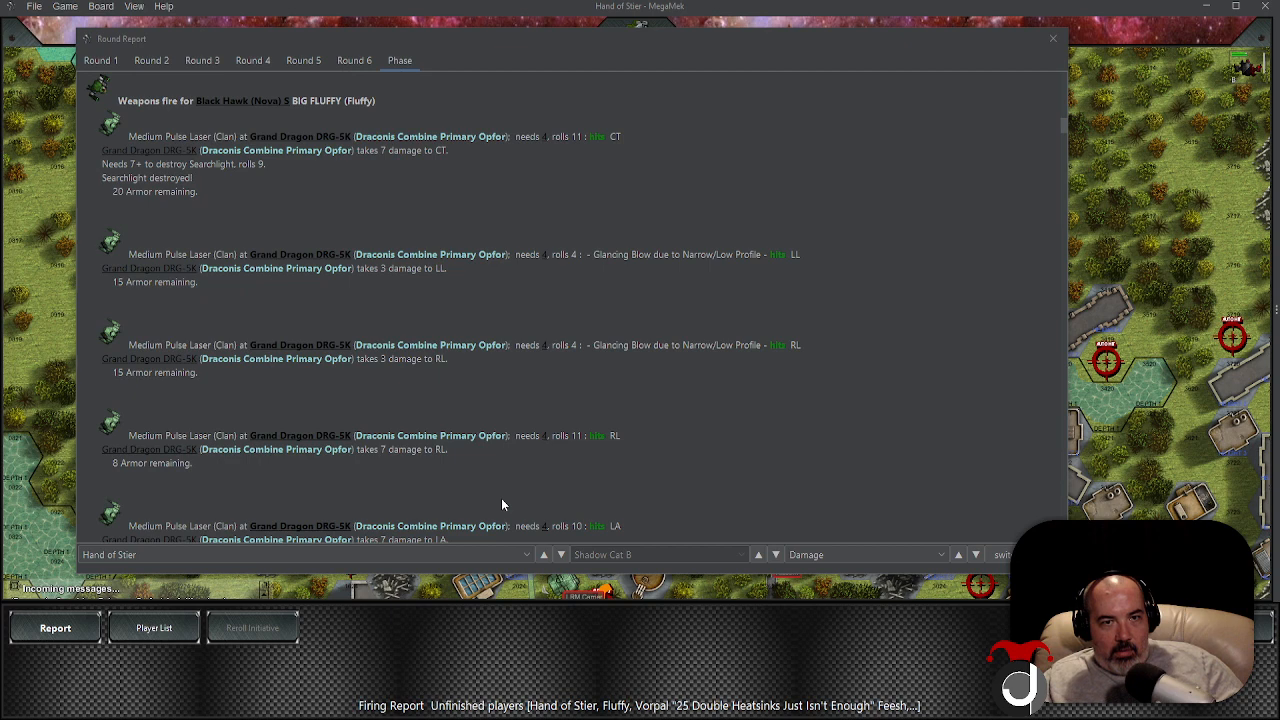
scroll("down", 3)
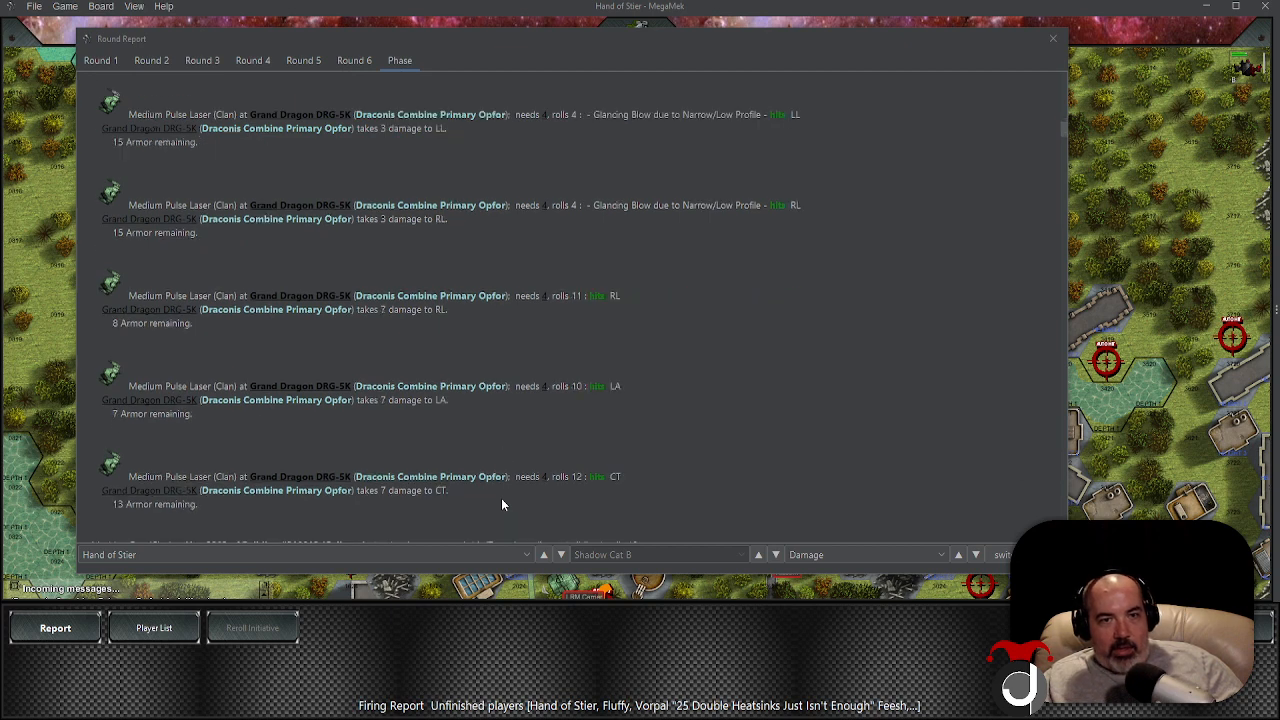
scroll("down", 3)
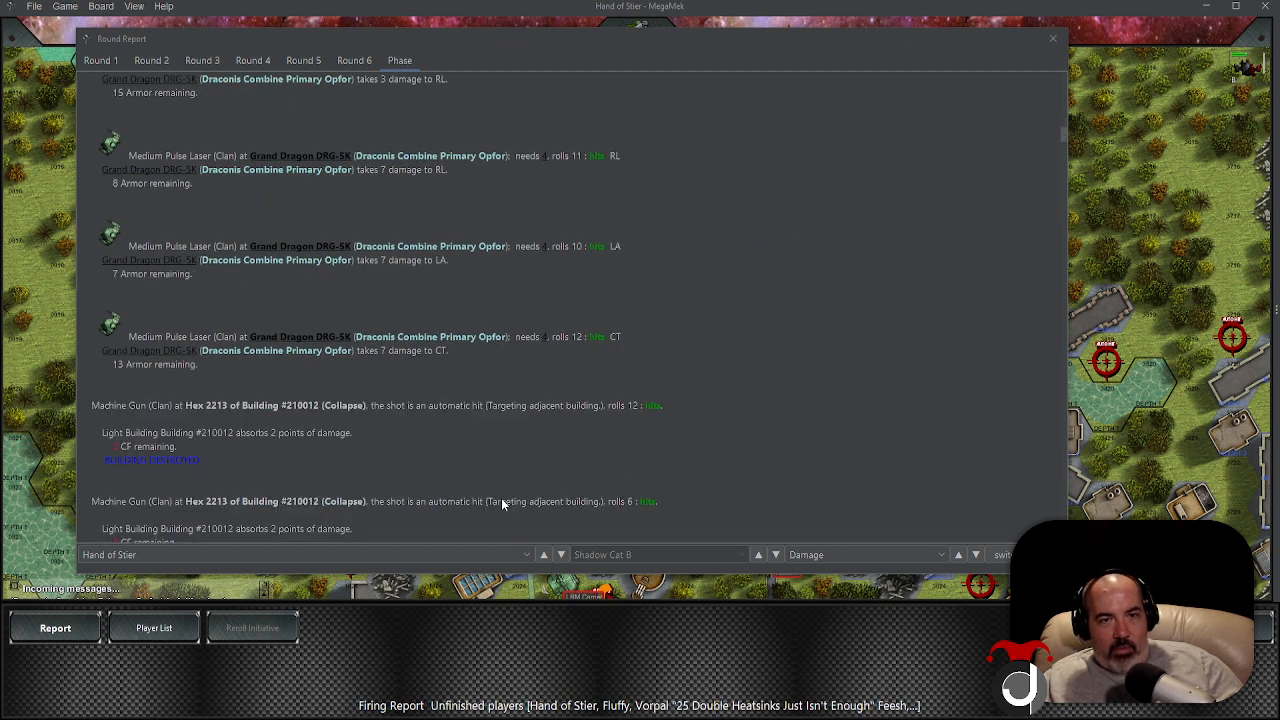
scroll("down", 3)
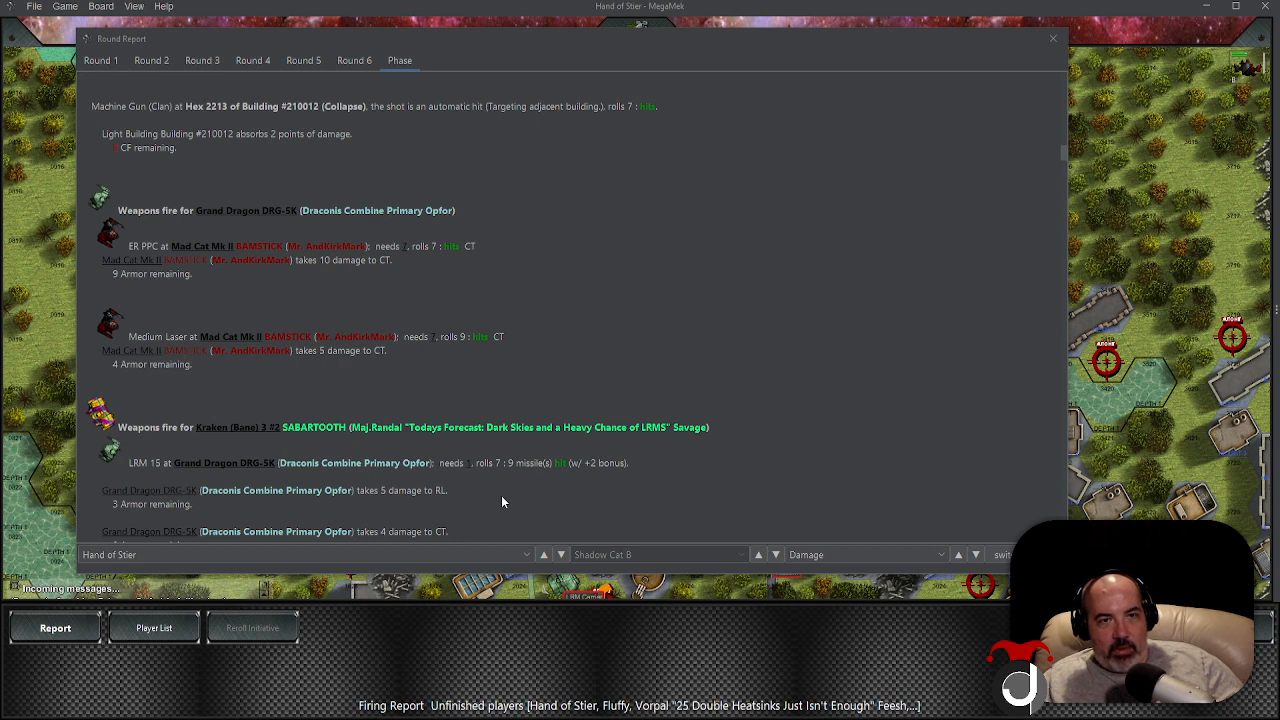
scroll("down", 3)
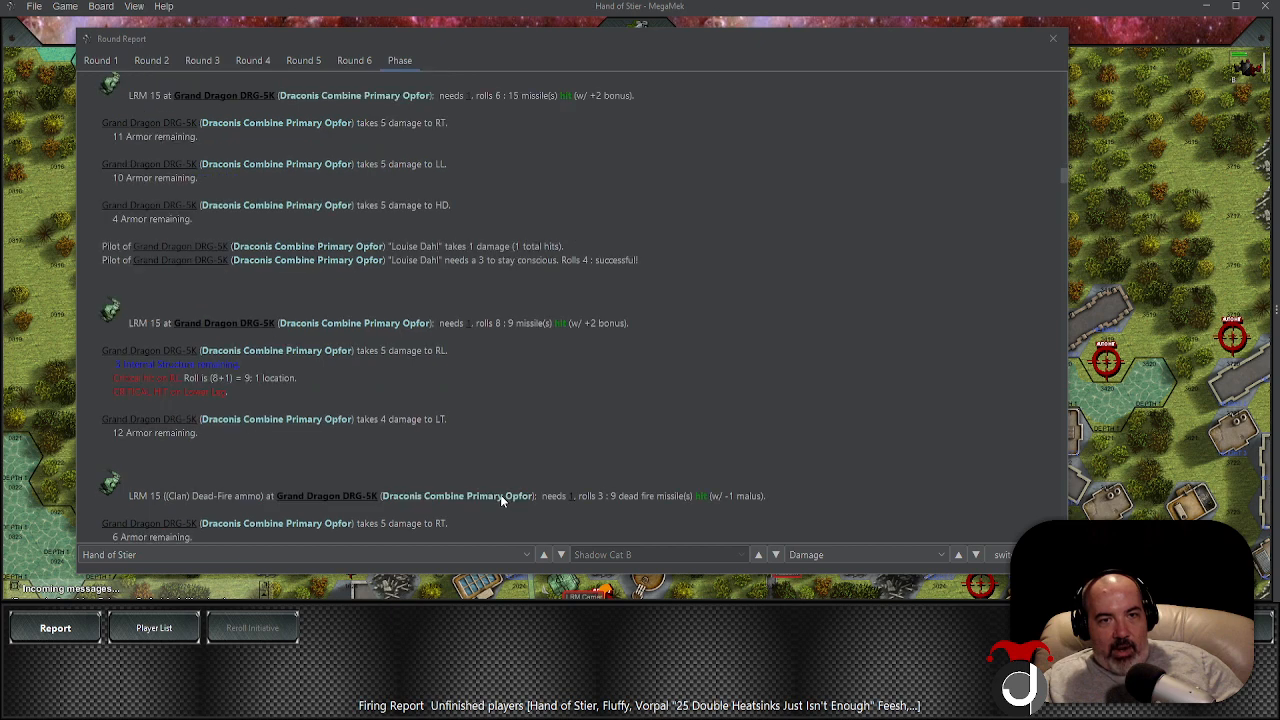
scroll("down", 3)
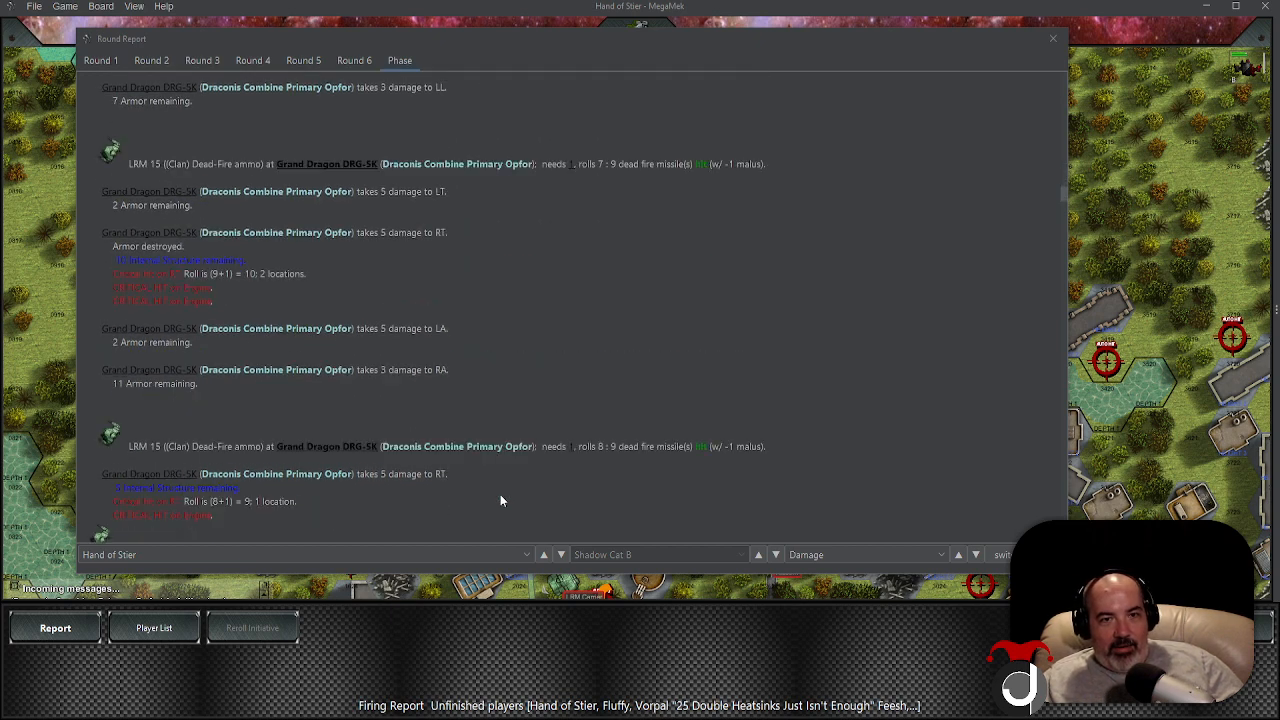
scroll("down", 3)
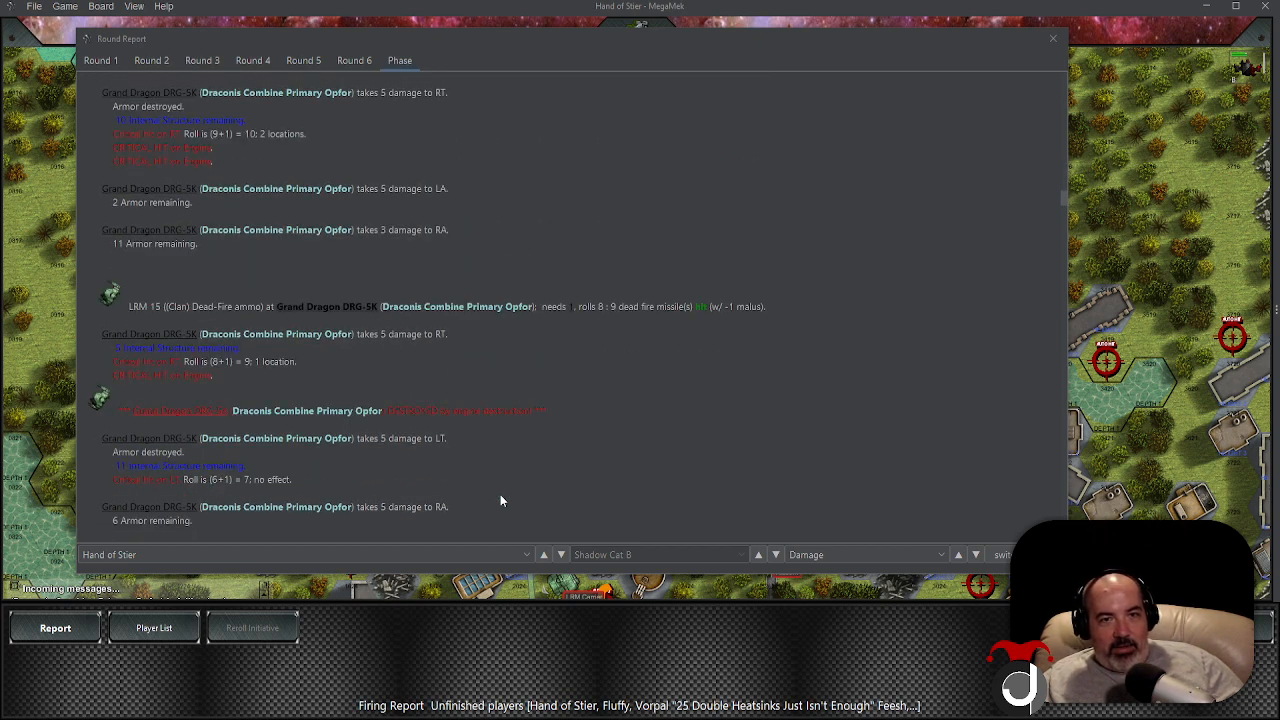
scroll("down", 3)
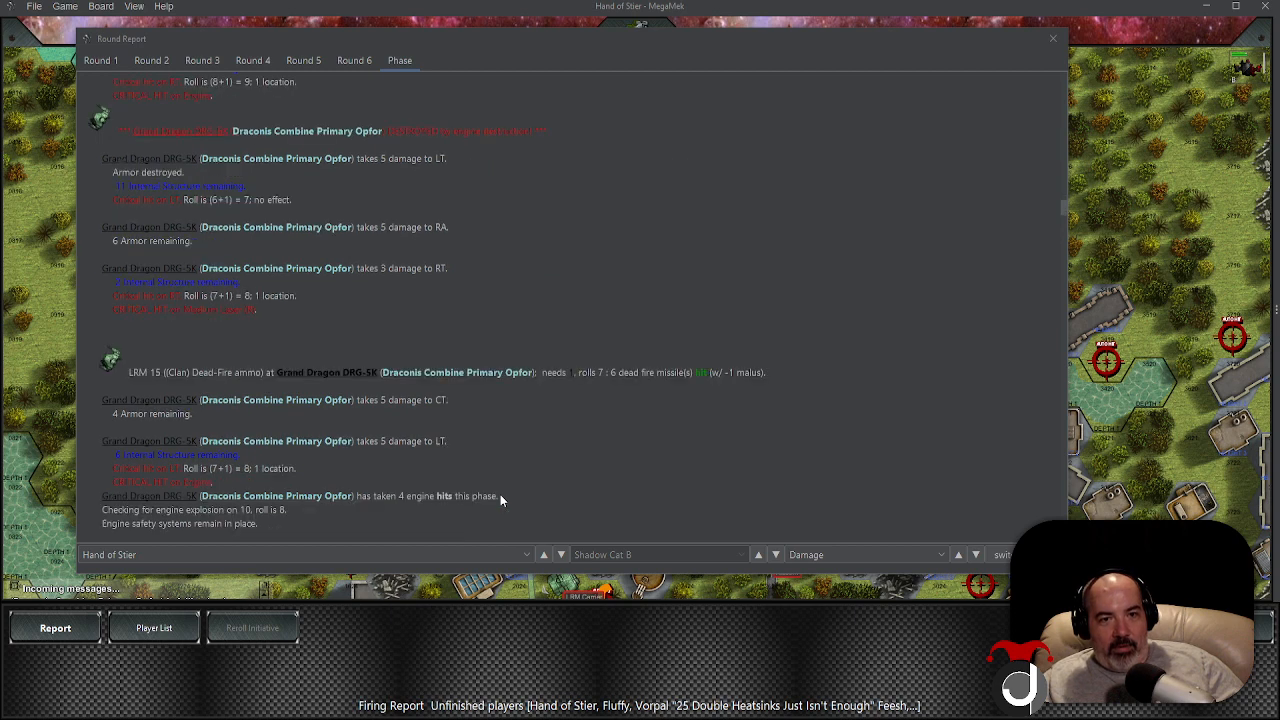
scroll("down", 3)
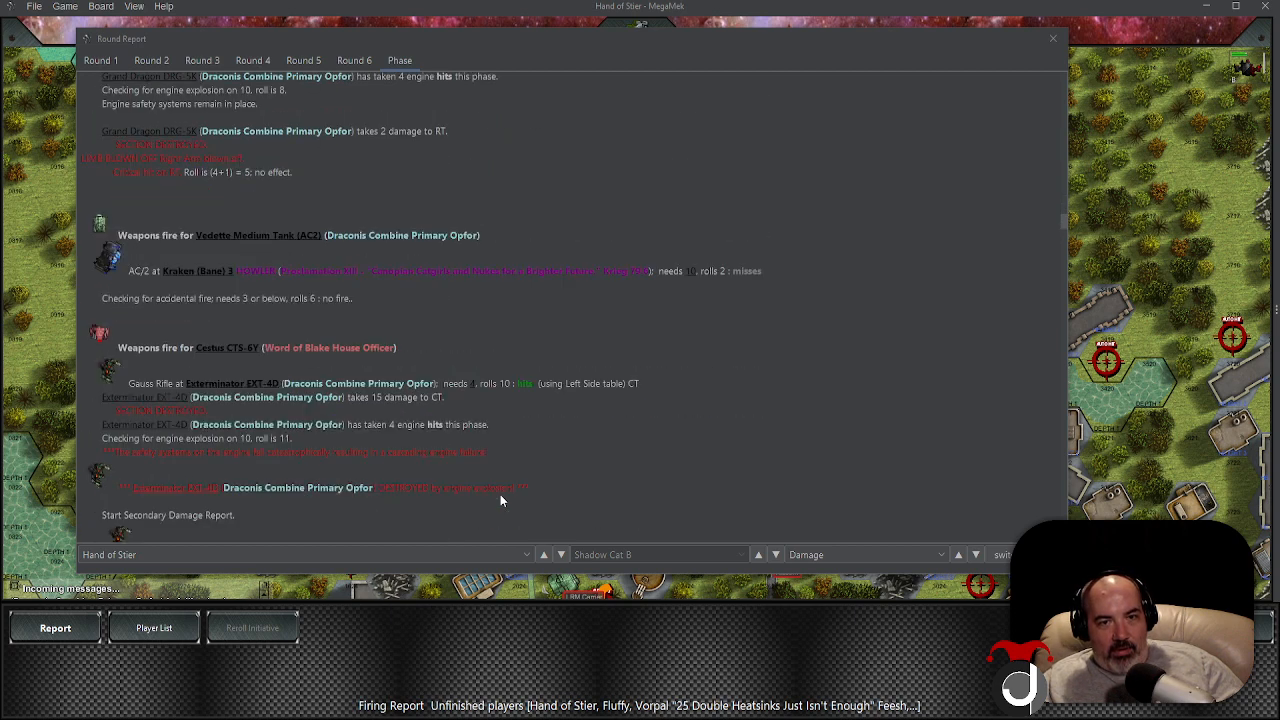
scroll("down", 3)
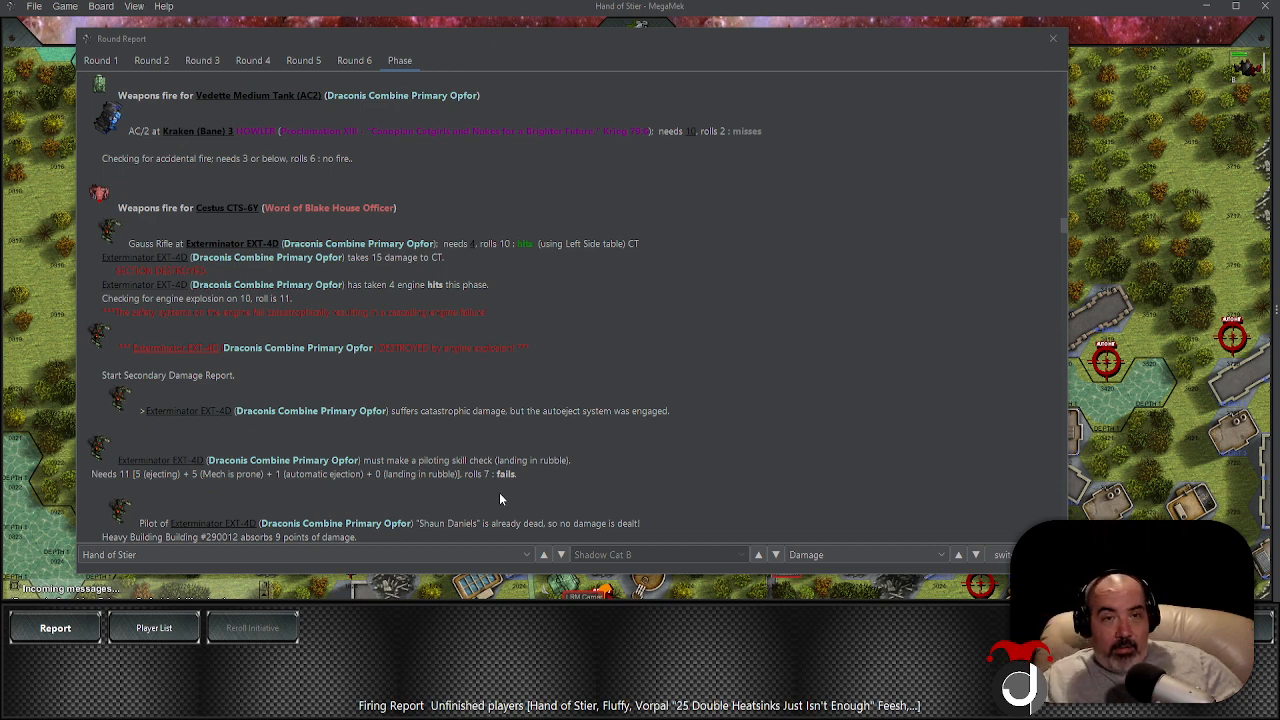
mouse_move(522, 356)
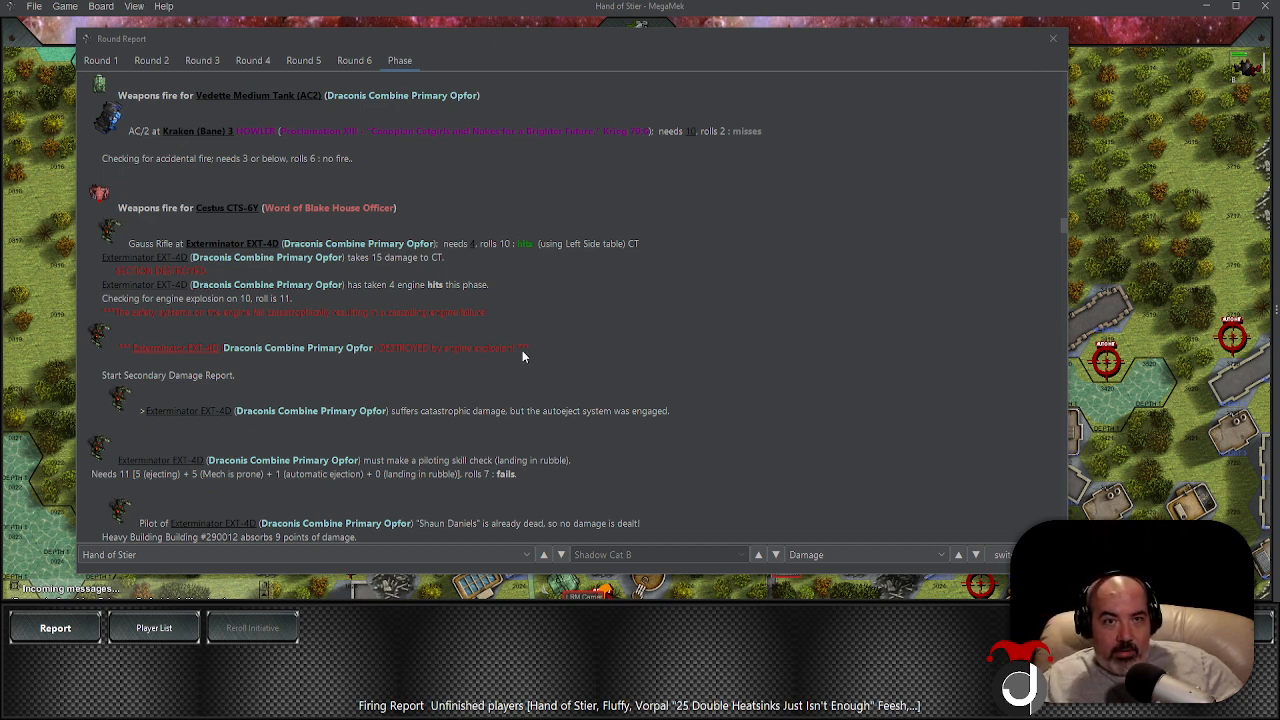
scroll("down", 3)
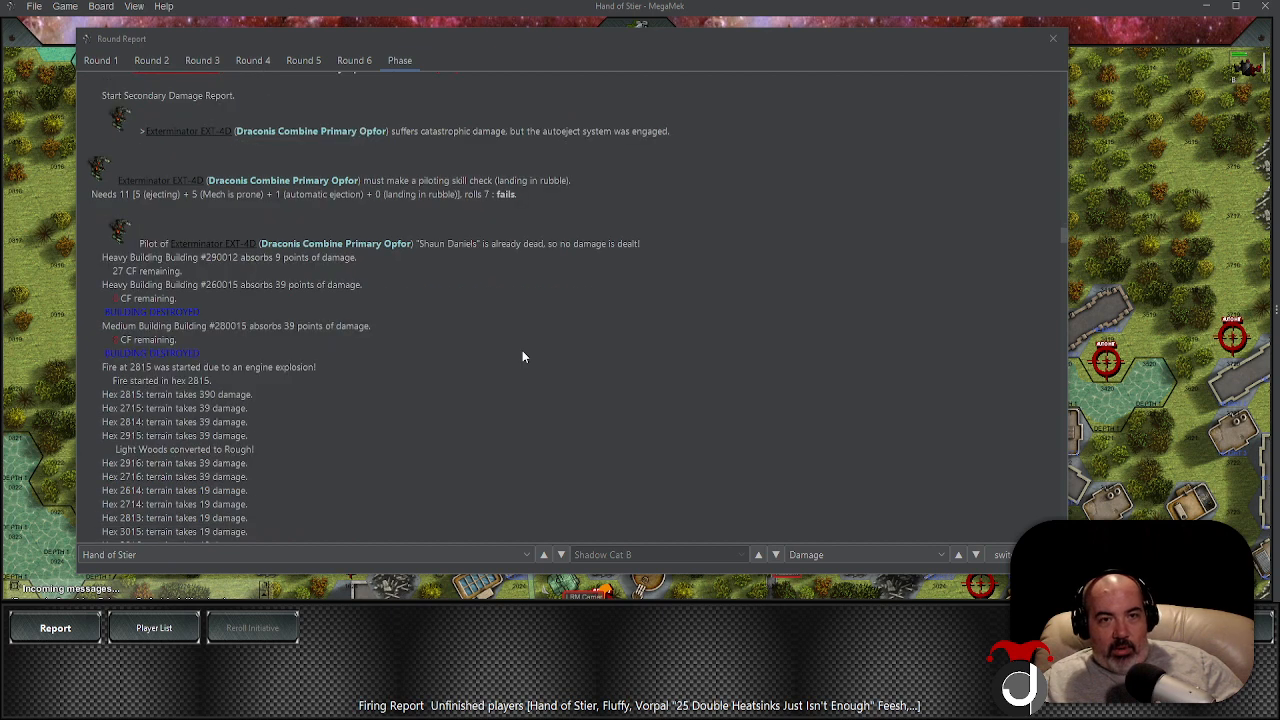
scroll("down", 3)
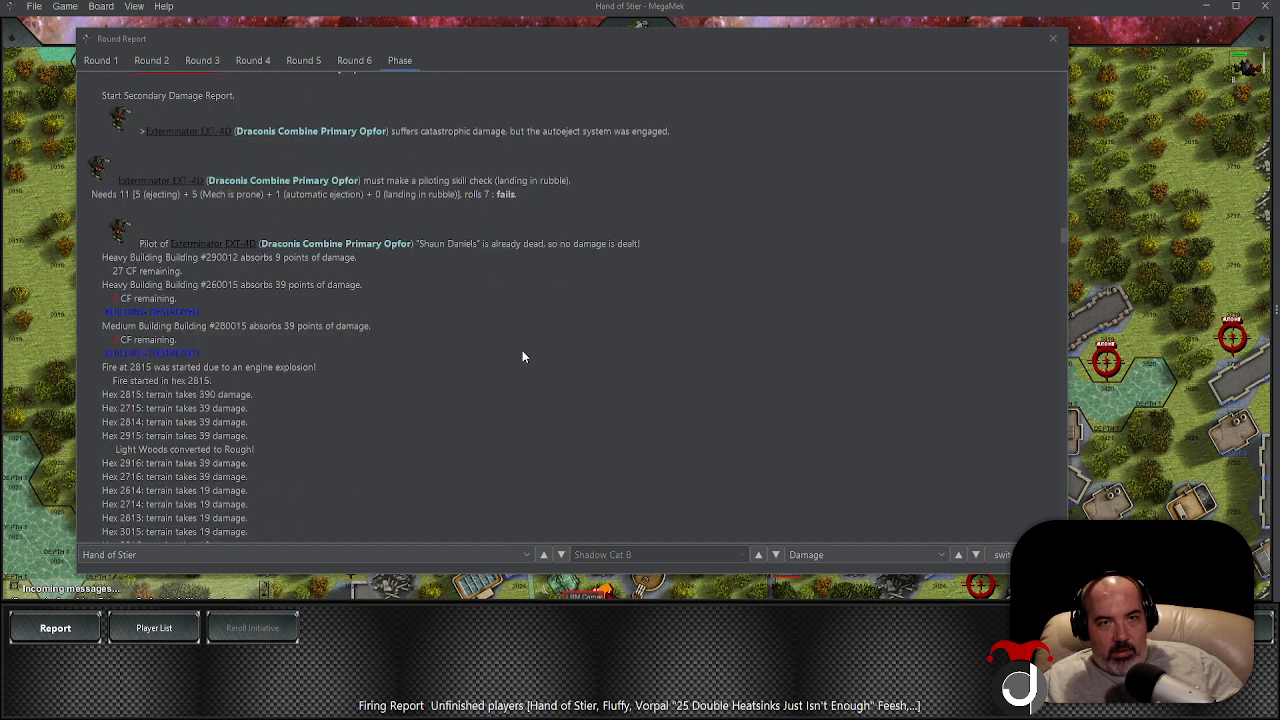
scroll("down", 3)
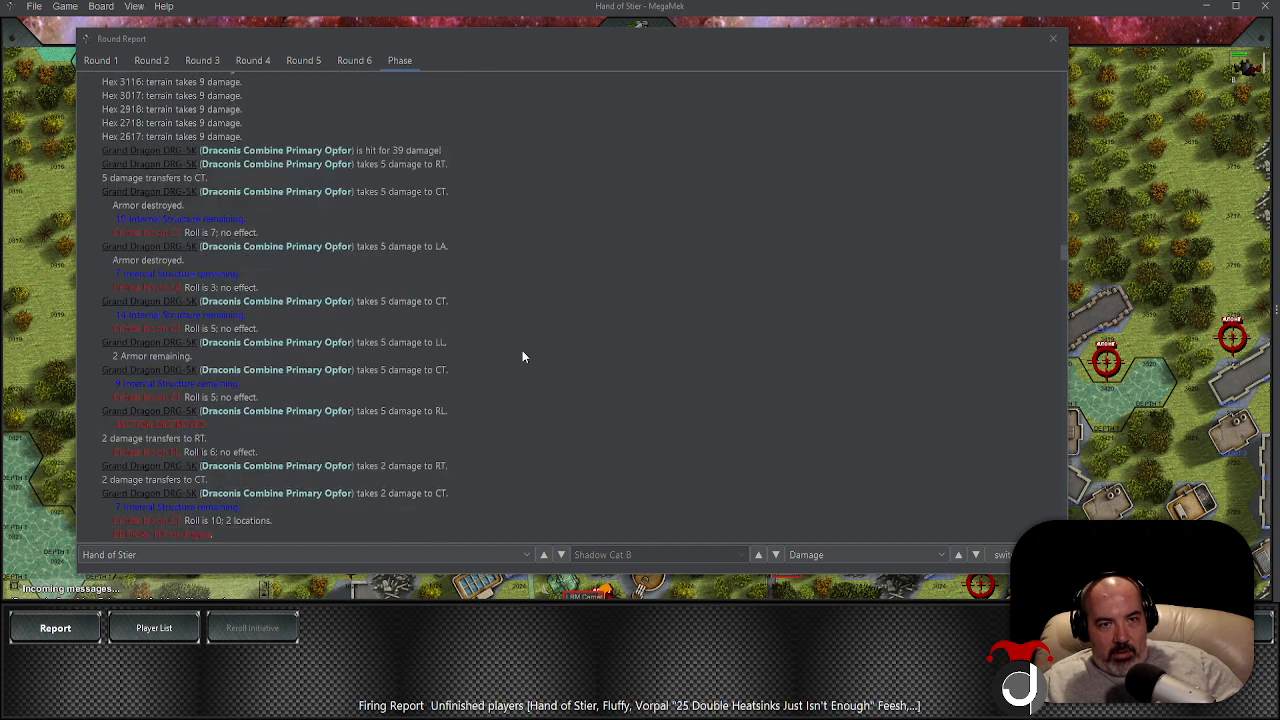
scroll("down", 3)
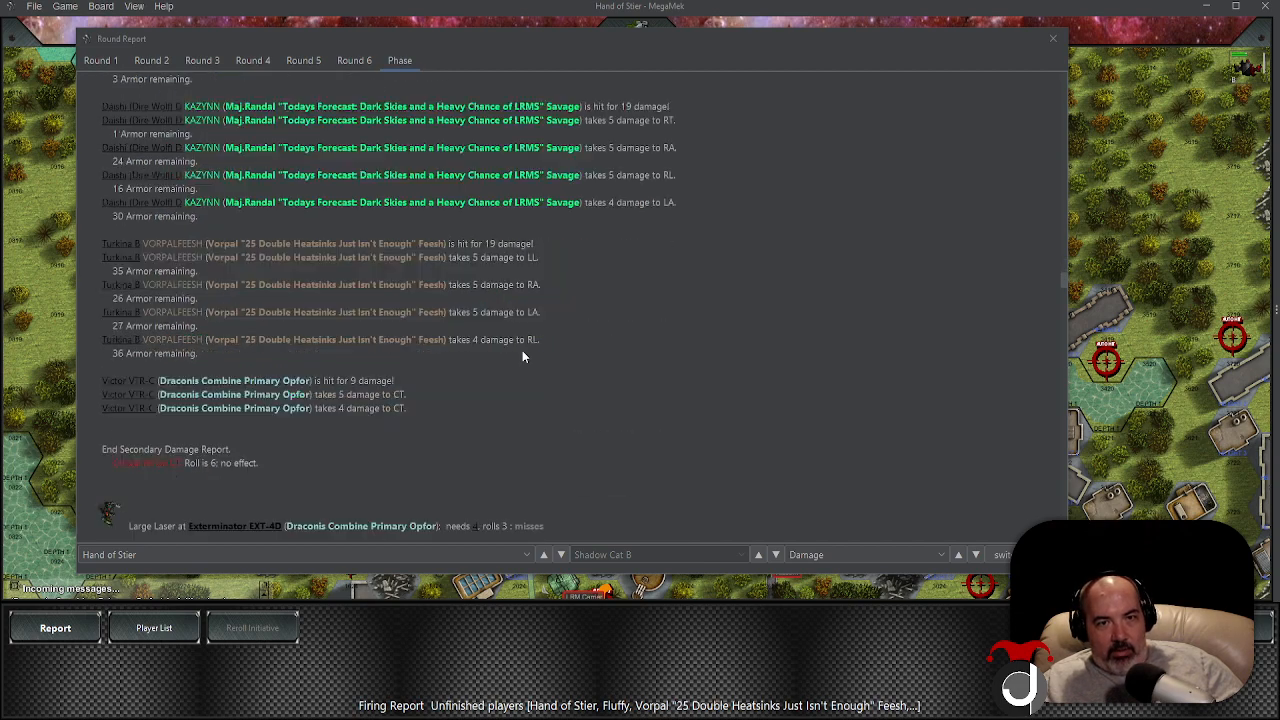
scroll("down", 3)
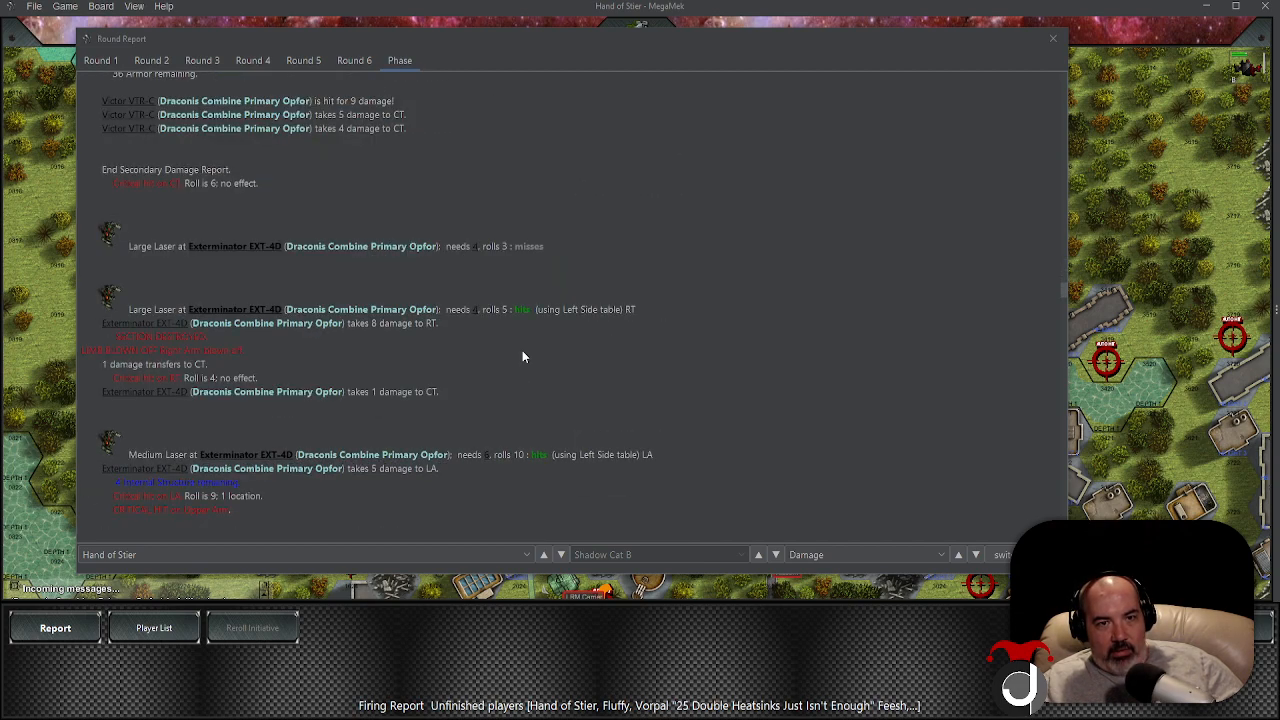
scroll("down", 3)
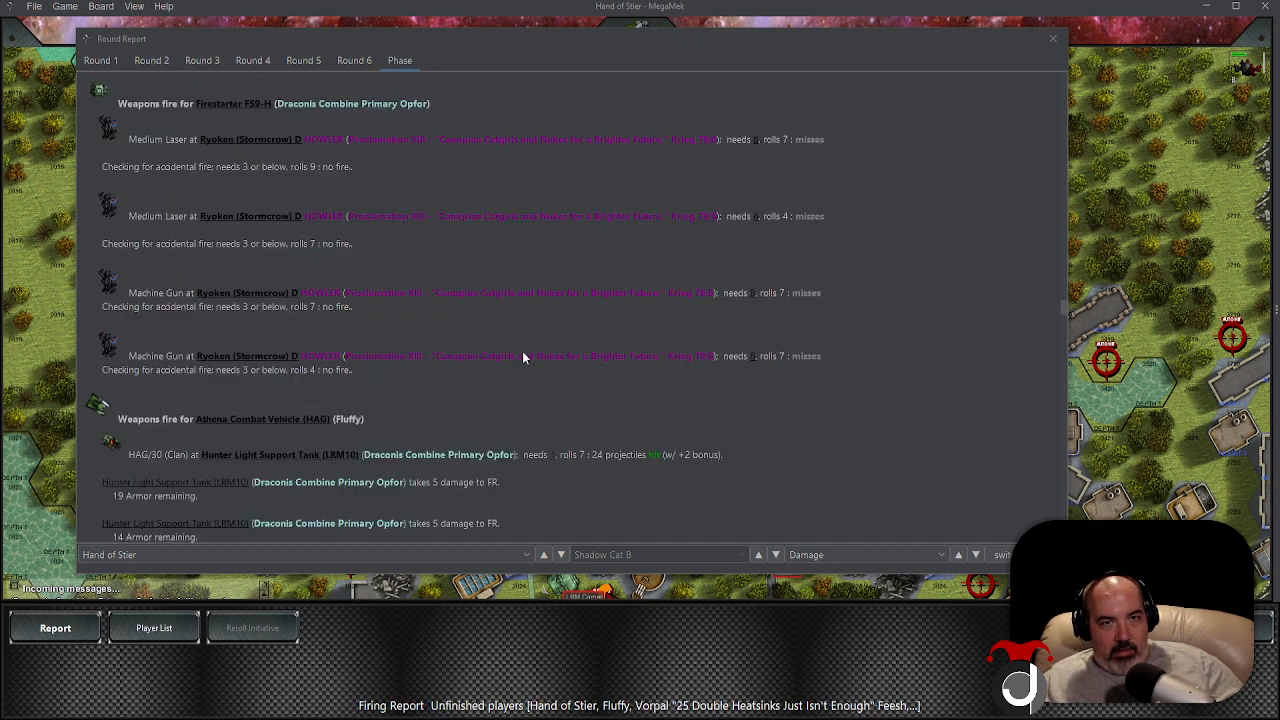
scroll("down", 3)
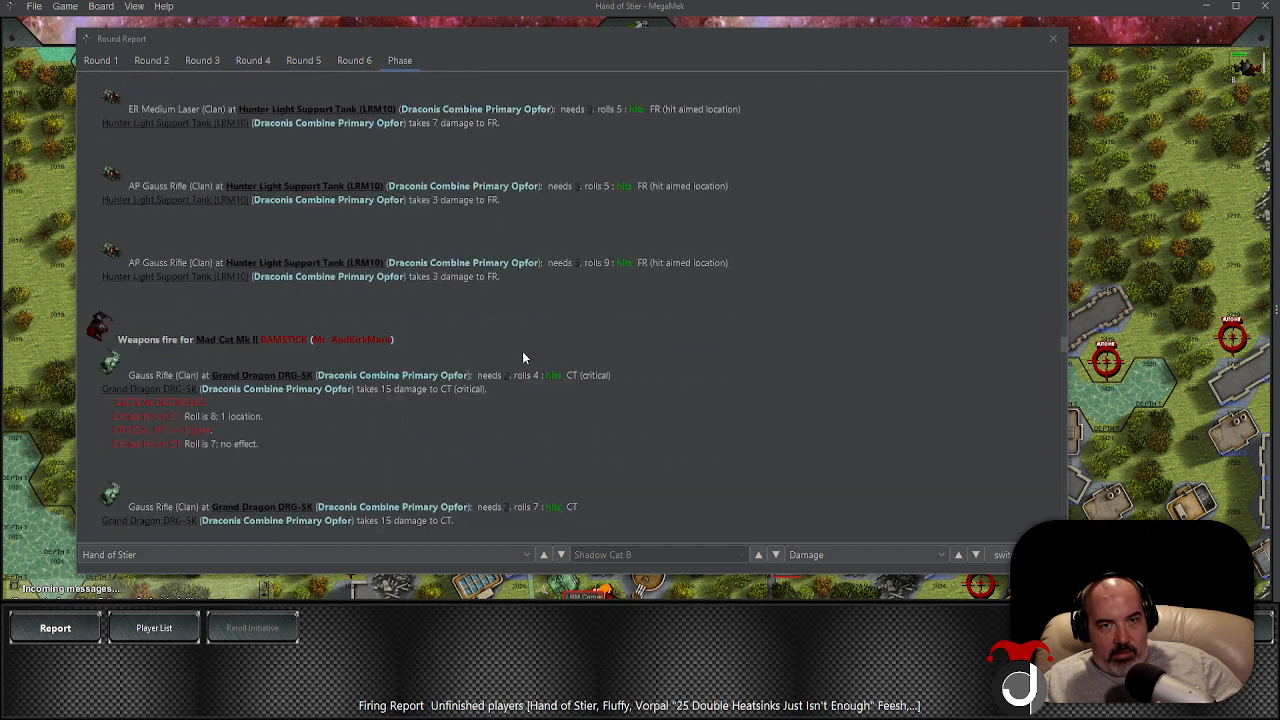
scroll("down", 3)
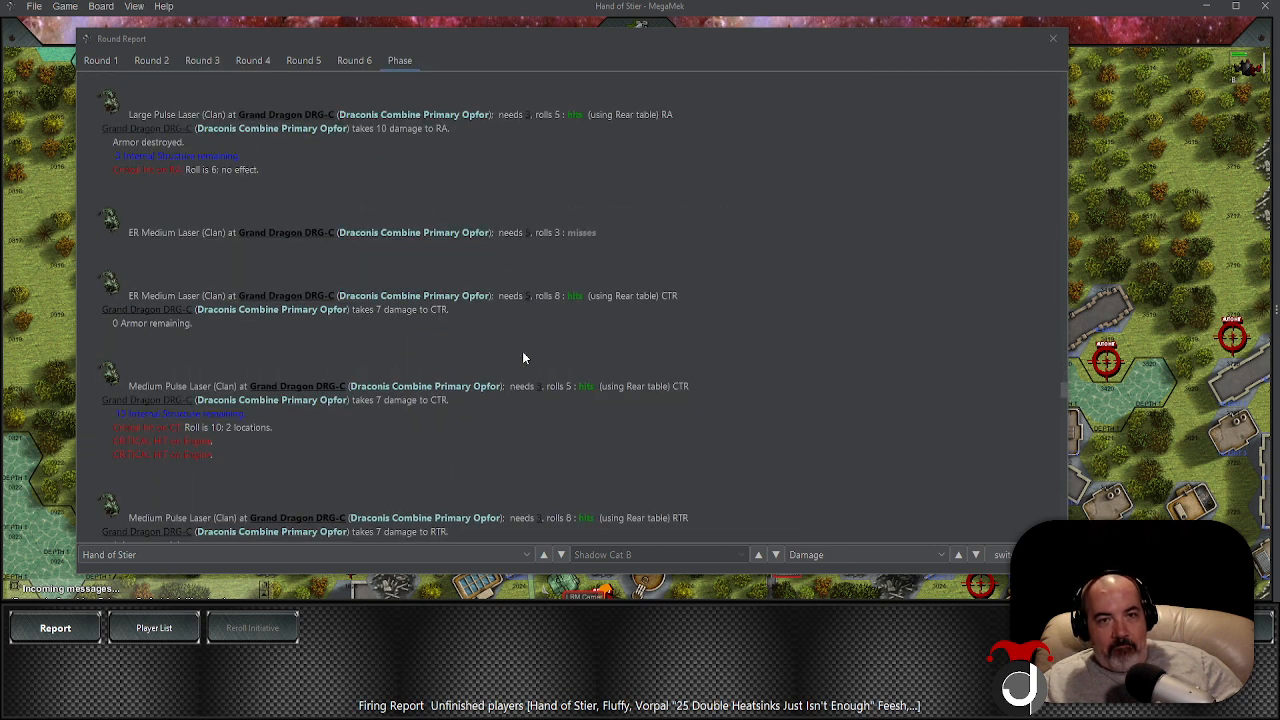
scroll("down", 3)
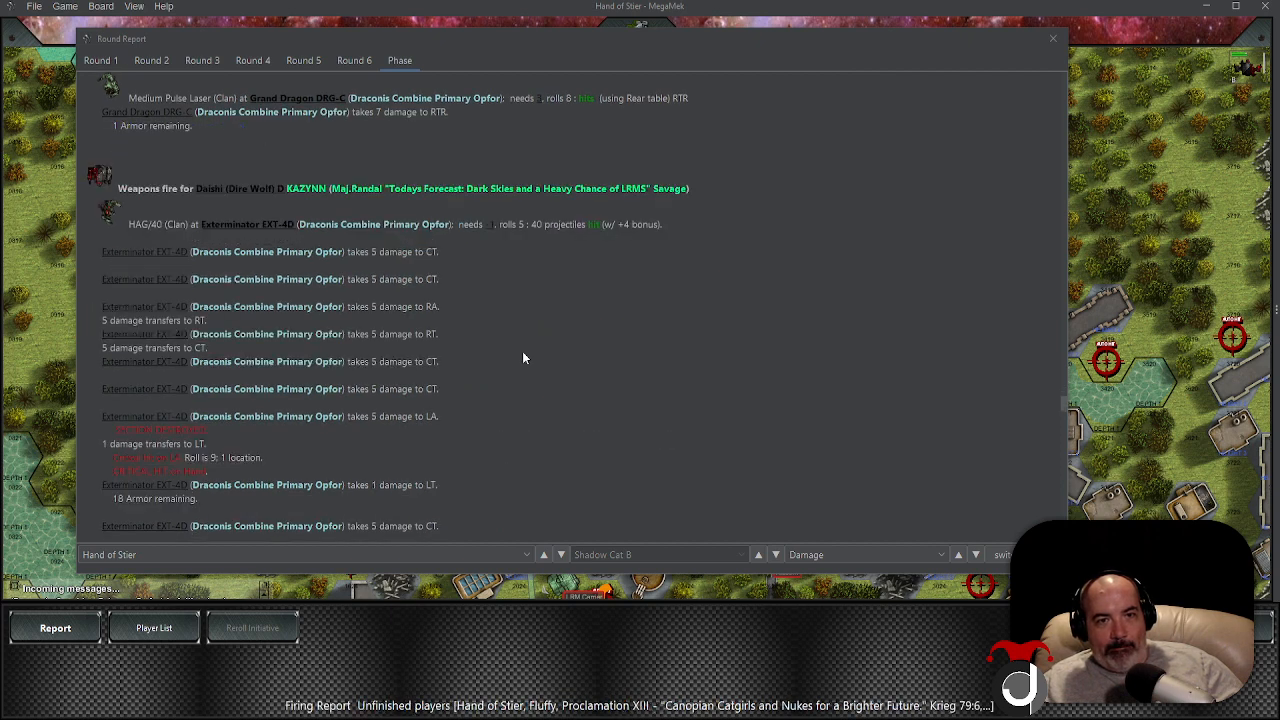
scroll("down", 3)
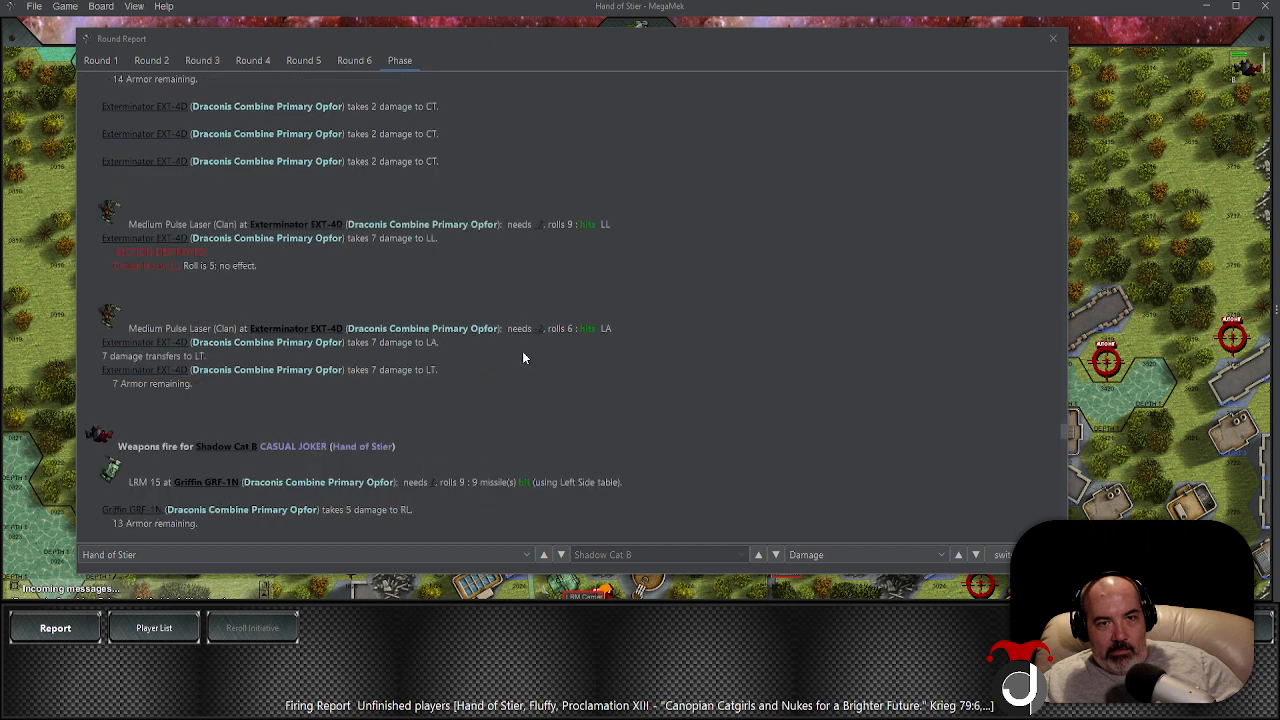
scroll("down", 3)
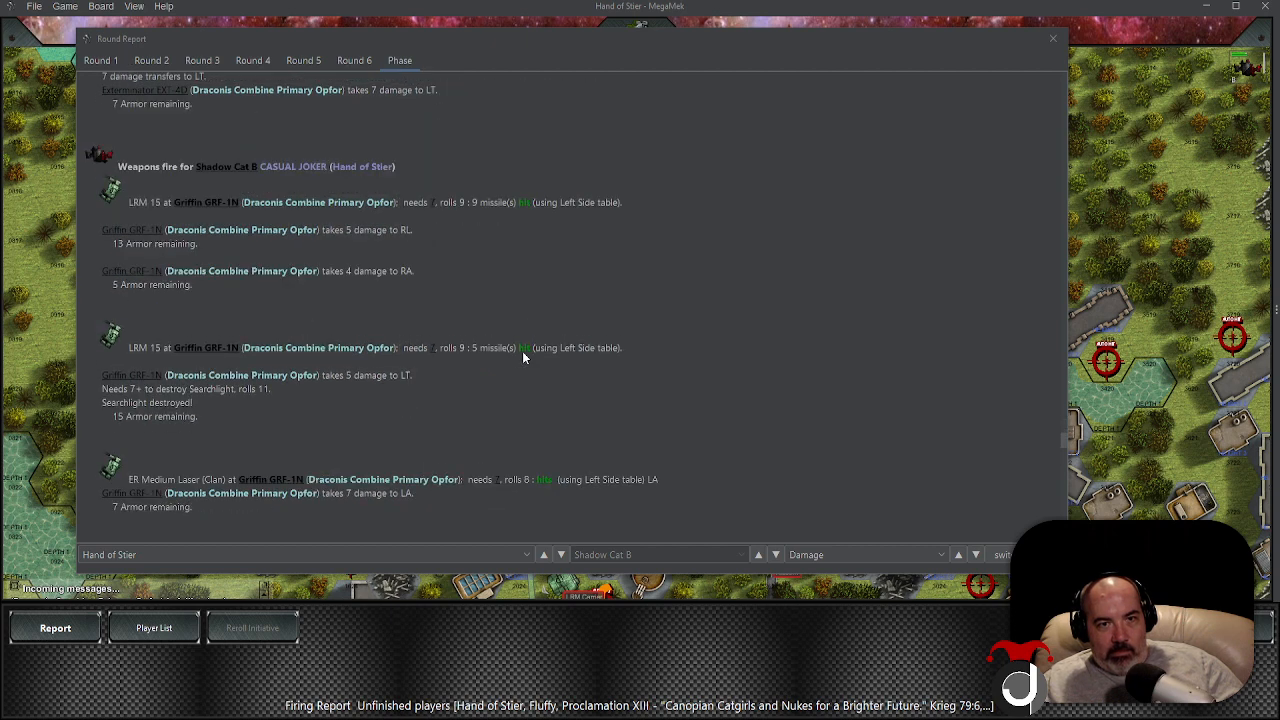
scroll("down", 3)
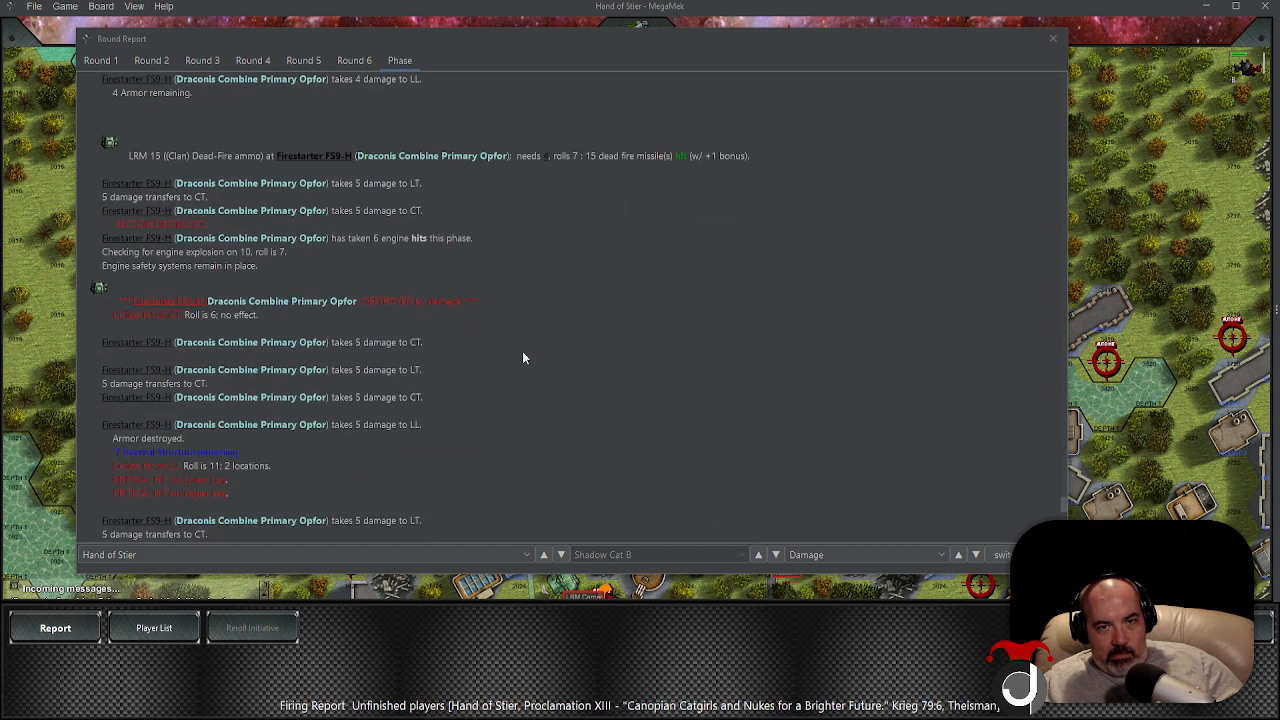
scroll("down", 3)
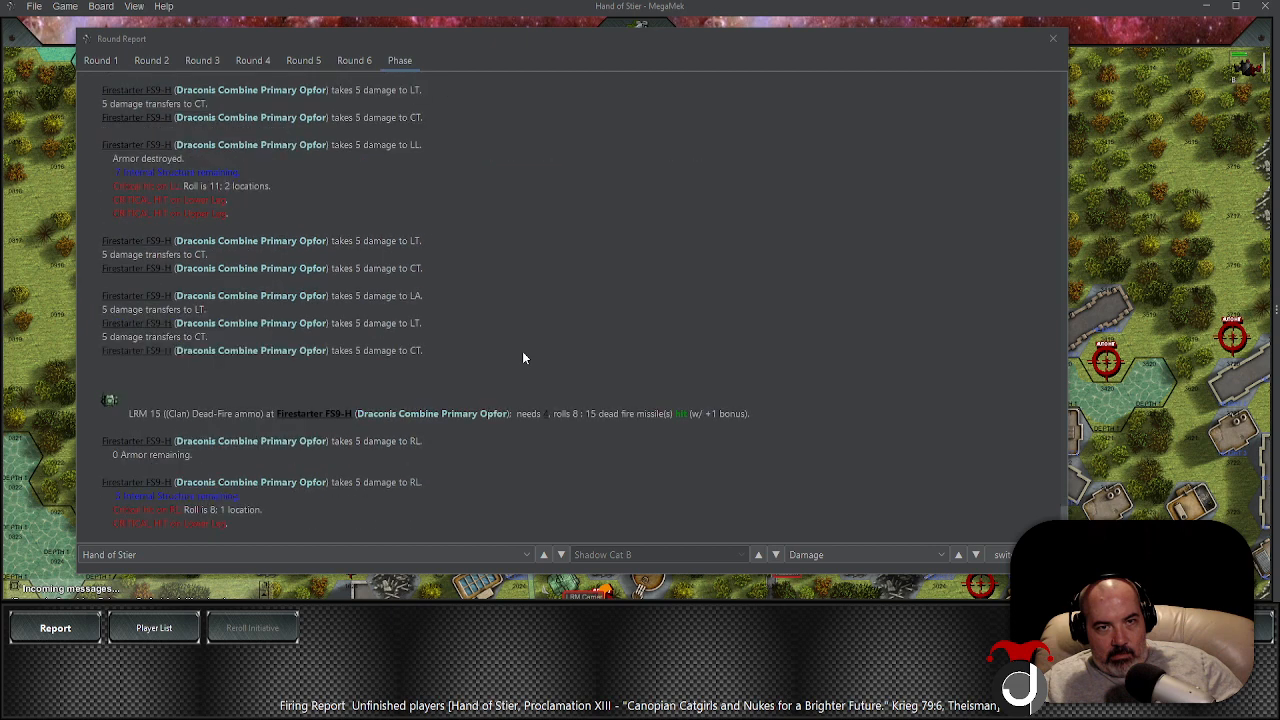
scroll("down", 3)
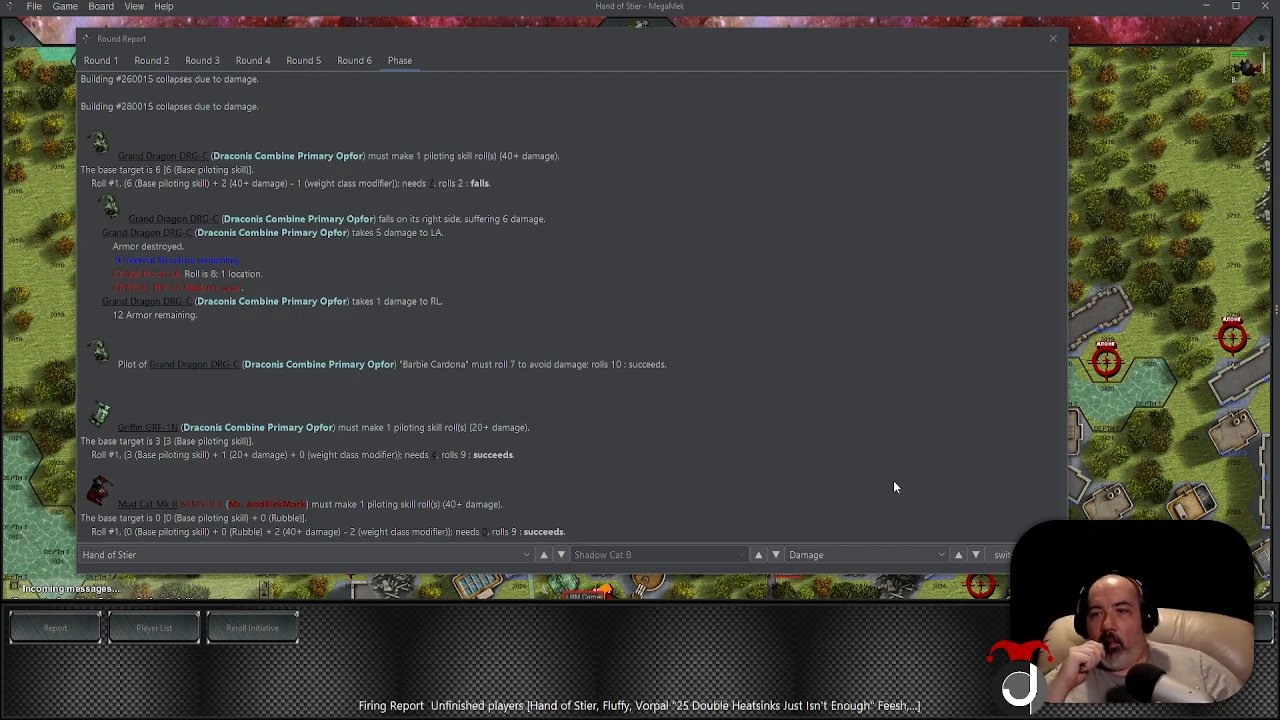
Close the firing report and confirm a kick against the Draconis Combine Griffin
left_click(1052, 38)
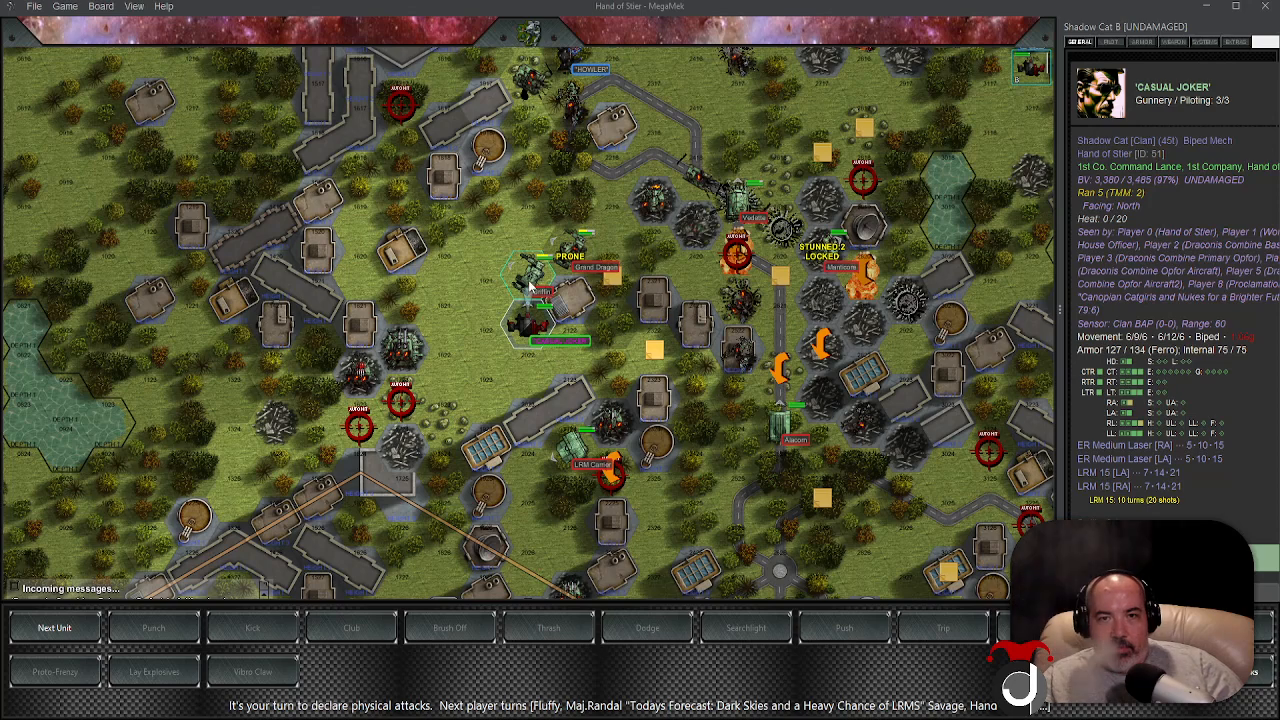
left_click(252, 628)
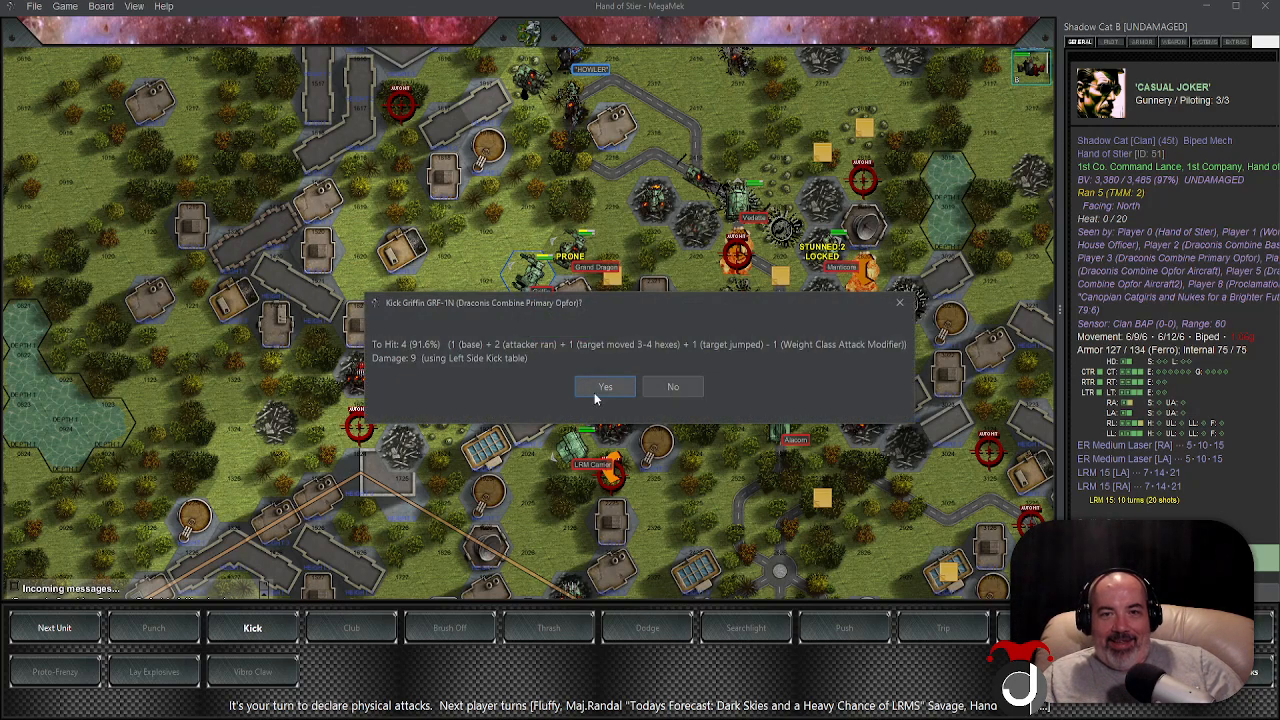
left_click(604, 388)
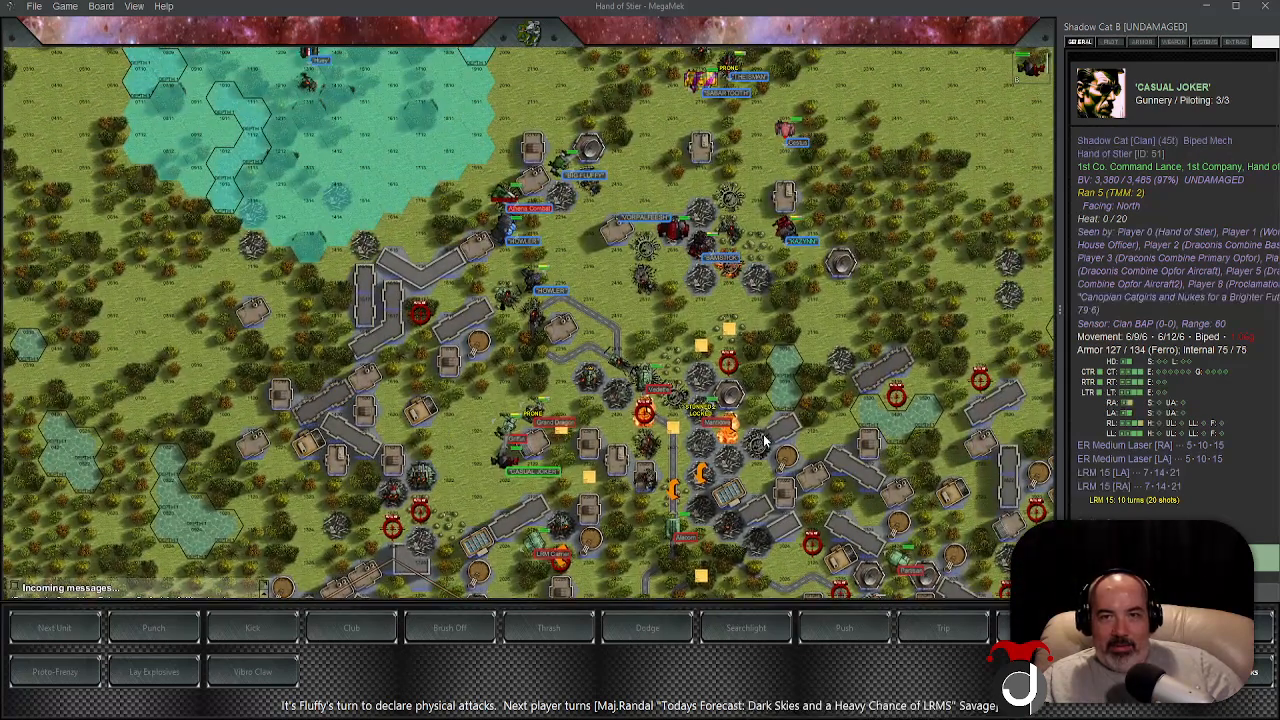
mouse_move(1012, 350)
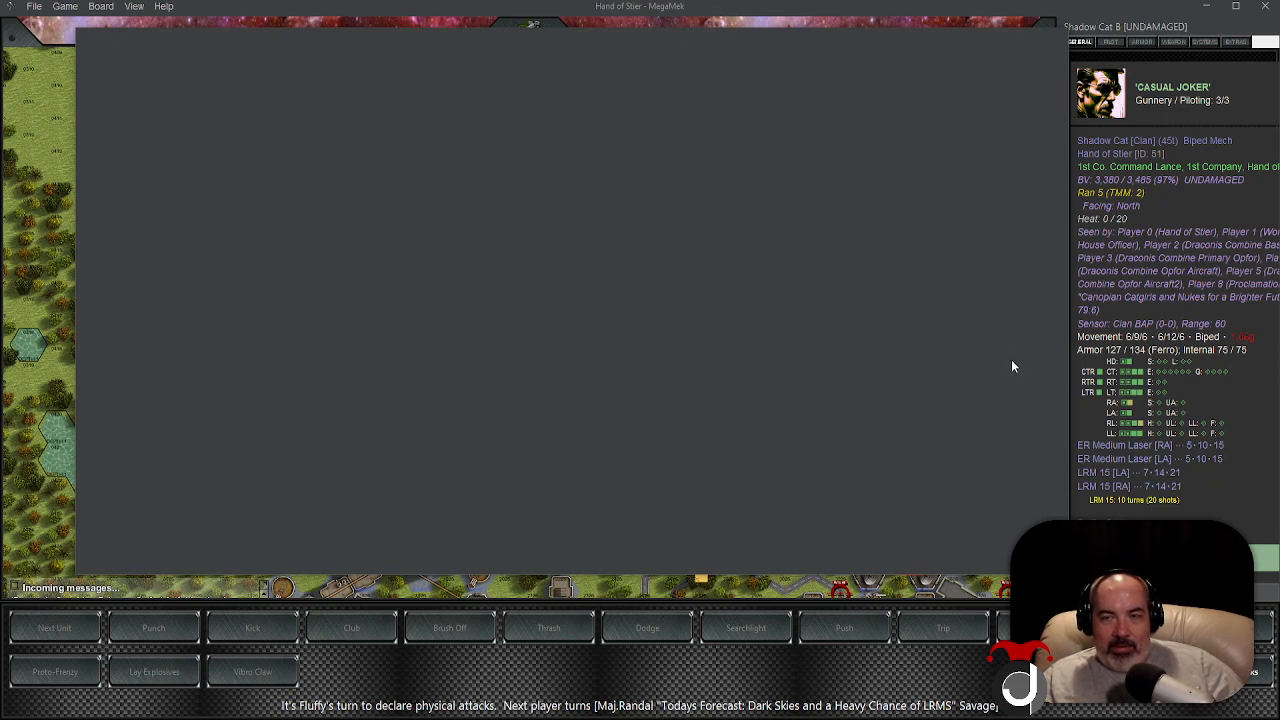
mouse_move(548, 448)
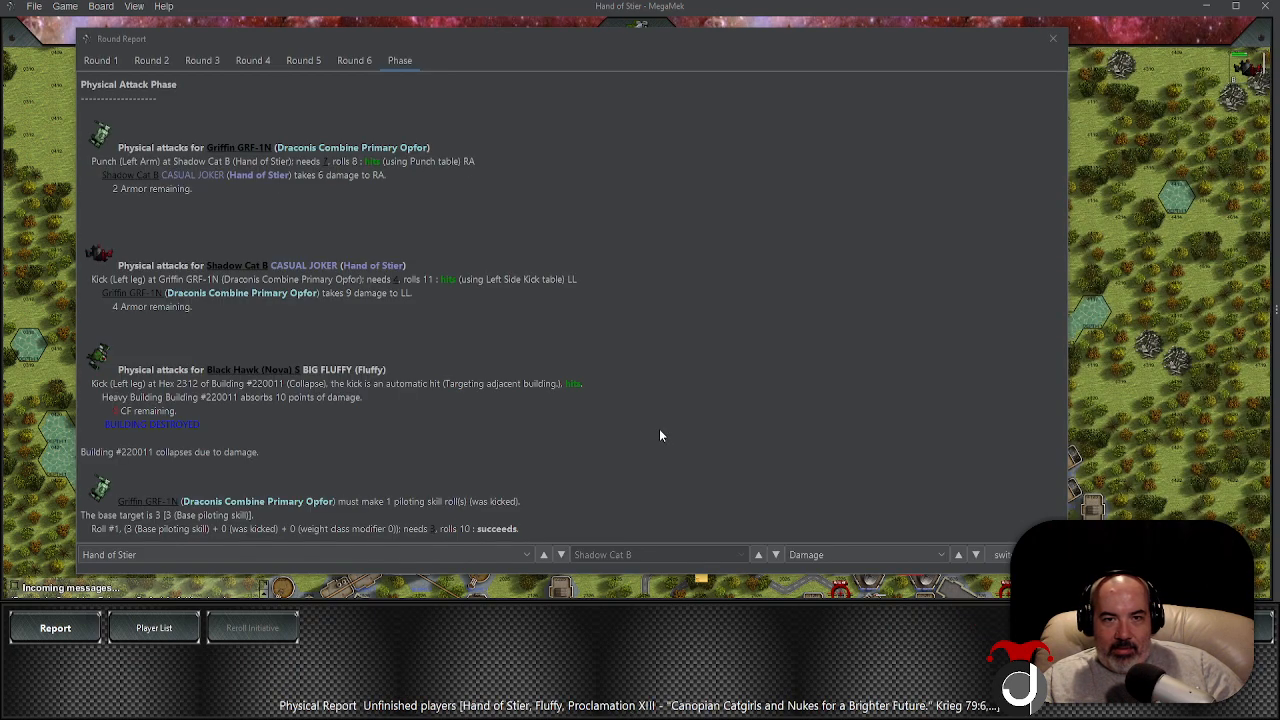
mouse_move(666, 436)
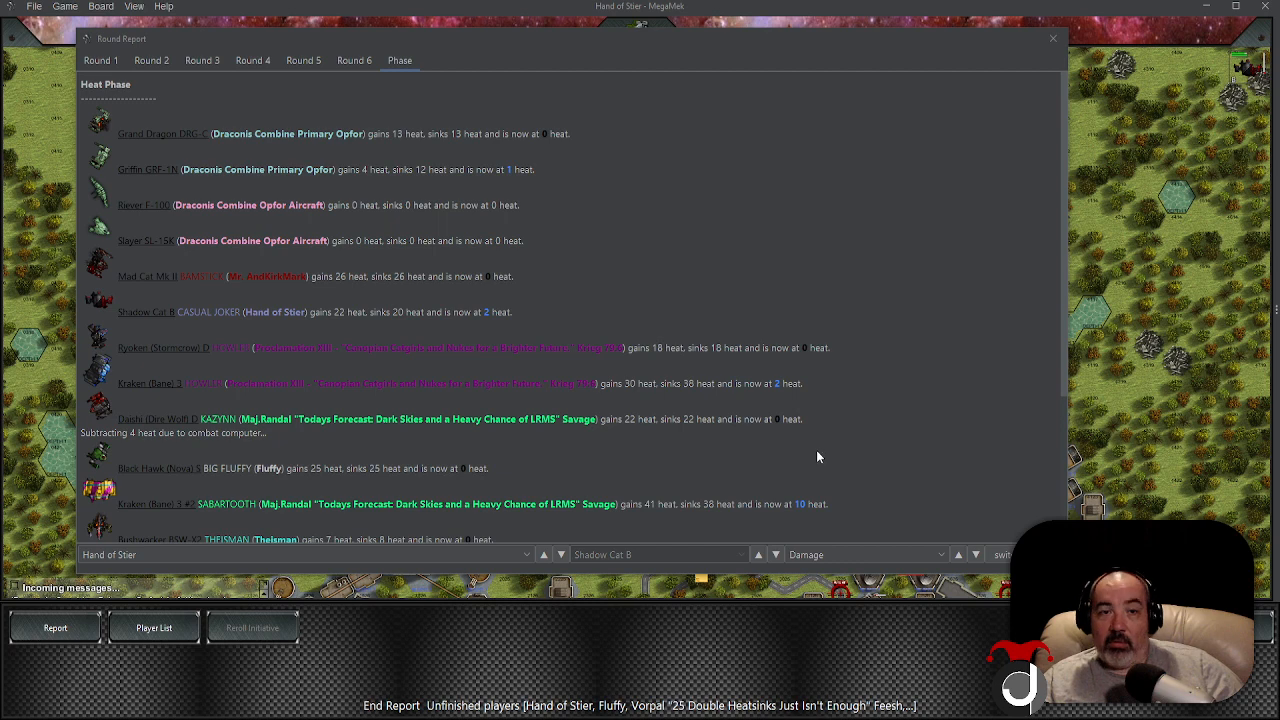
End the final phase so the Victory report declares Team #1 the winner
scroll("down", 3)
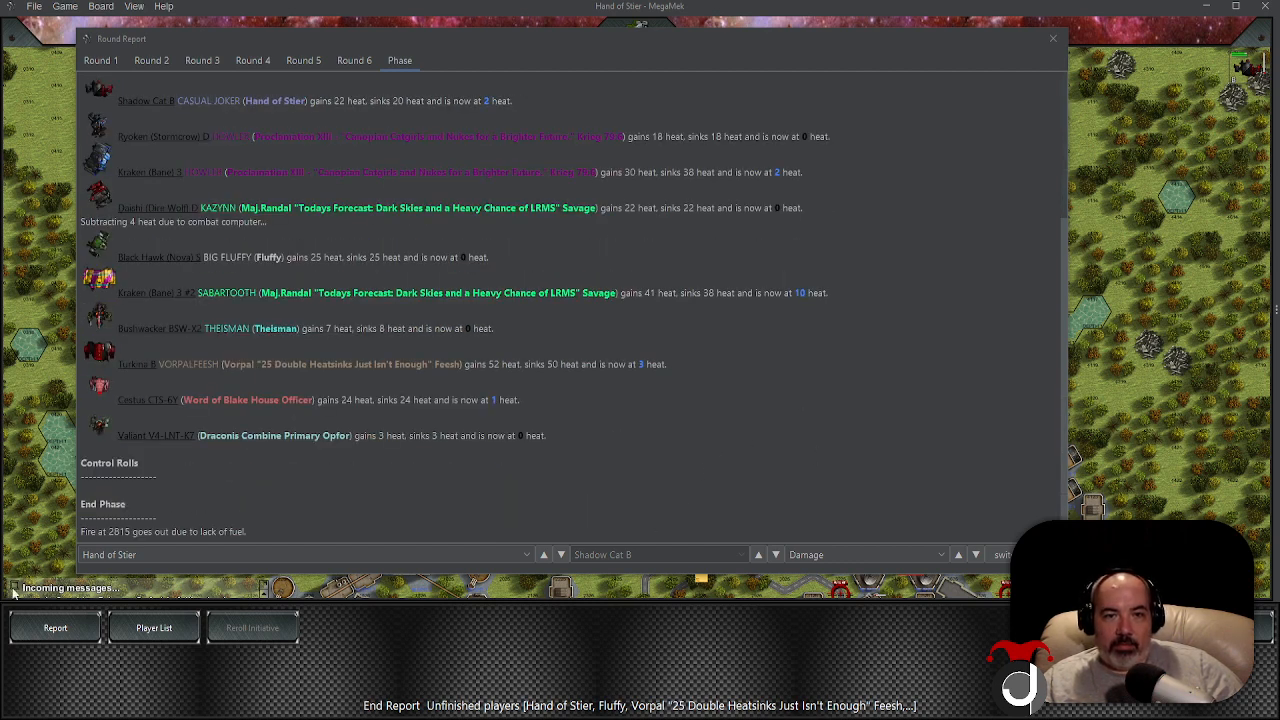
left_click(1052, 38)
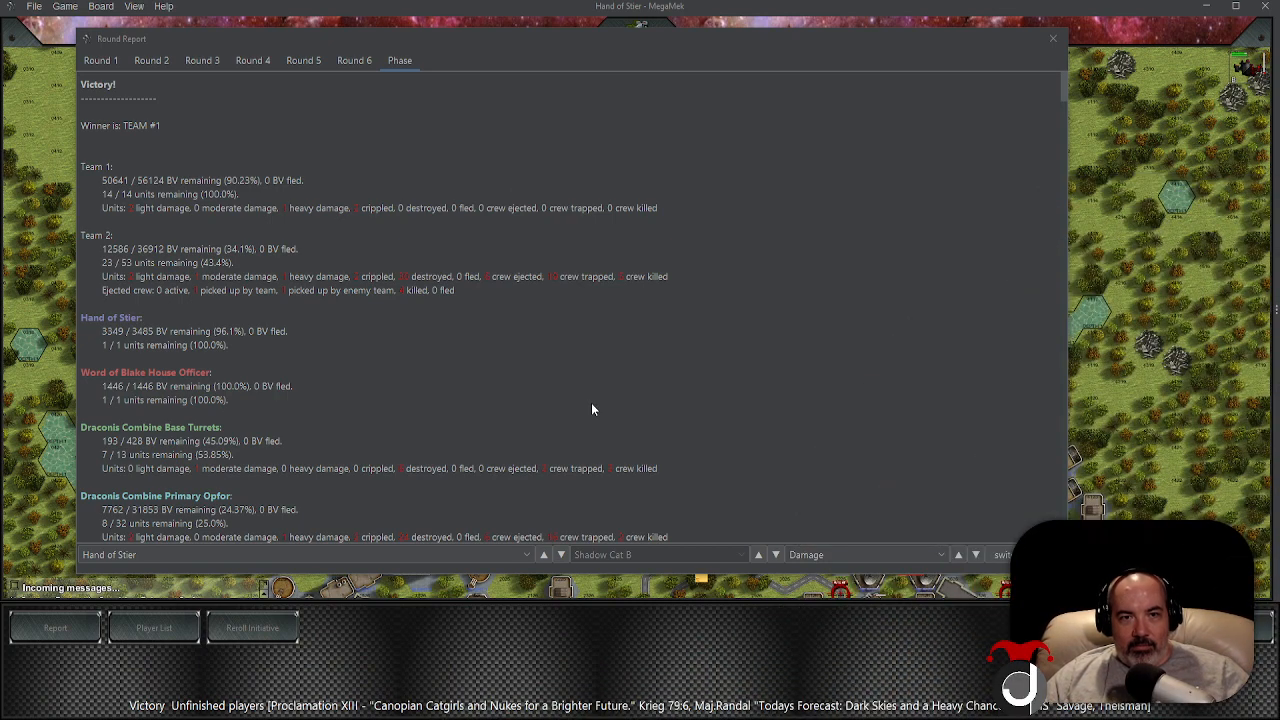
mouse_move(592, 400)
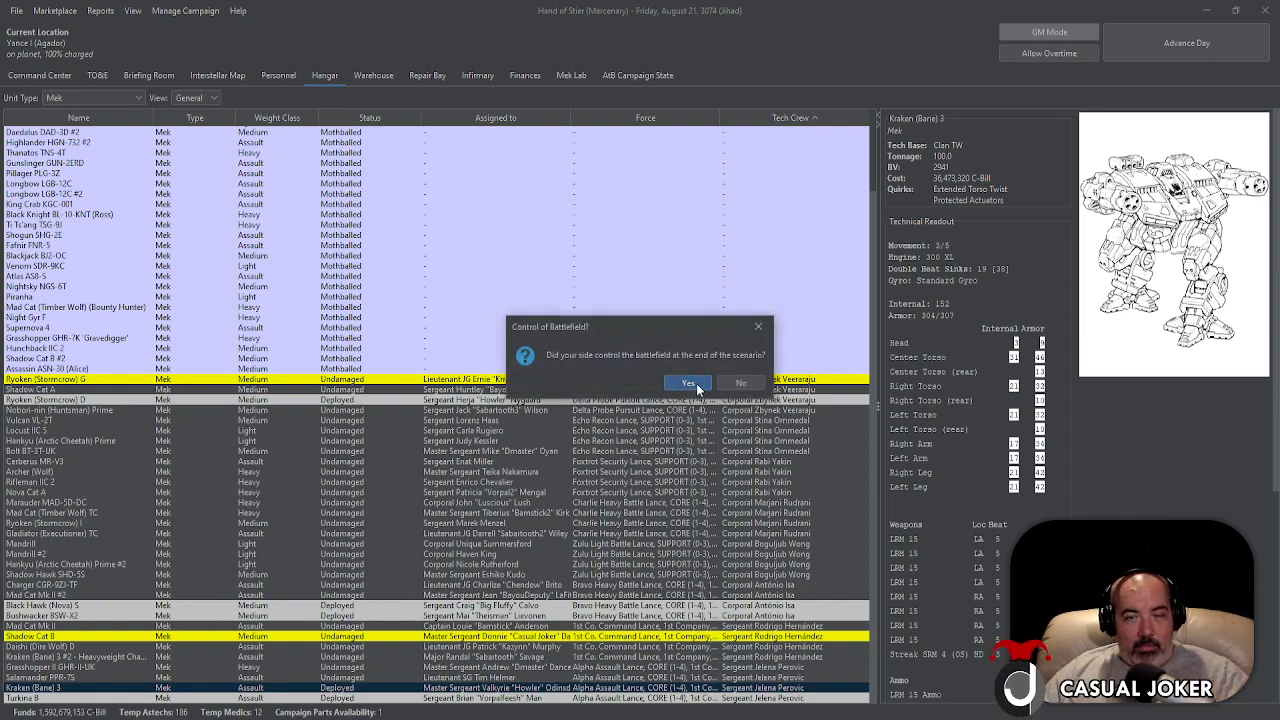
Confirm control of the battlefield and accept unit and pilot statuses through to Claim Salvage
left_click(688, 382)
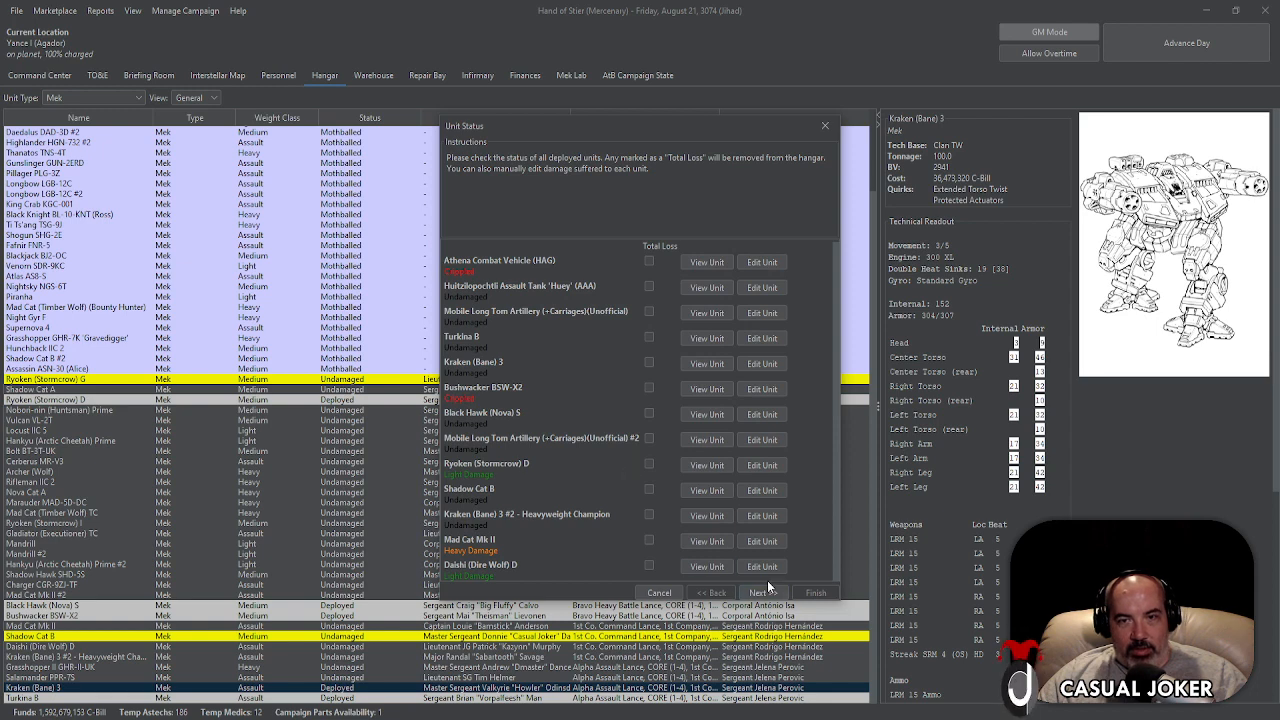
left_click(760, 592)
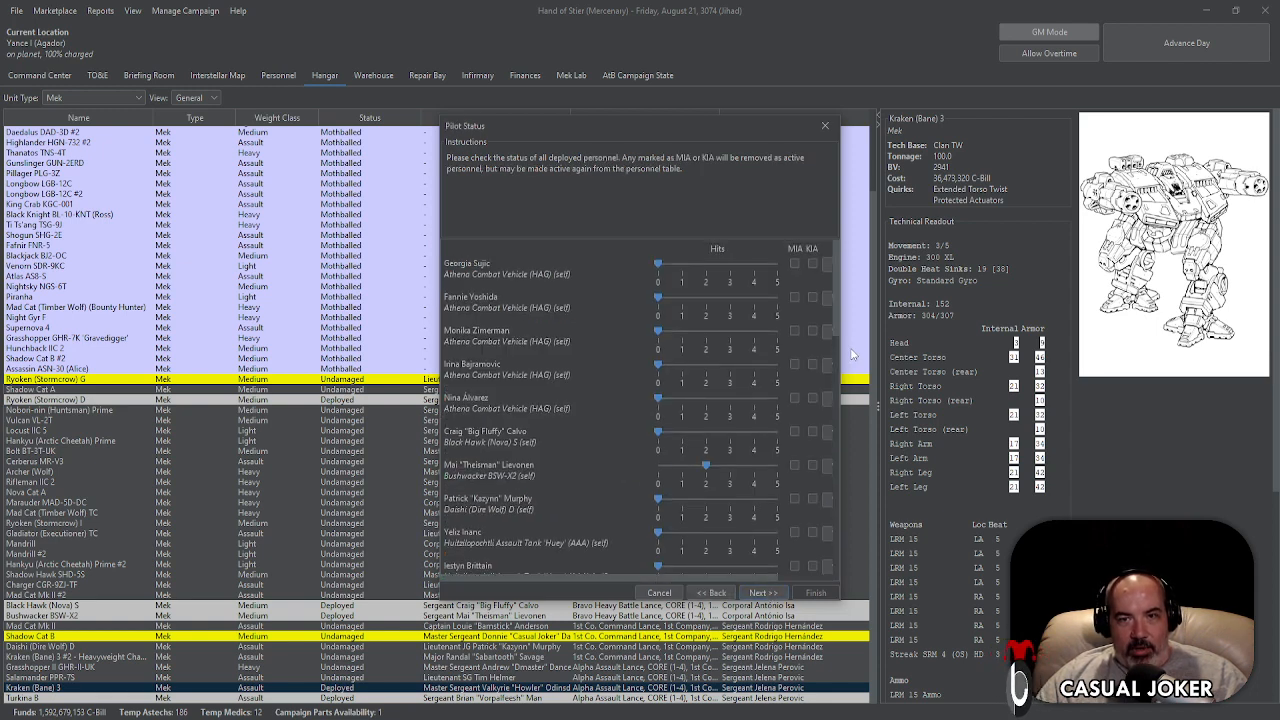
scroll("down", 3)
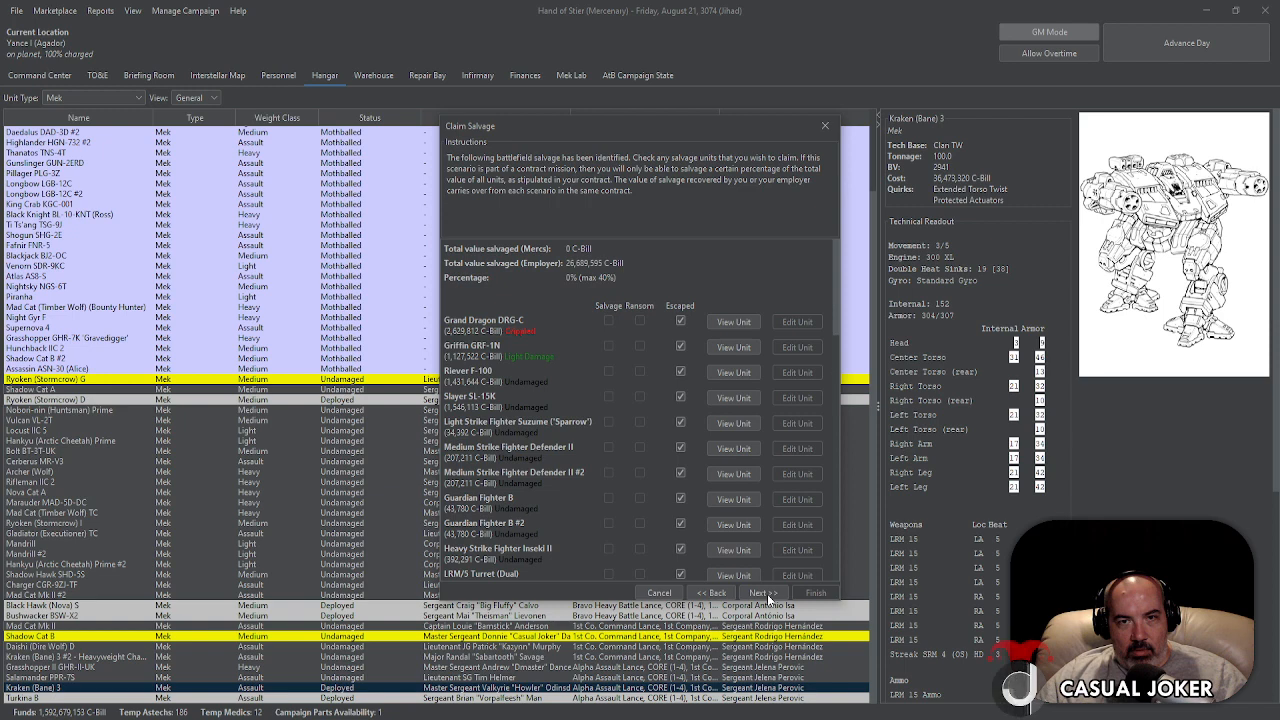
Review the list of enemy units available for salvage
scroll("down", 3)
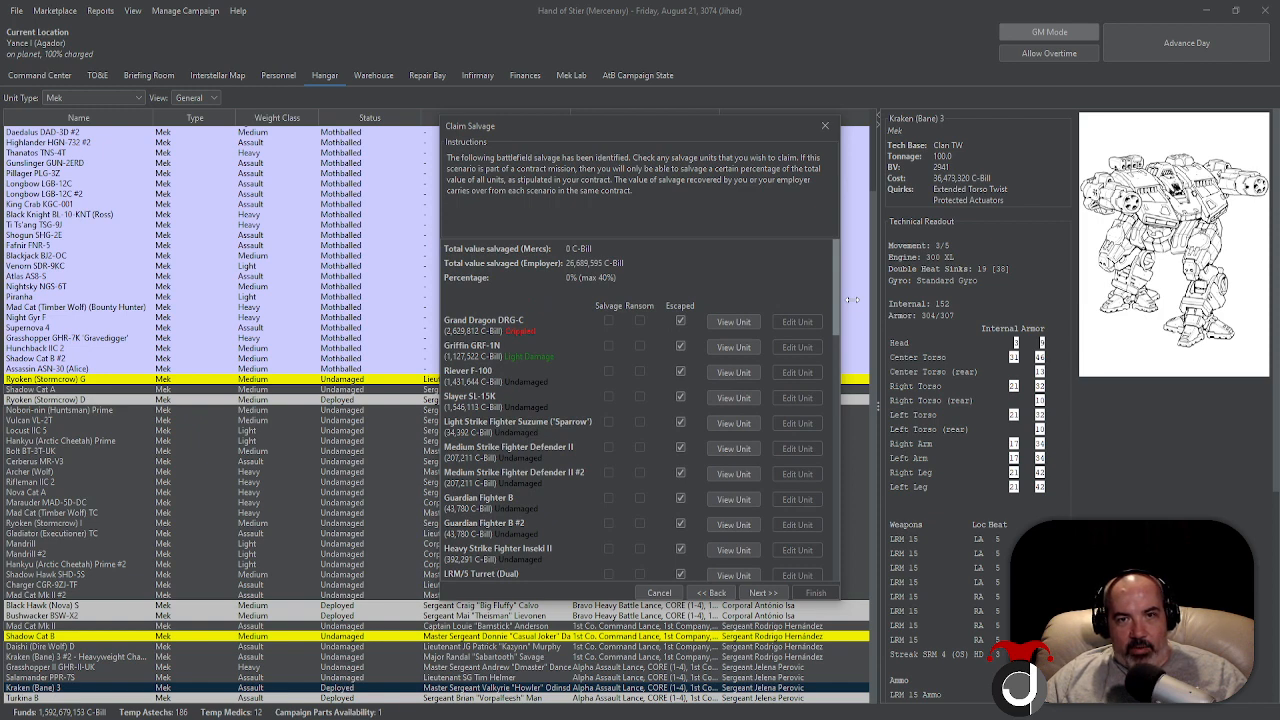
scroll("down", 3)
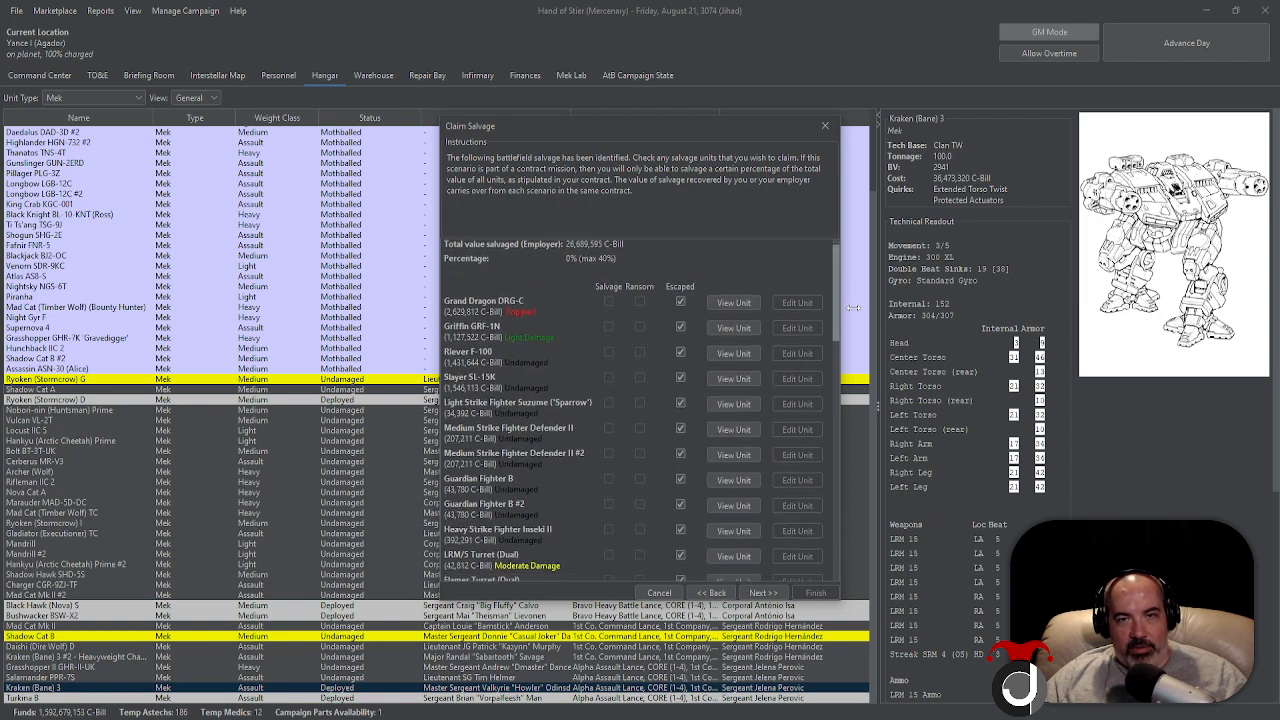
scroll("down", 3)
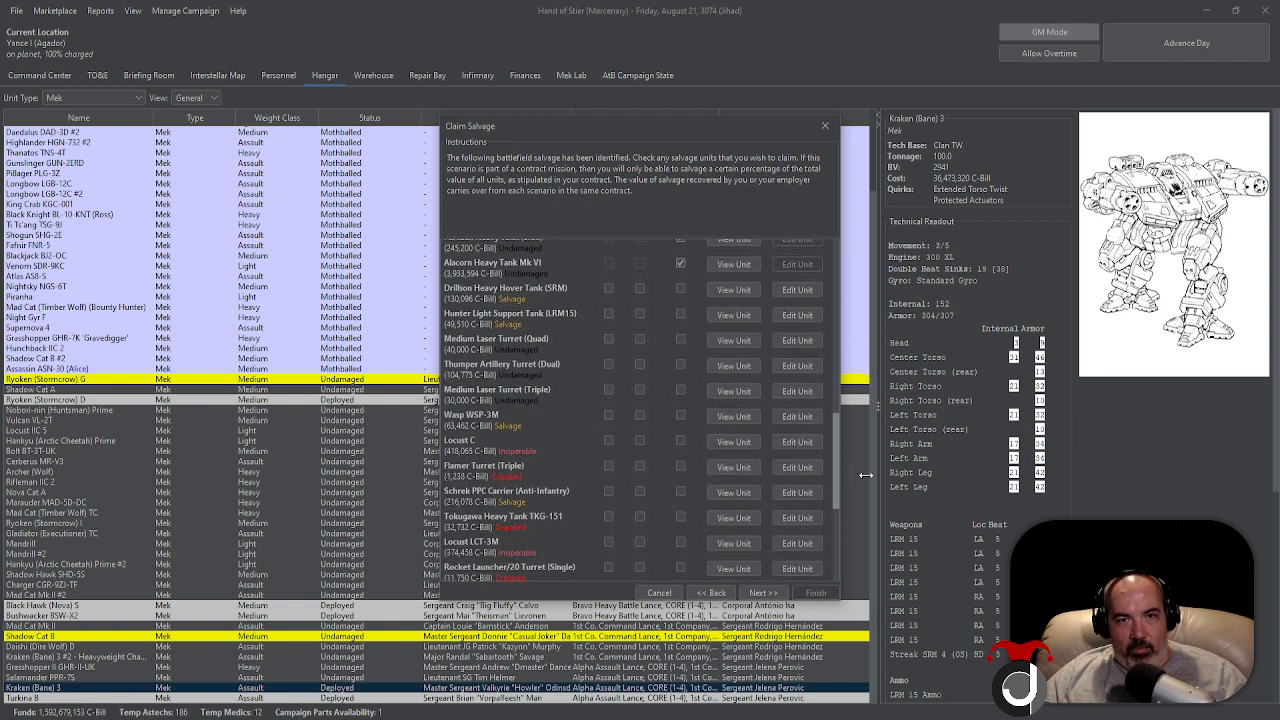
scroll("down", 3)
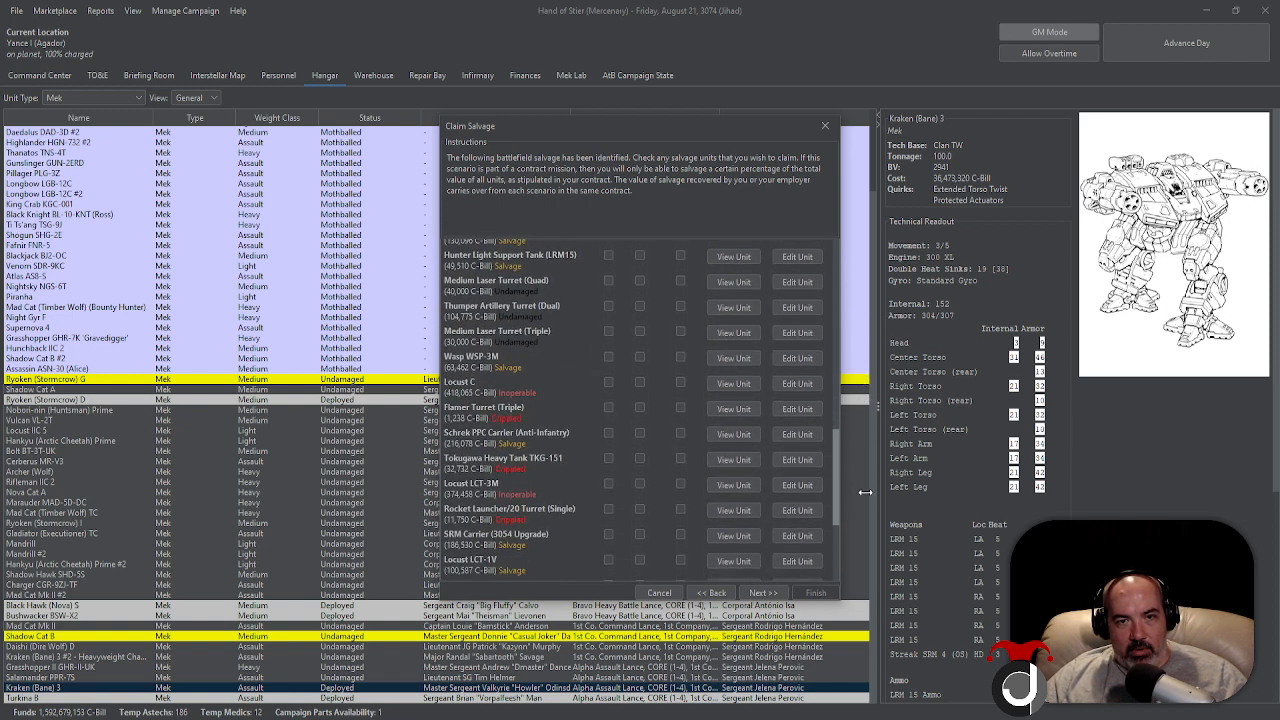
scroll("down", 3)
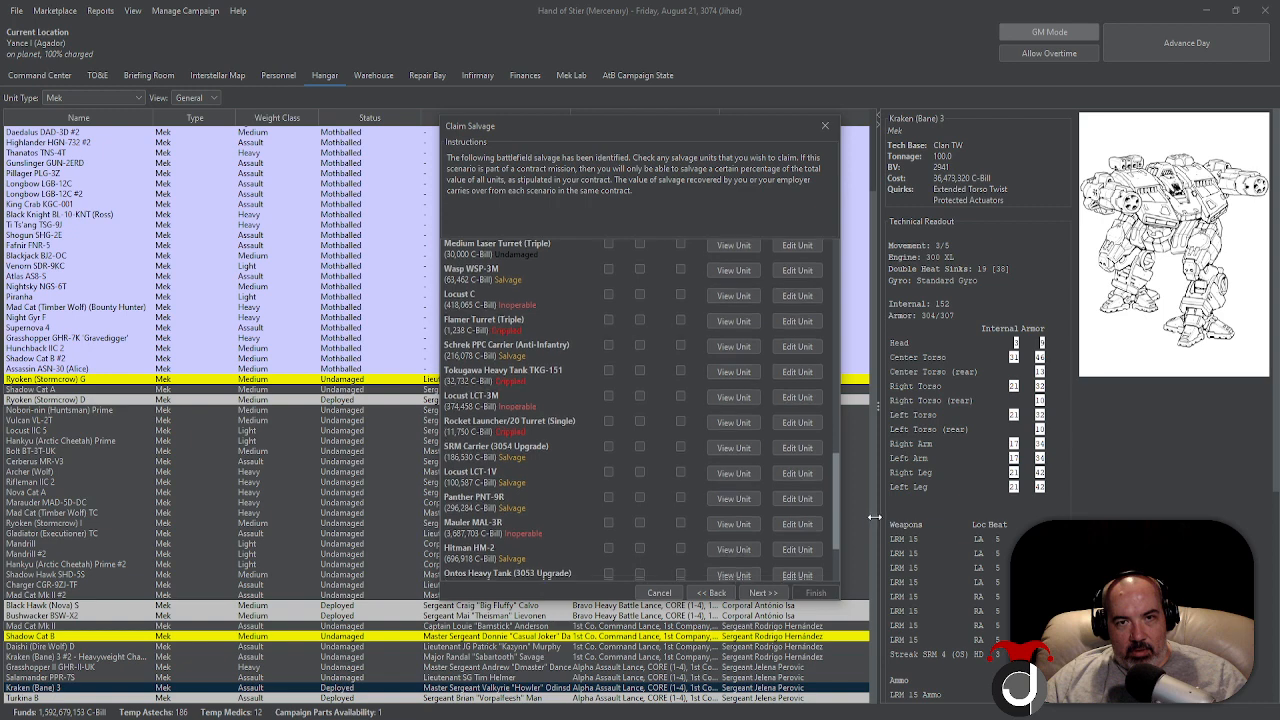
scroll("down", 3)
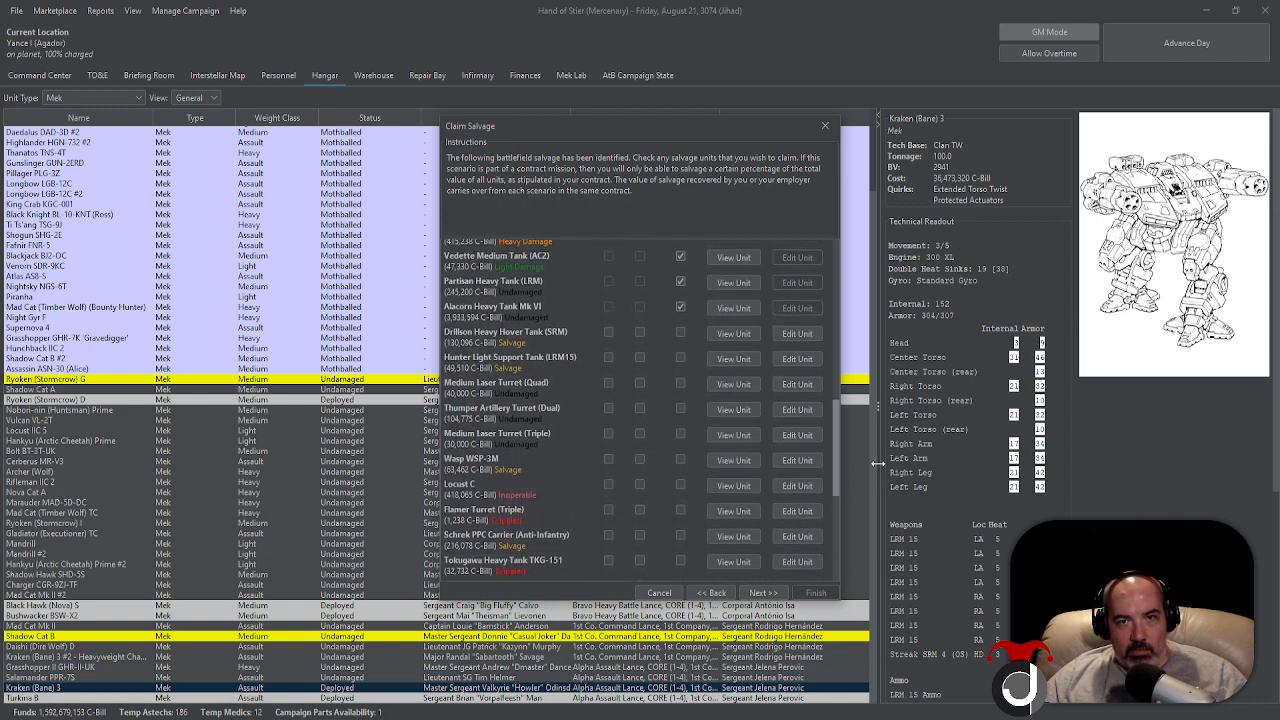
scroll("down", 3)
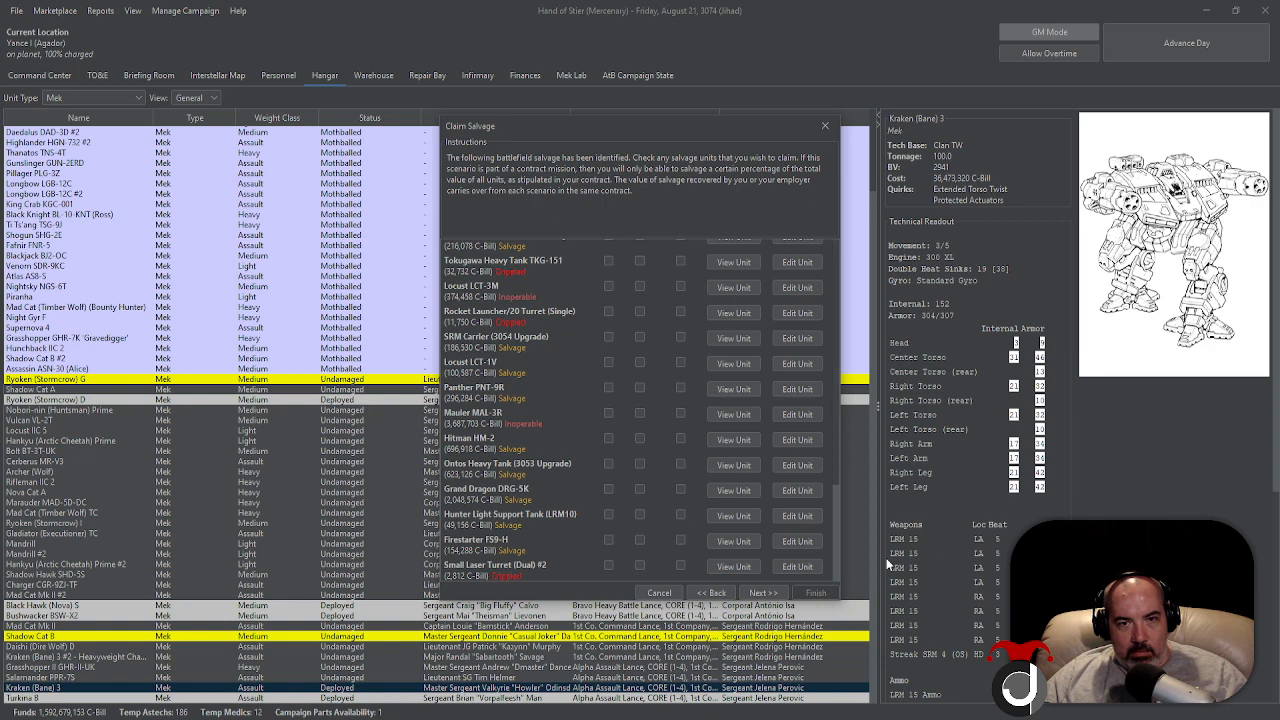
mouse_move(614, 418)
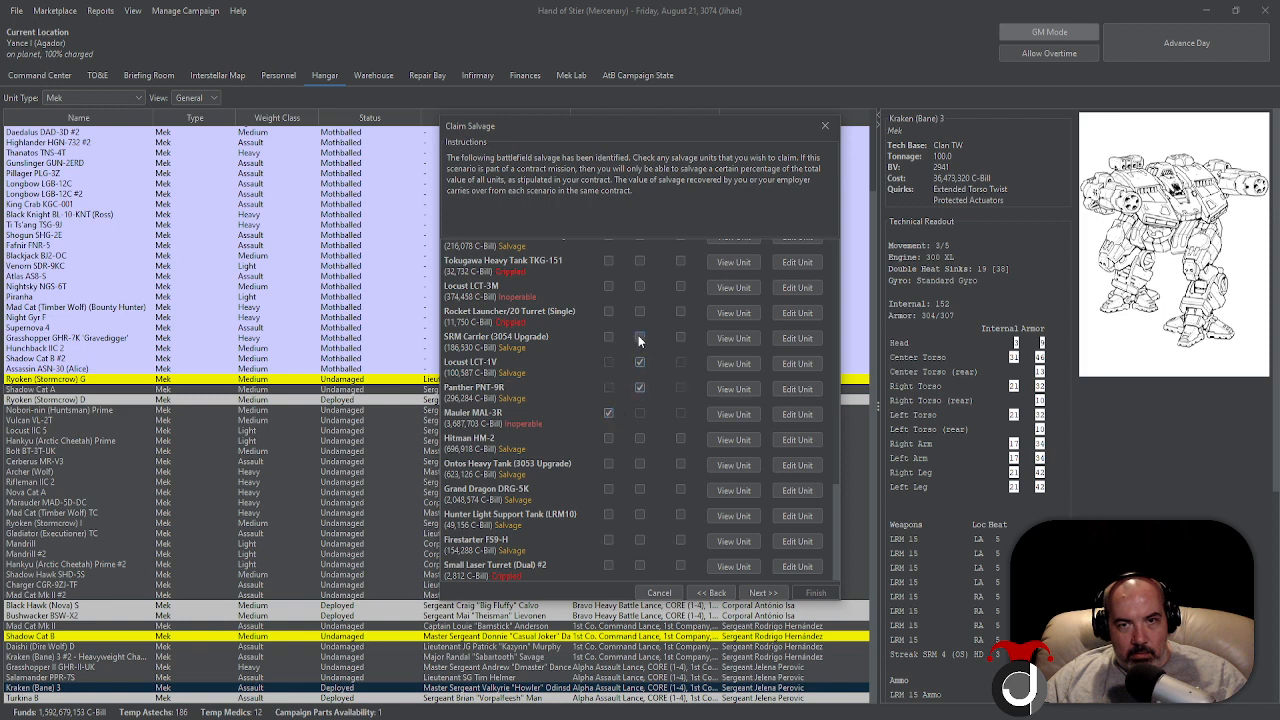
Claim a destroyed vehicle and another enemy unit as salvage (34%) and continue to kill credits
left_click(640, 262)
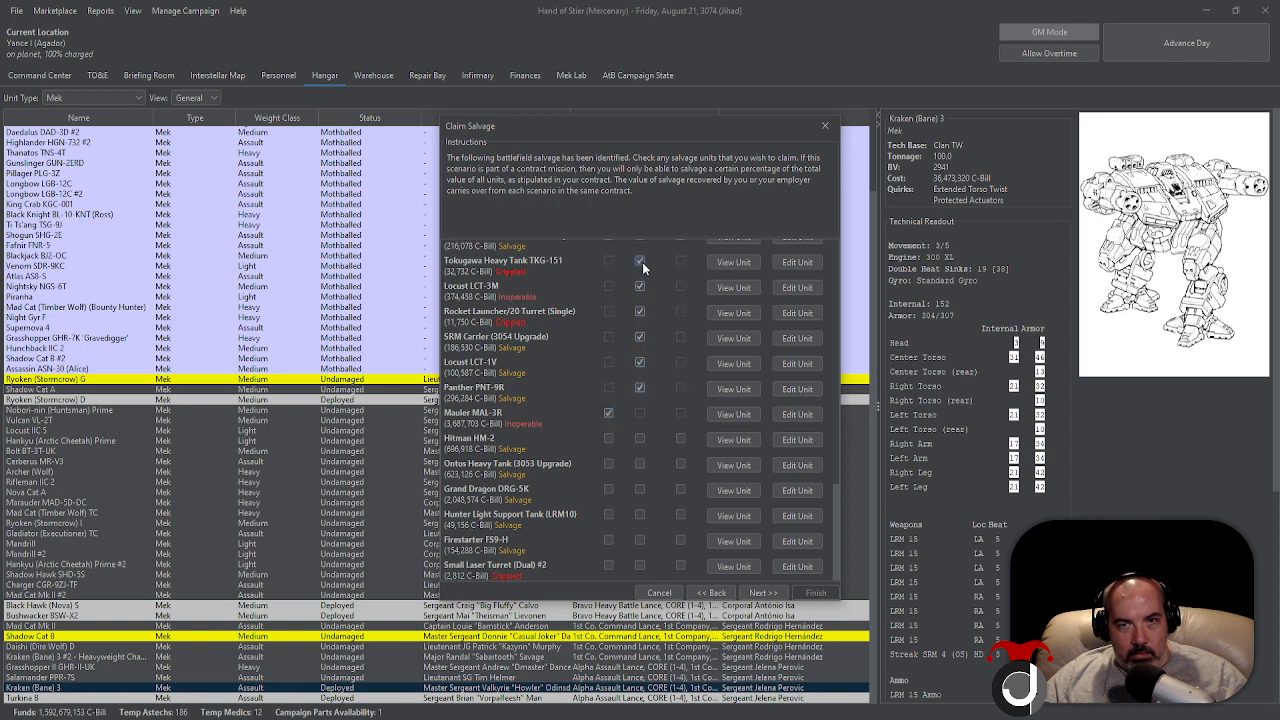
scroll("down", 3)
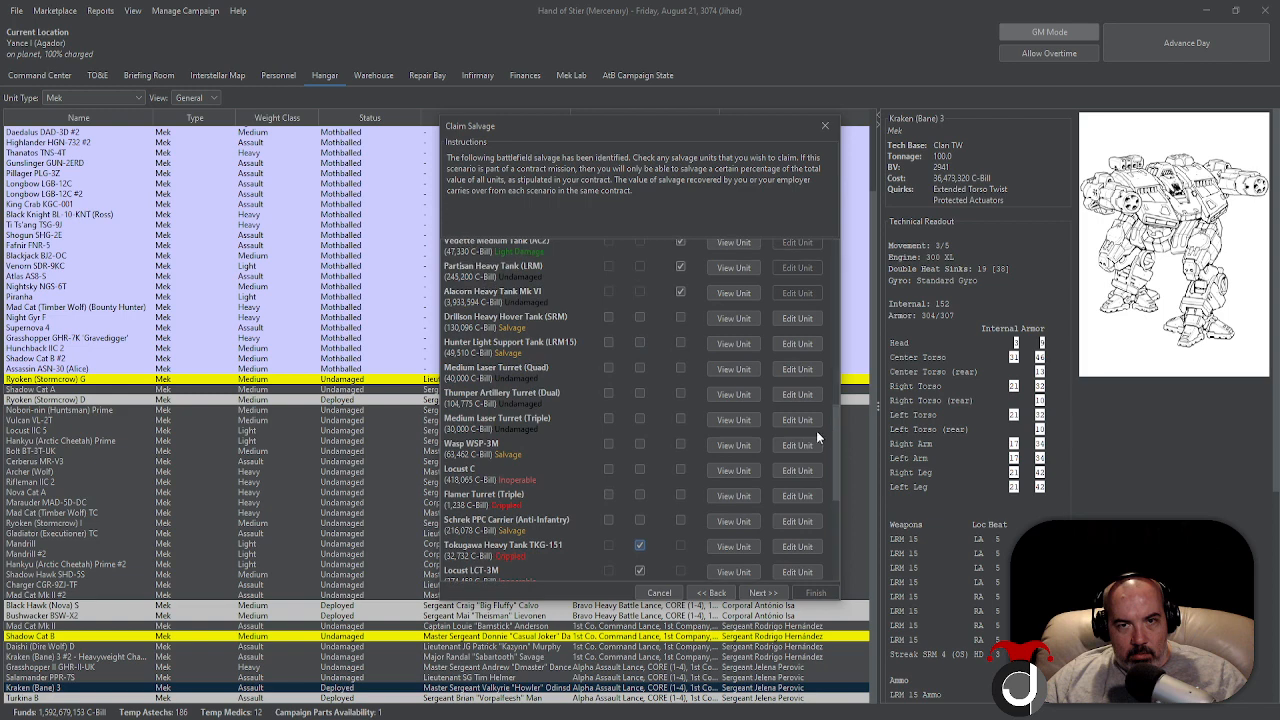
left_click(640, 494)
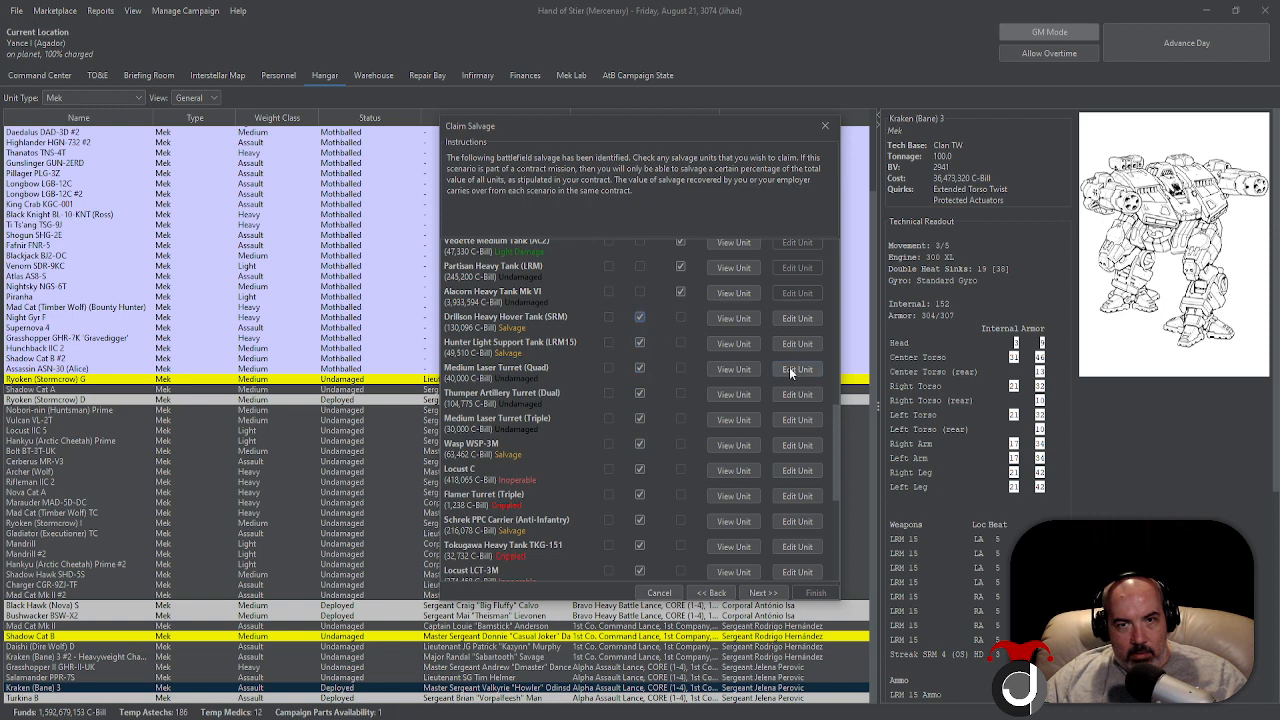
scroll("down", 3)
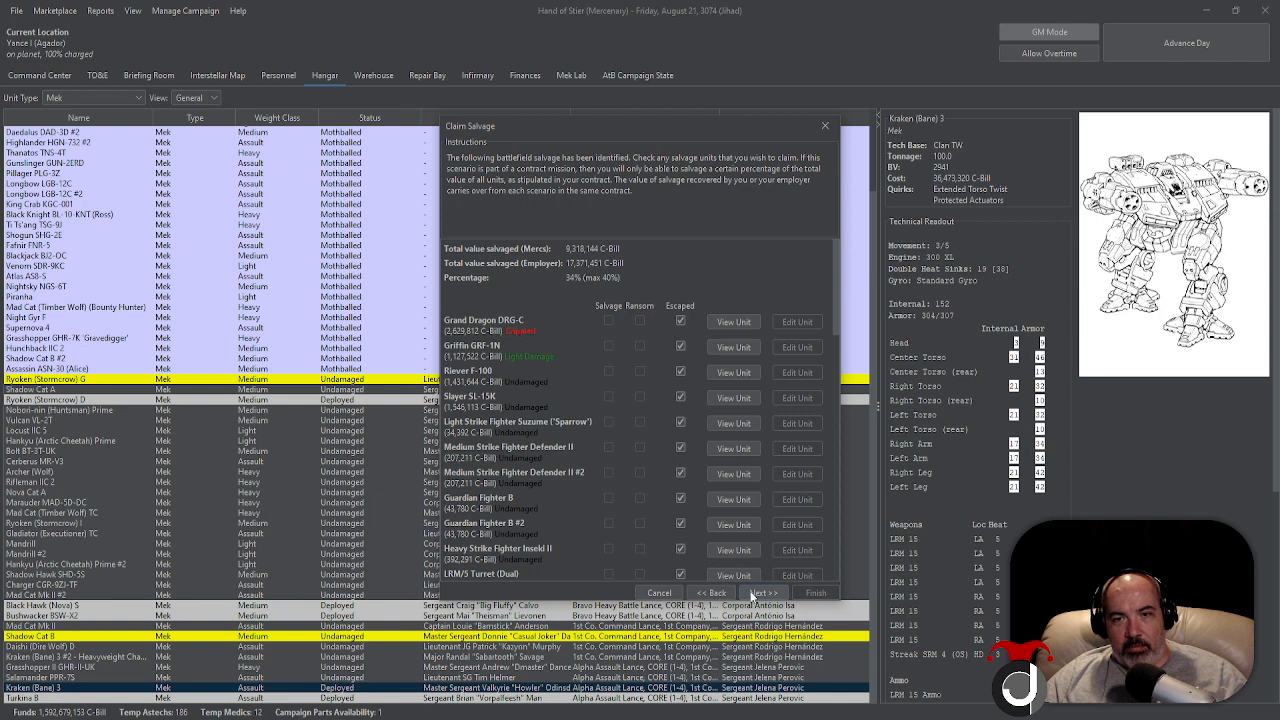
left_click(762, 592)
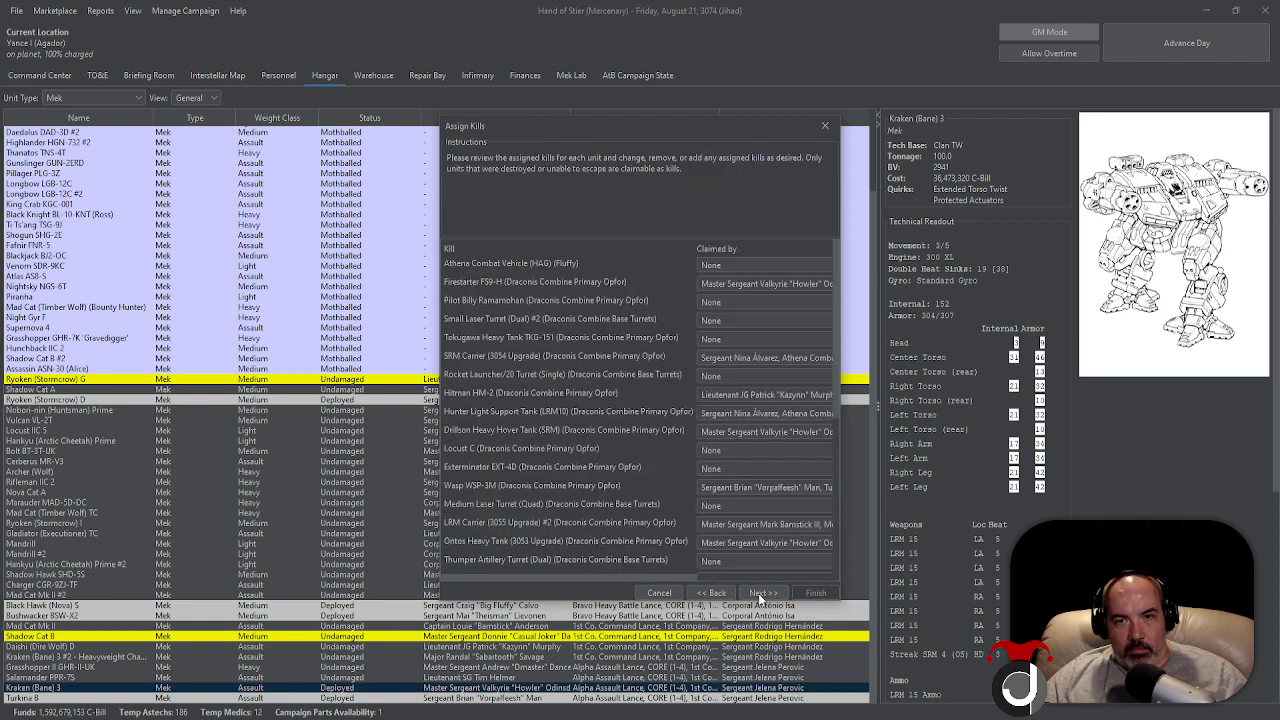
Accept kill assignments and objective results, then finish the scenario resolution
left_click(762, 592)
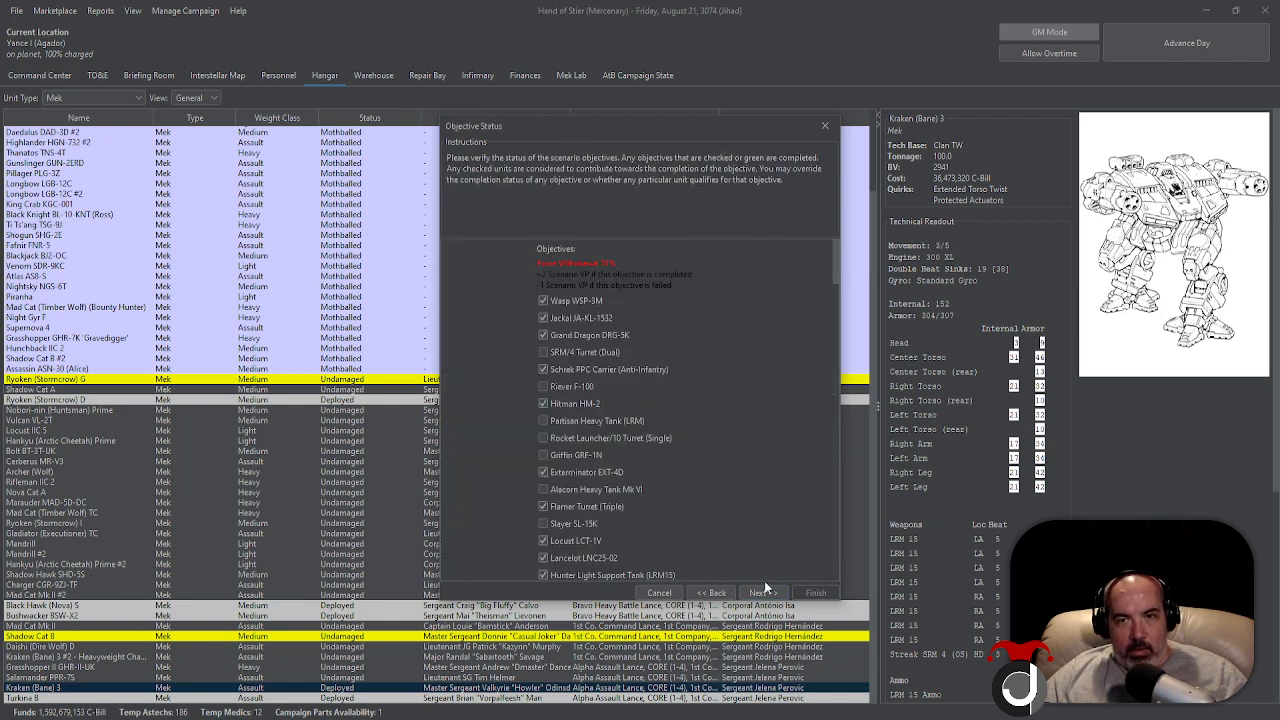
left_click(760, 592)
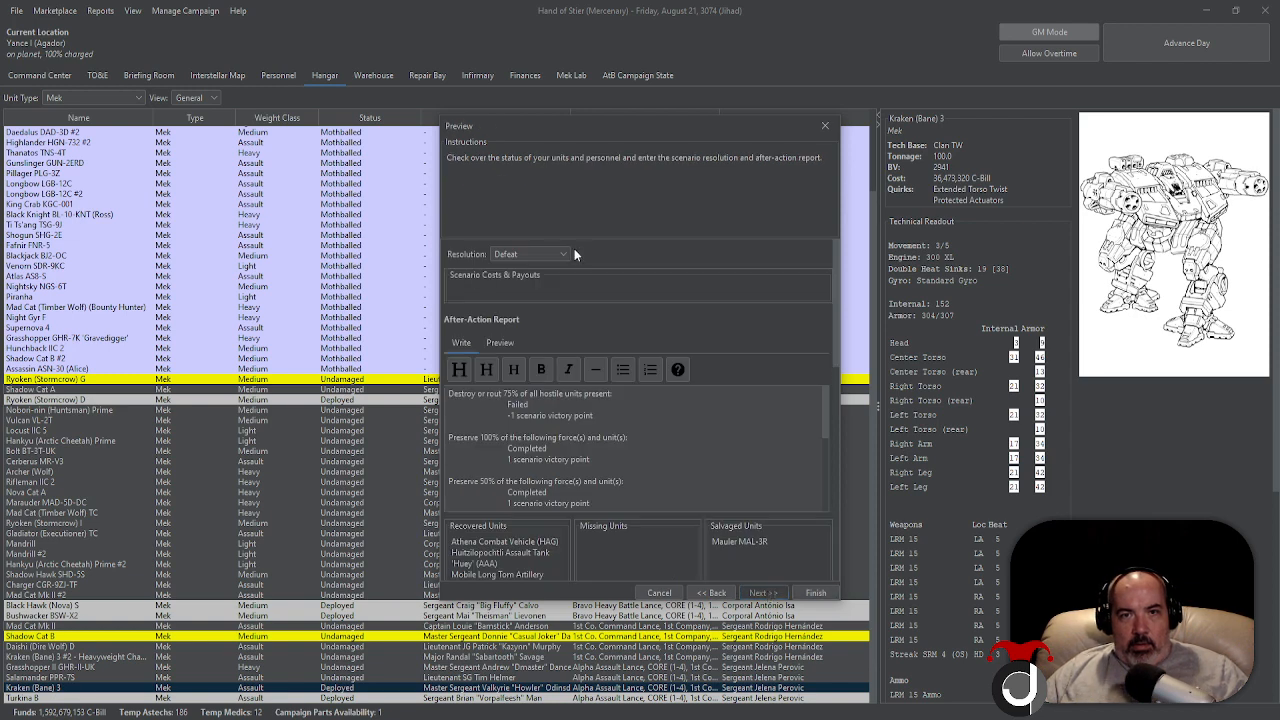
left_click(530, 252)
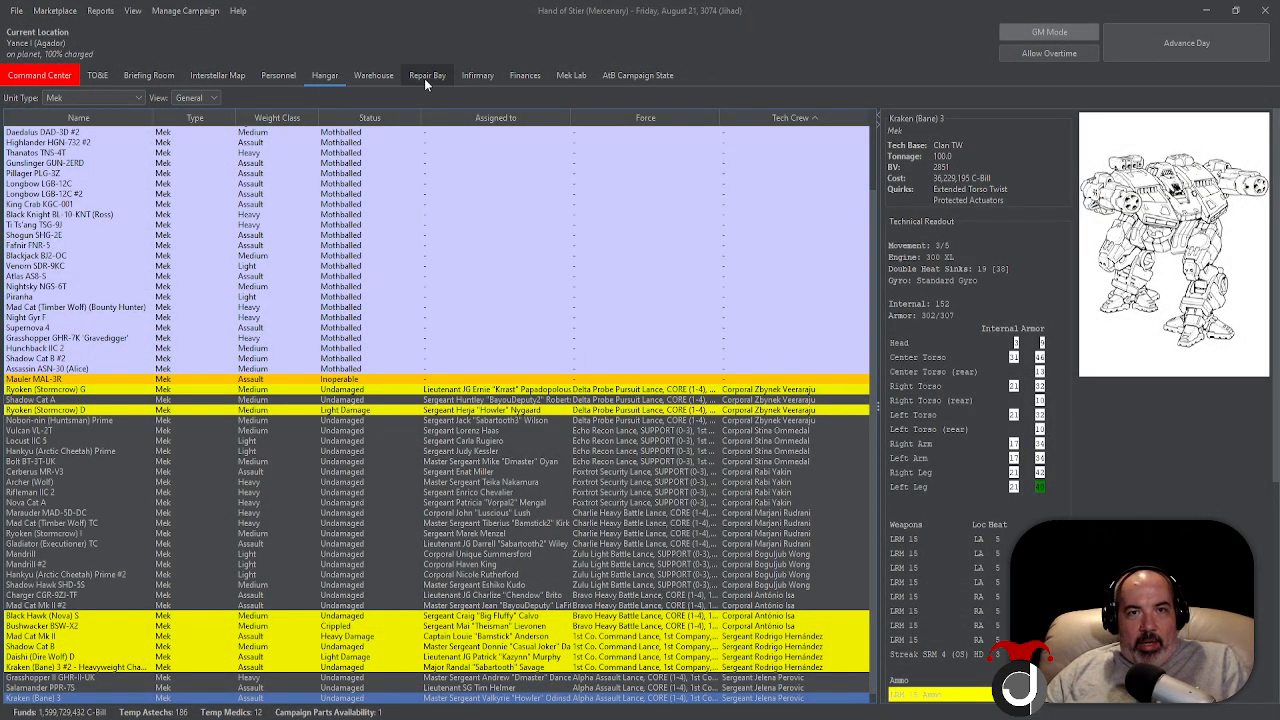
Assign techs to the Mad Cat Mk II's armour repair and ammo tasks in the Repair Bay
left_click(428, 76)
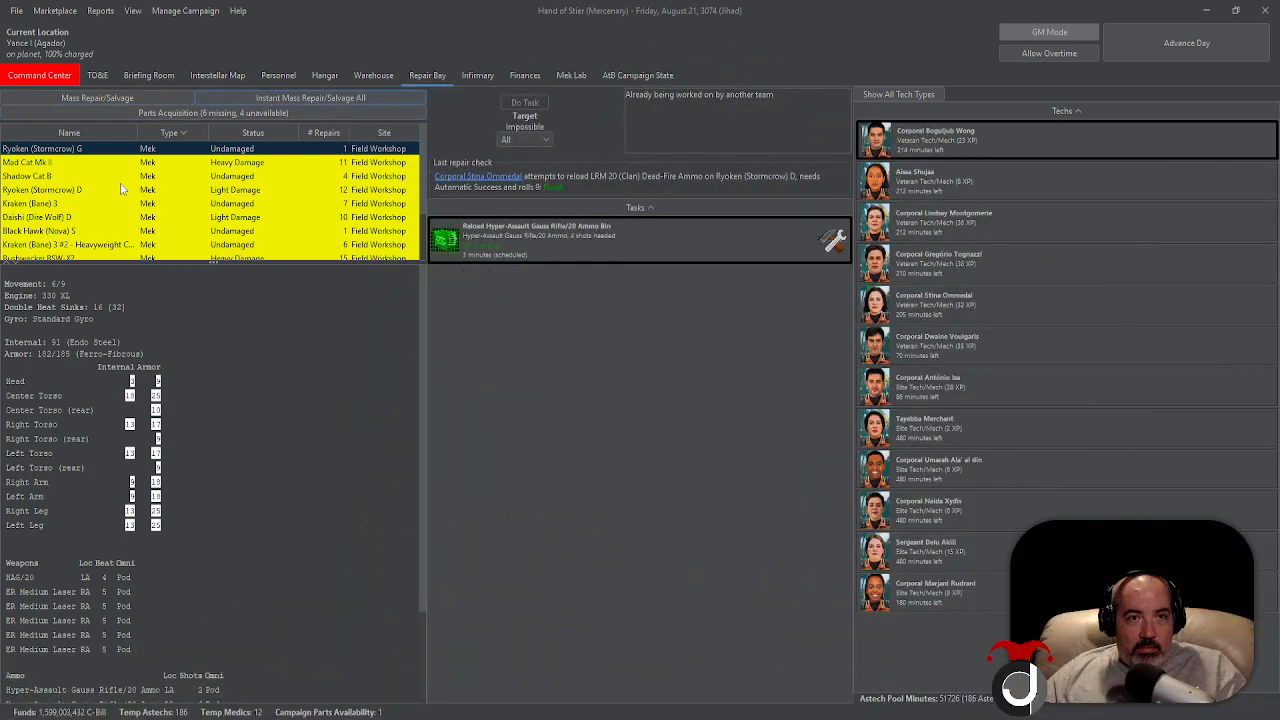
left_click(28, 162)
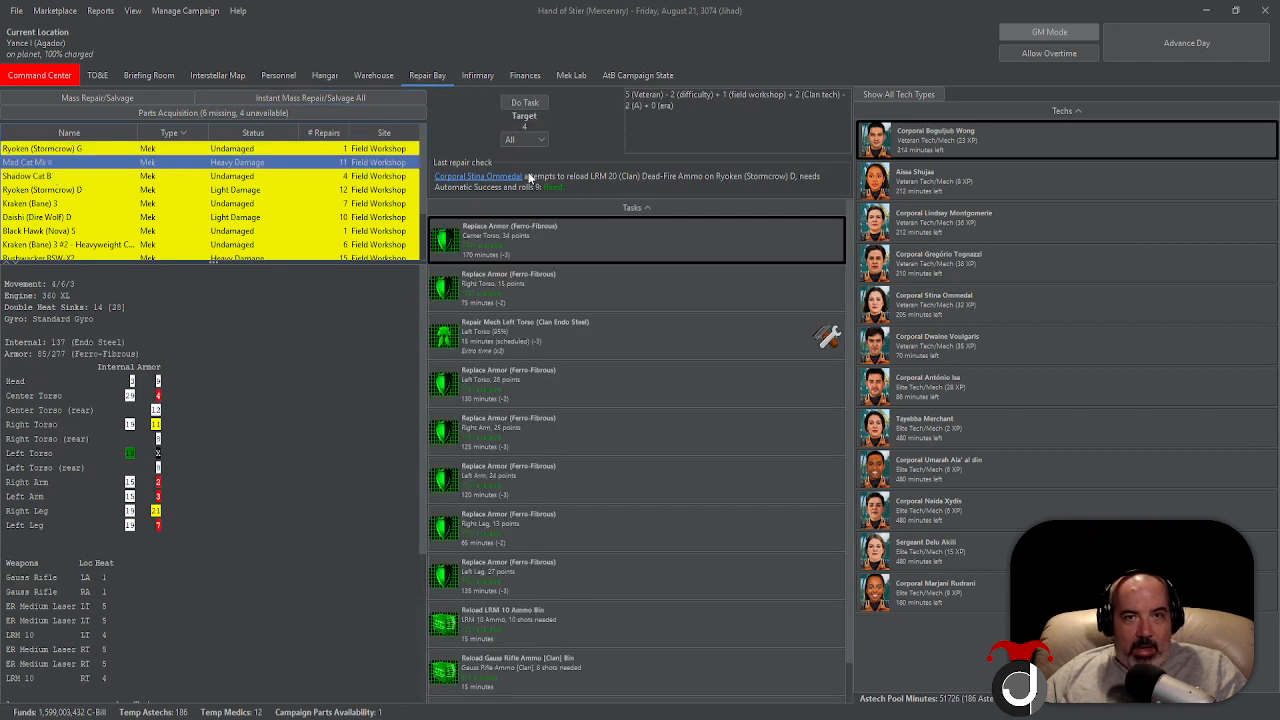
left_click(524, 102)
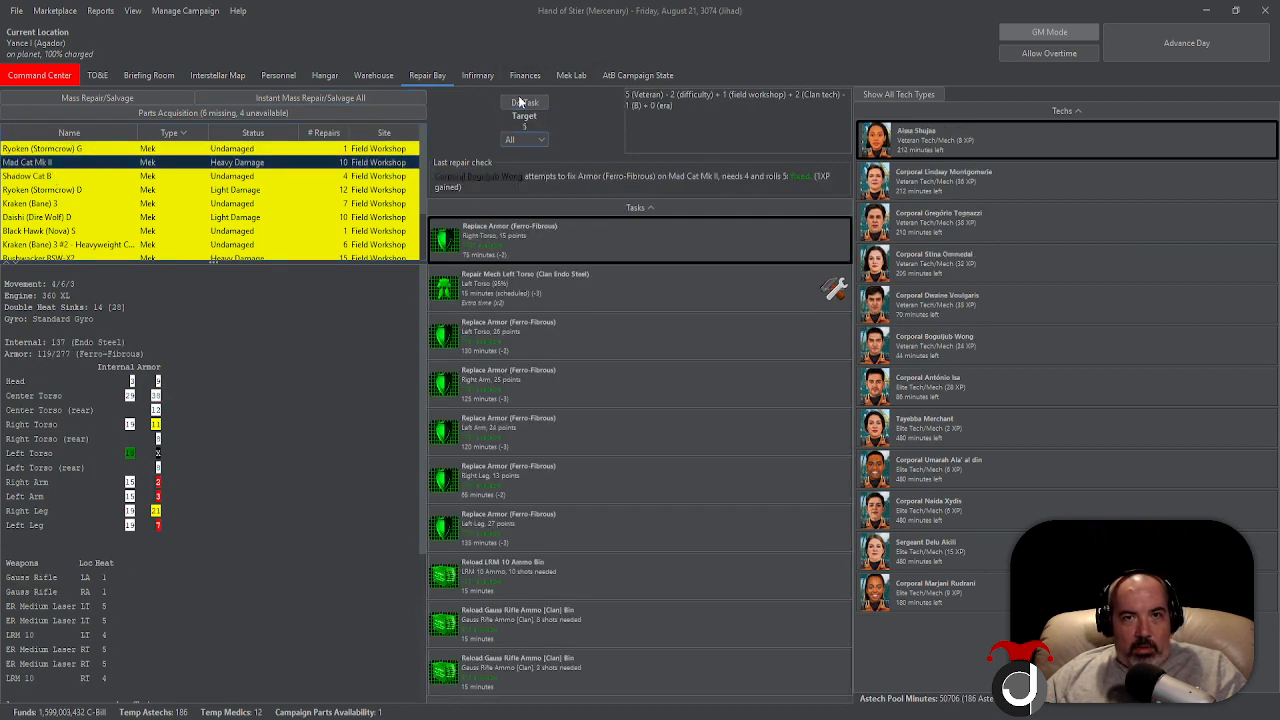
left_click(524, 102)
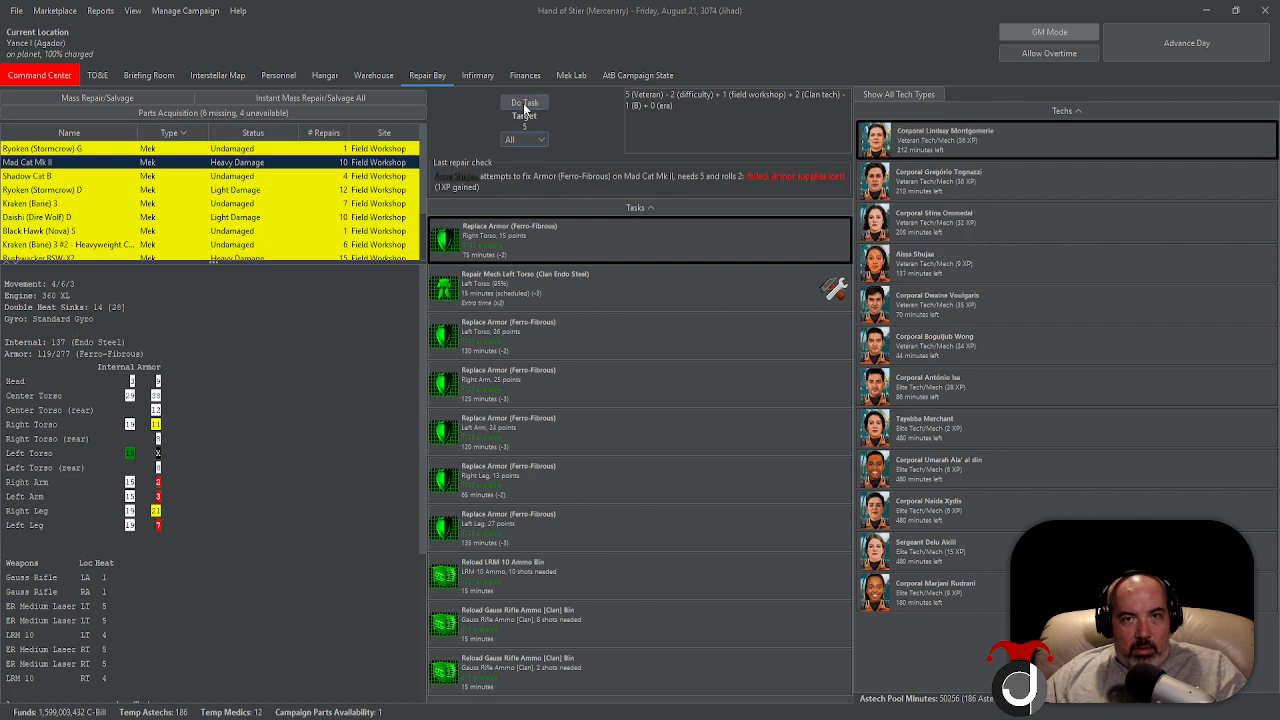
left_click(524, 102)
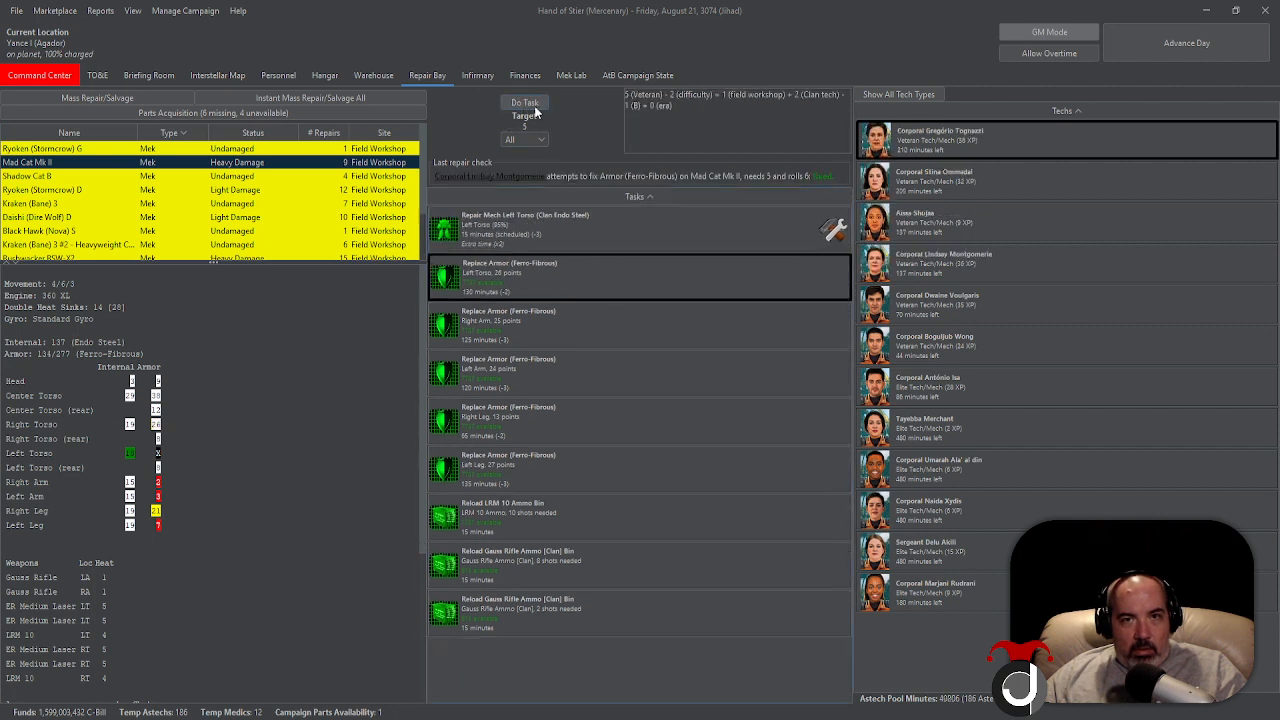
left_click(524, 102)
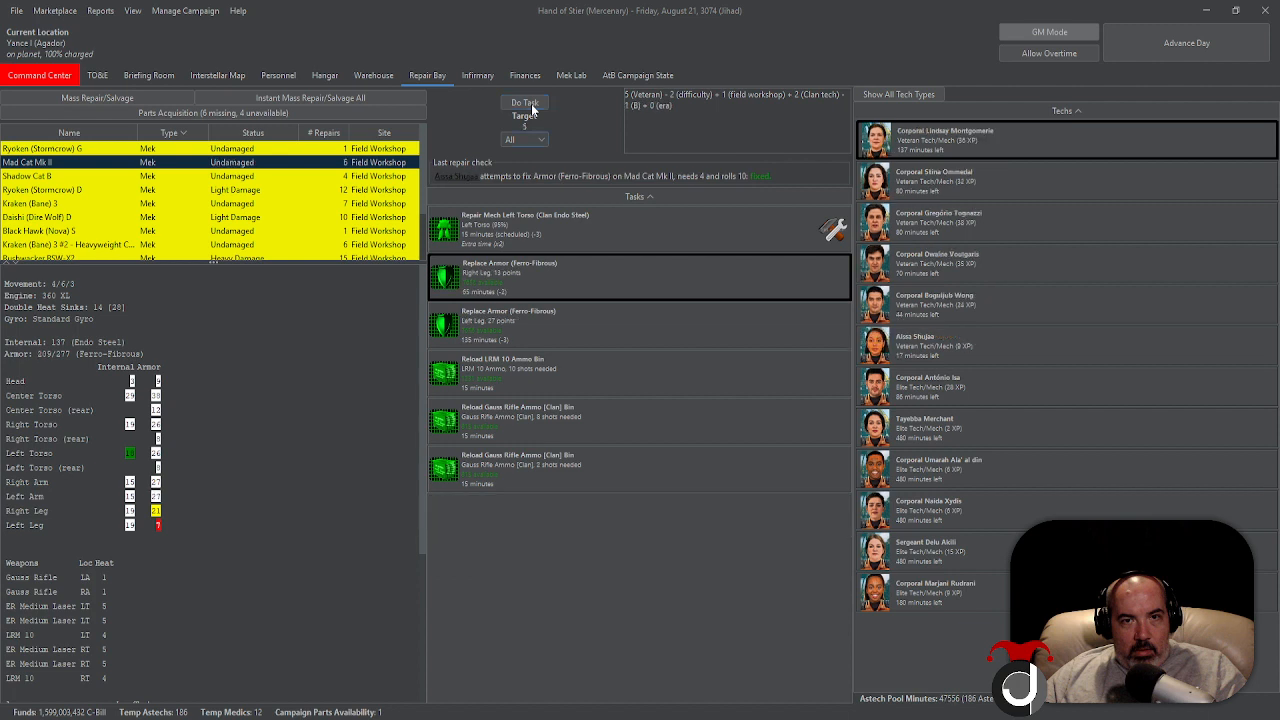
Start the Shadow Cat B's repair and reload tasks
left_click(524, 102)
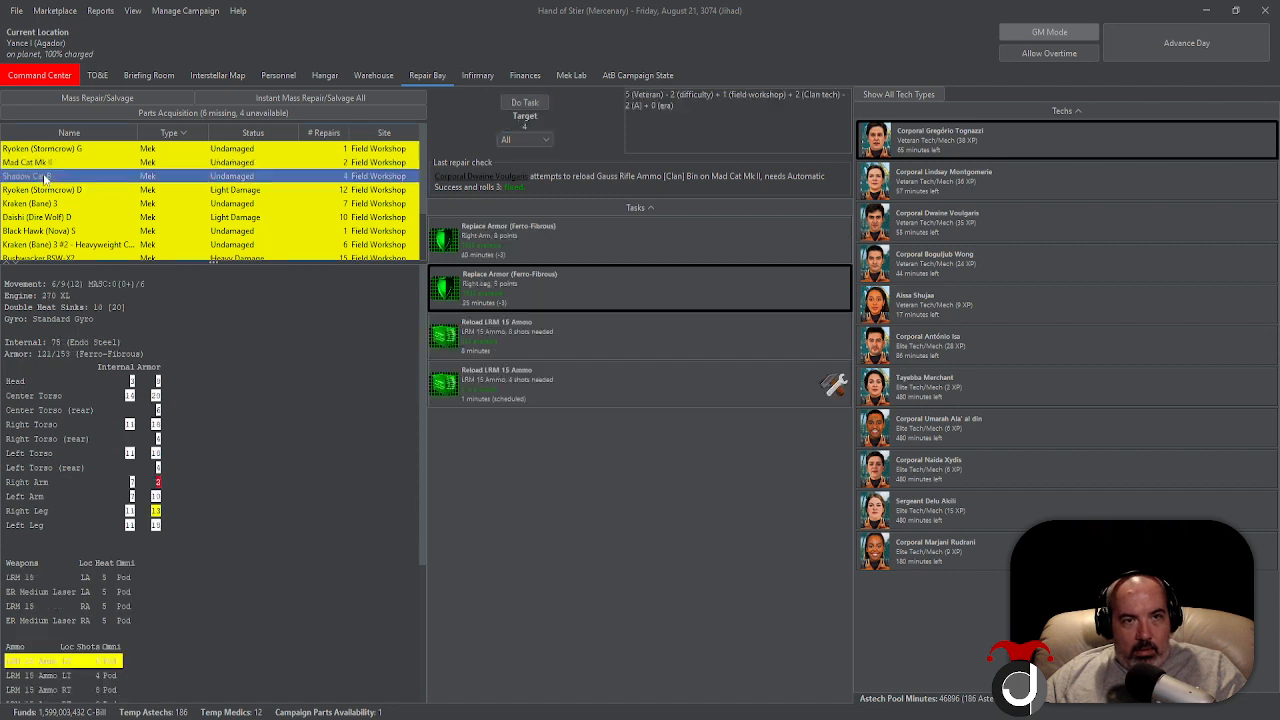
left_click(524, 102)
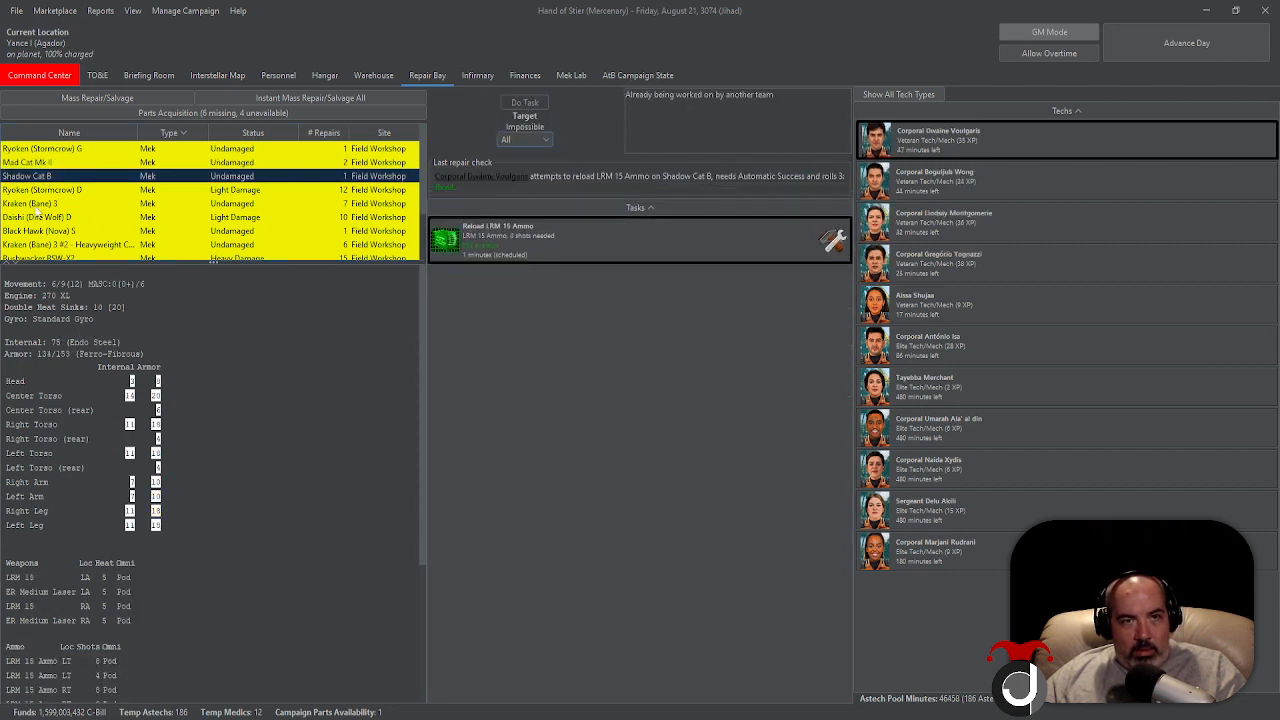
Carry out the Ryoken D's armour repairs and the Kraken 3's ammo reload
left_click(70, 188)
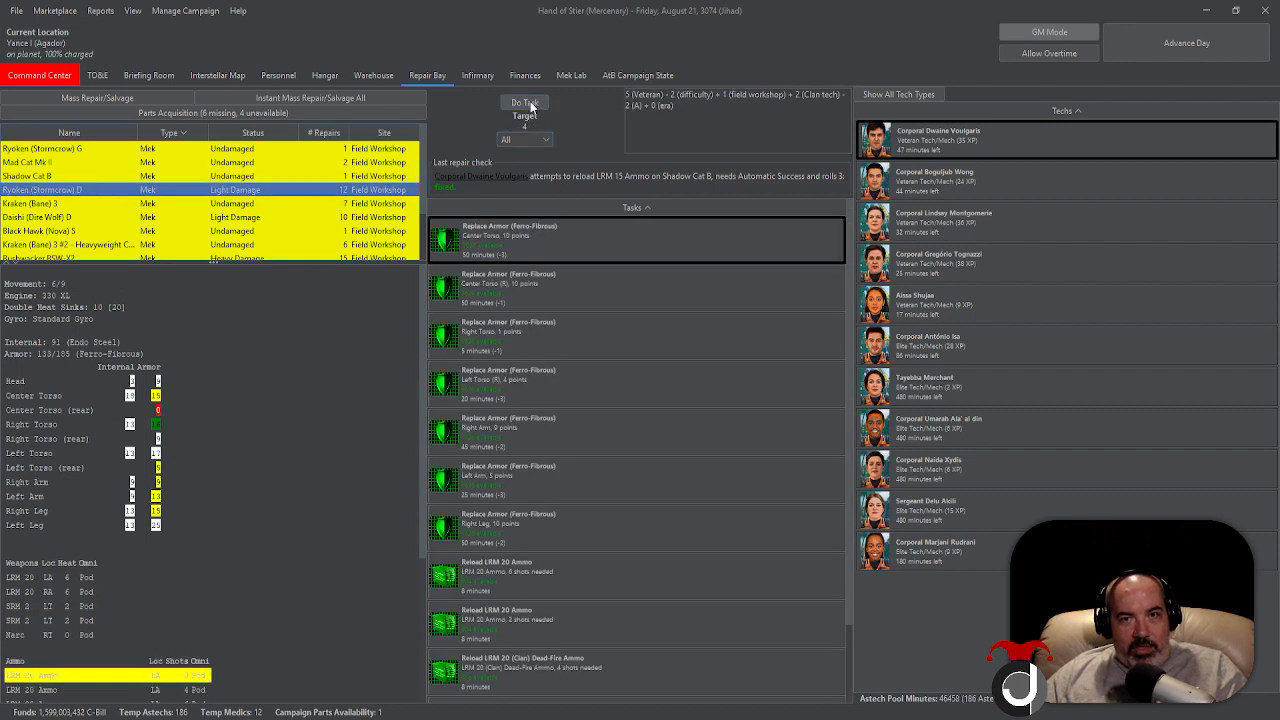
left_click(524, 102)
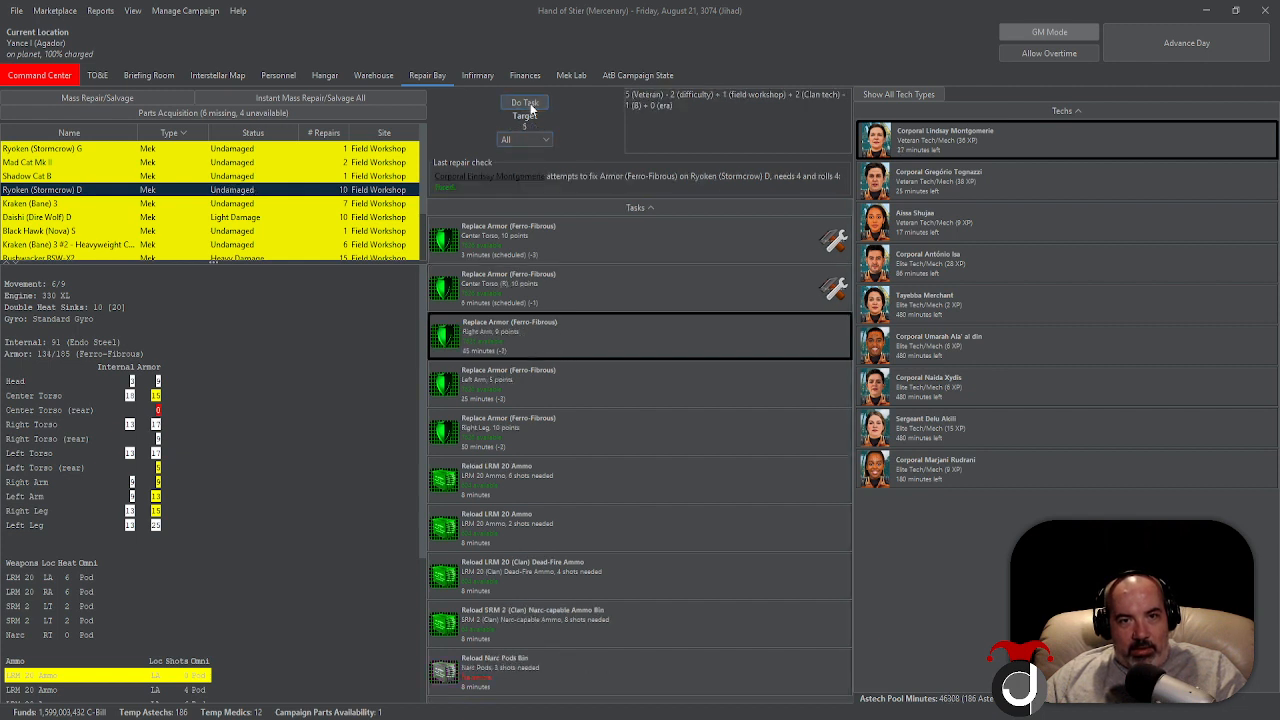
left_click(524, 102)
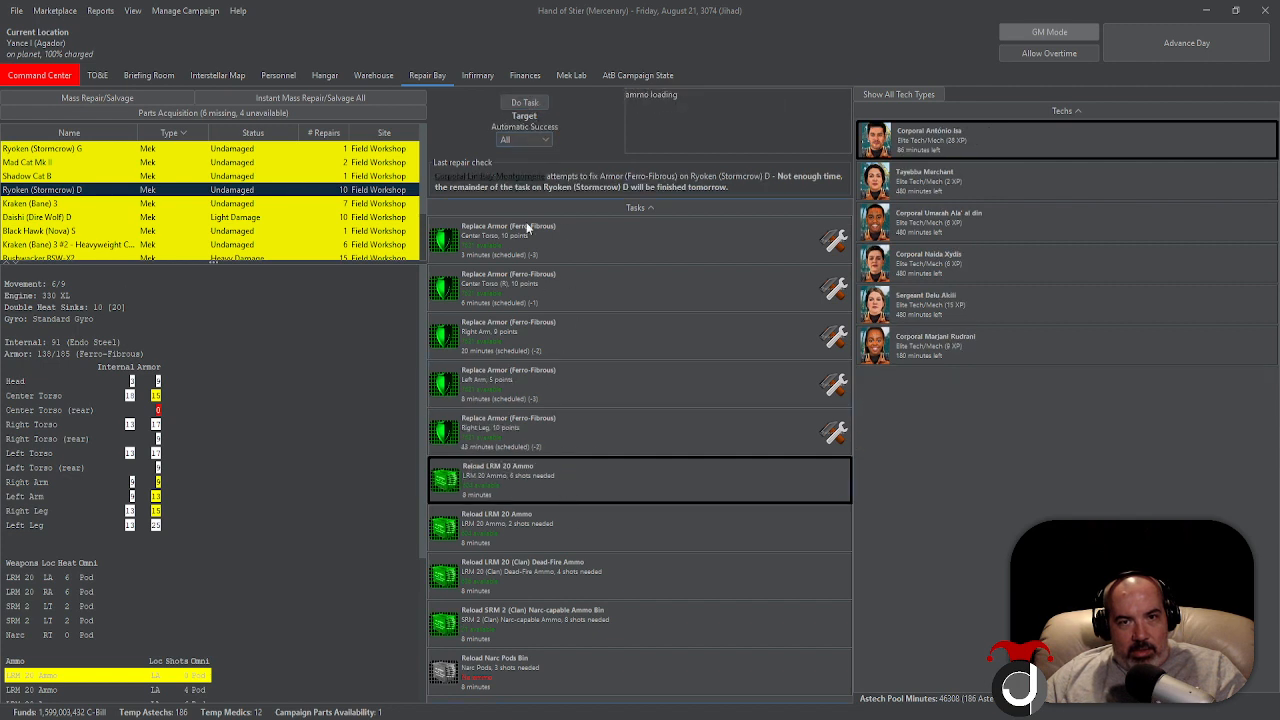
left_click(524, 102)
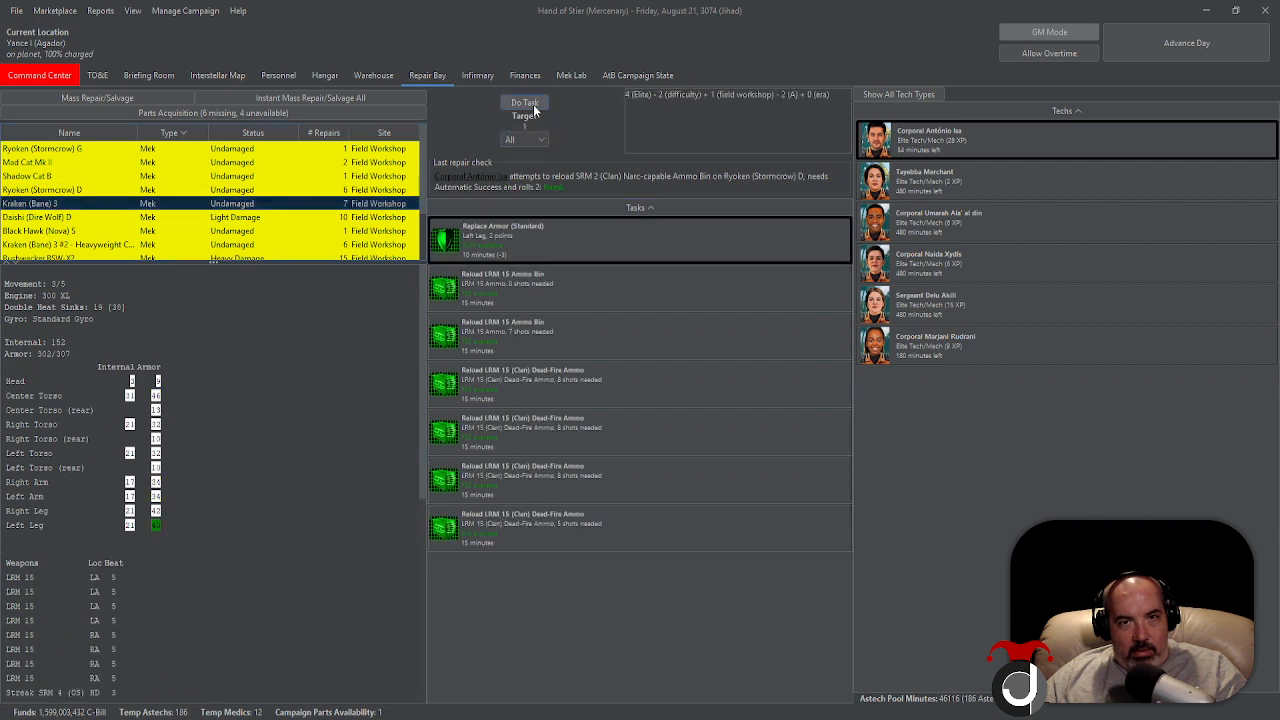
left_click(524, 102)
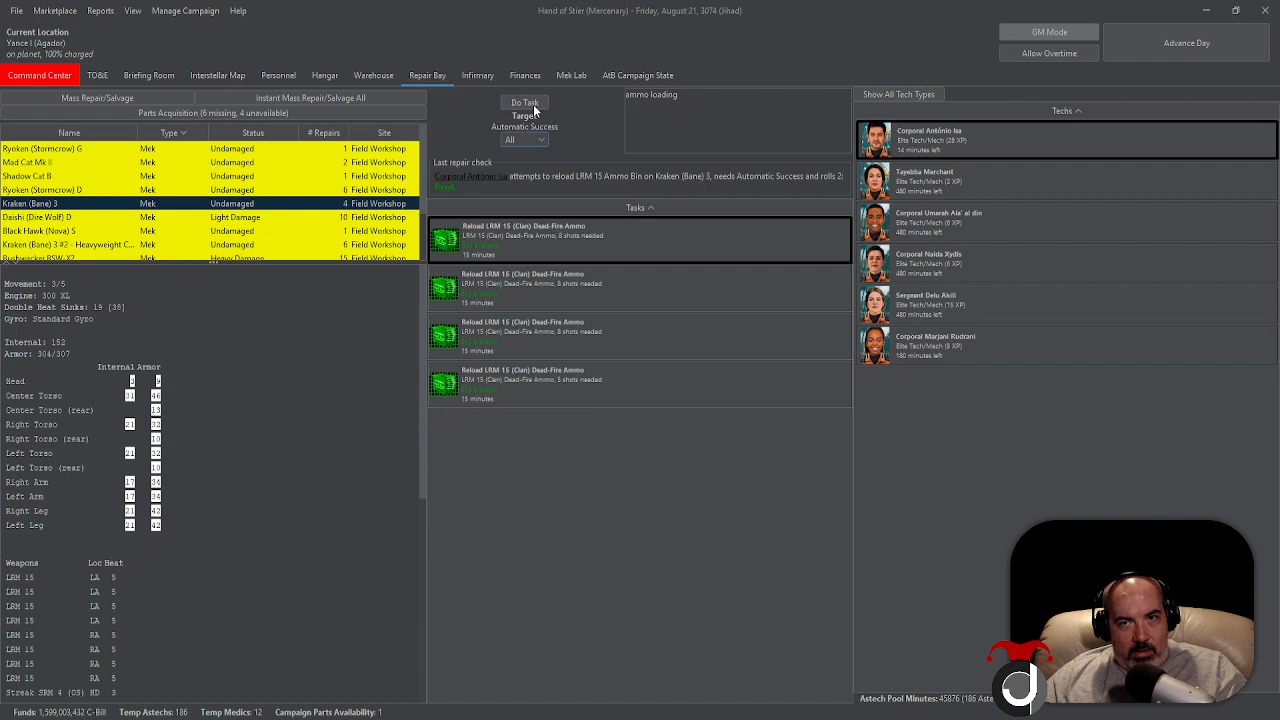
Carry out the Daishi D's ammo reload and remaining repair
left_click(524, 102)
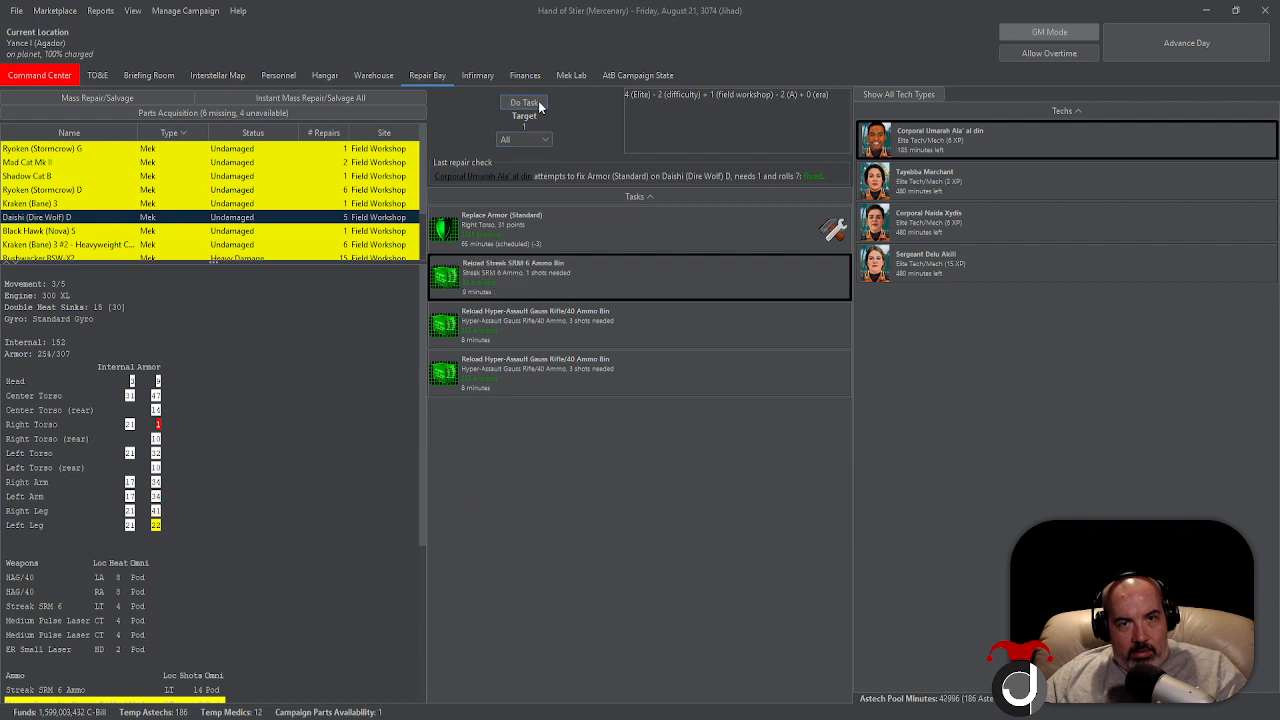
left_click(524, 104)
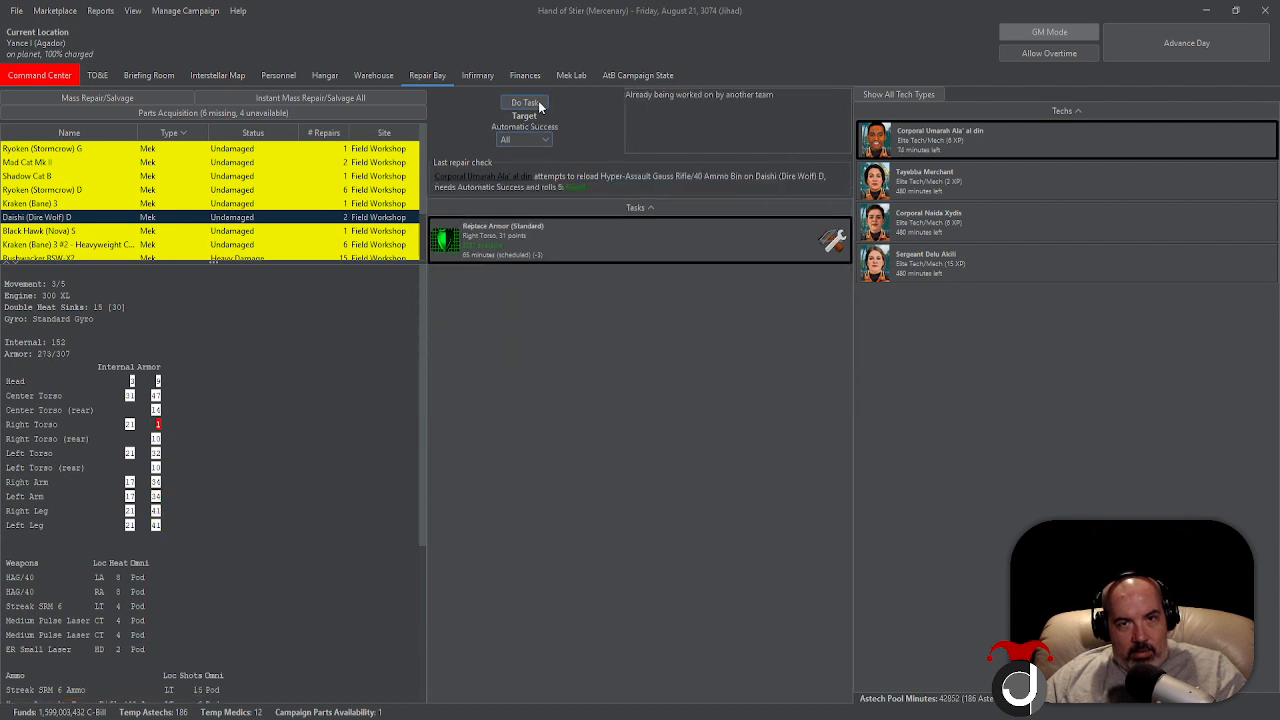
left_click(64, 232)
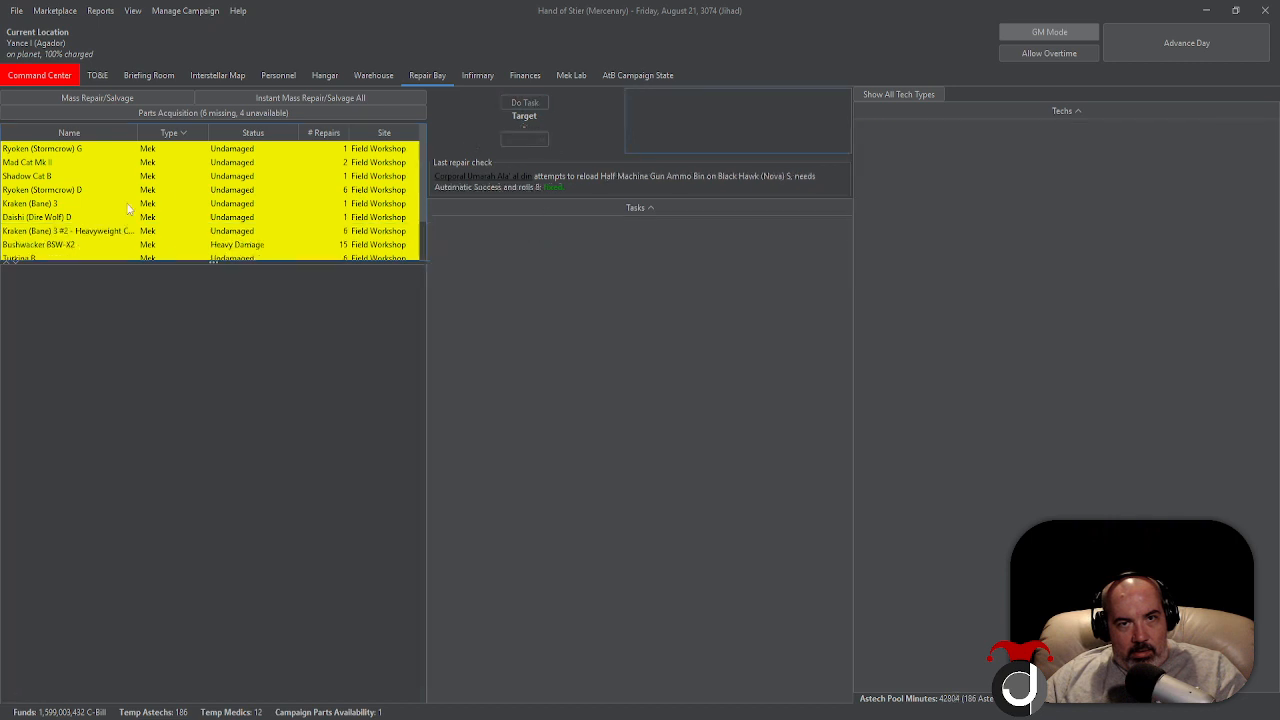
Carry out the Kraken KC ammo reload and two armour repairs on the Bushwacker BSW-X2
left_click(40, 216)
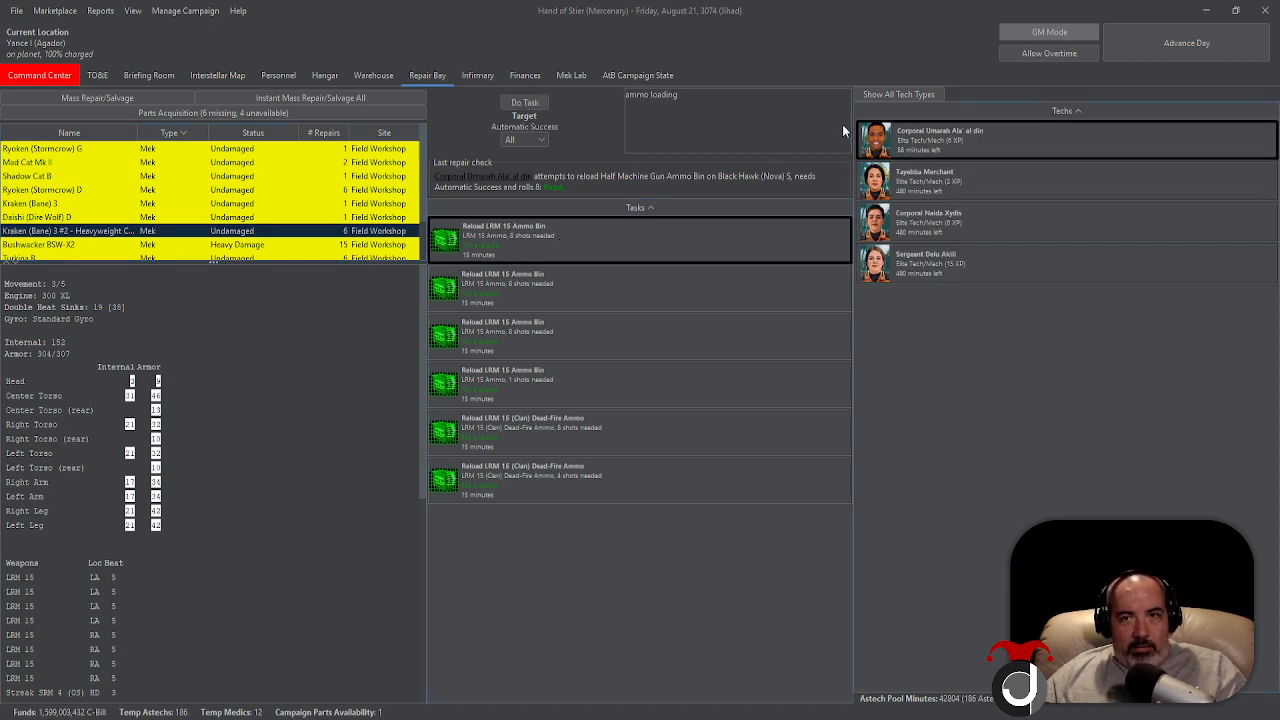
left_click(524, 104)
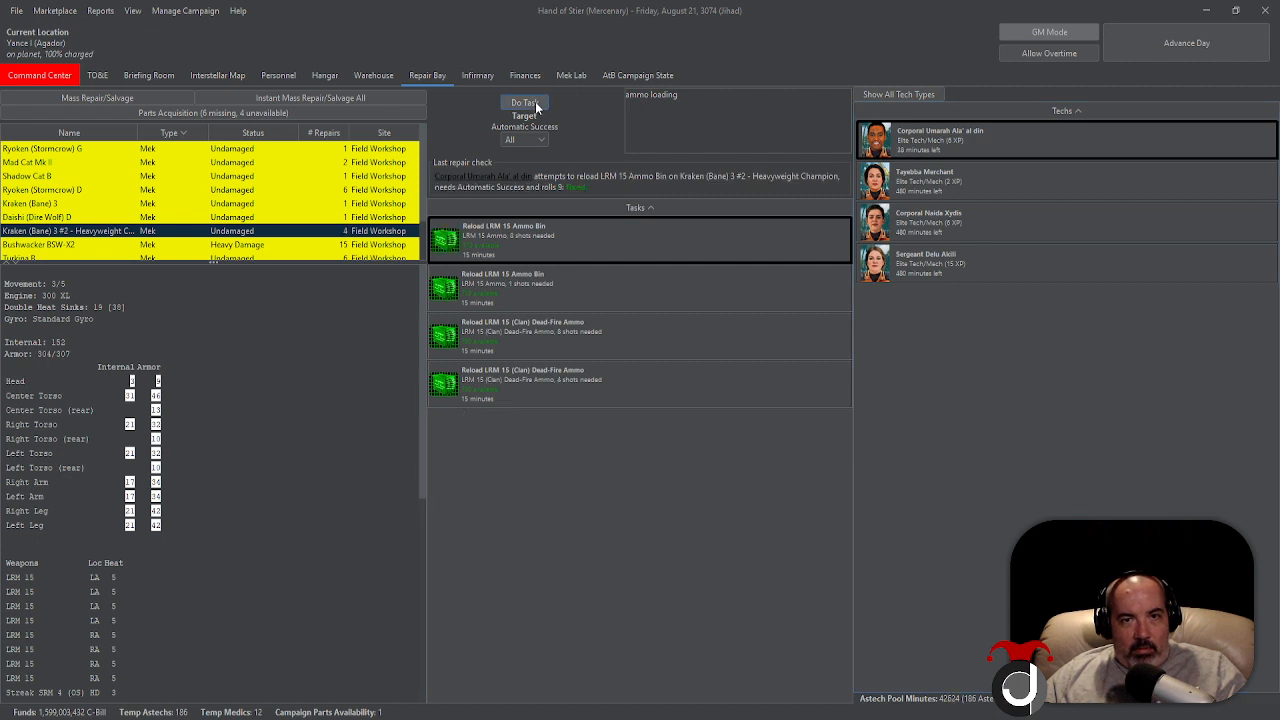
left_click(524, 102)
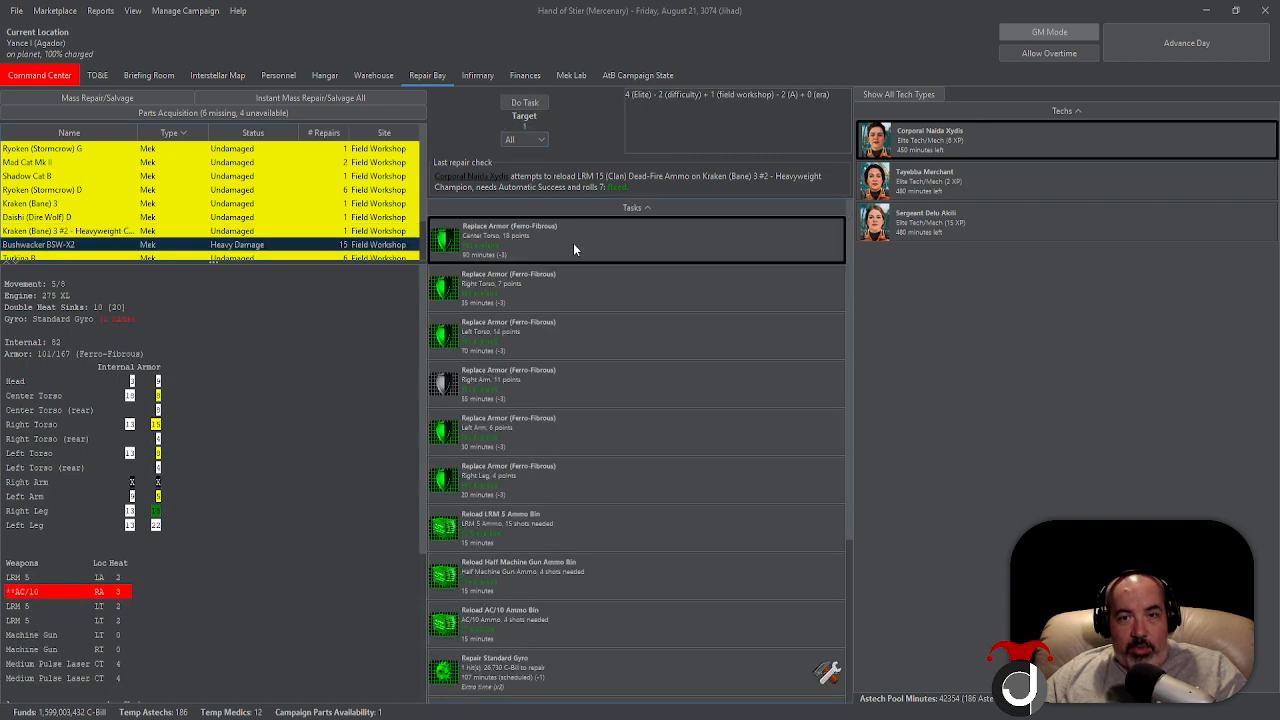
left_click(524, 102)
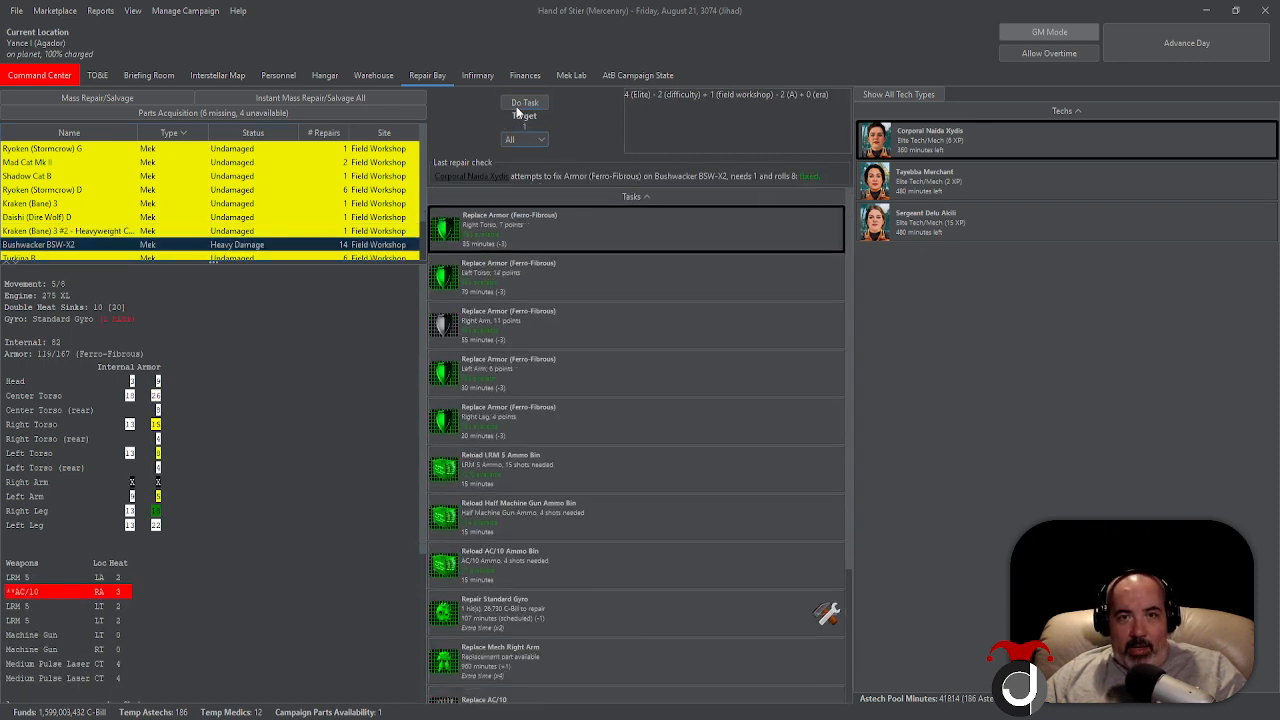
left_click(524, 102)
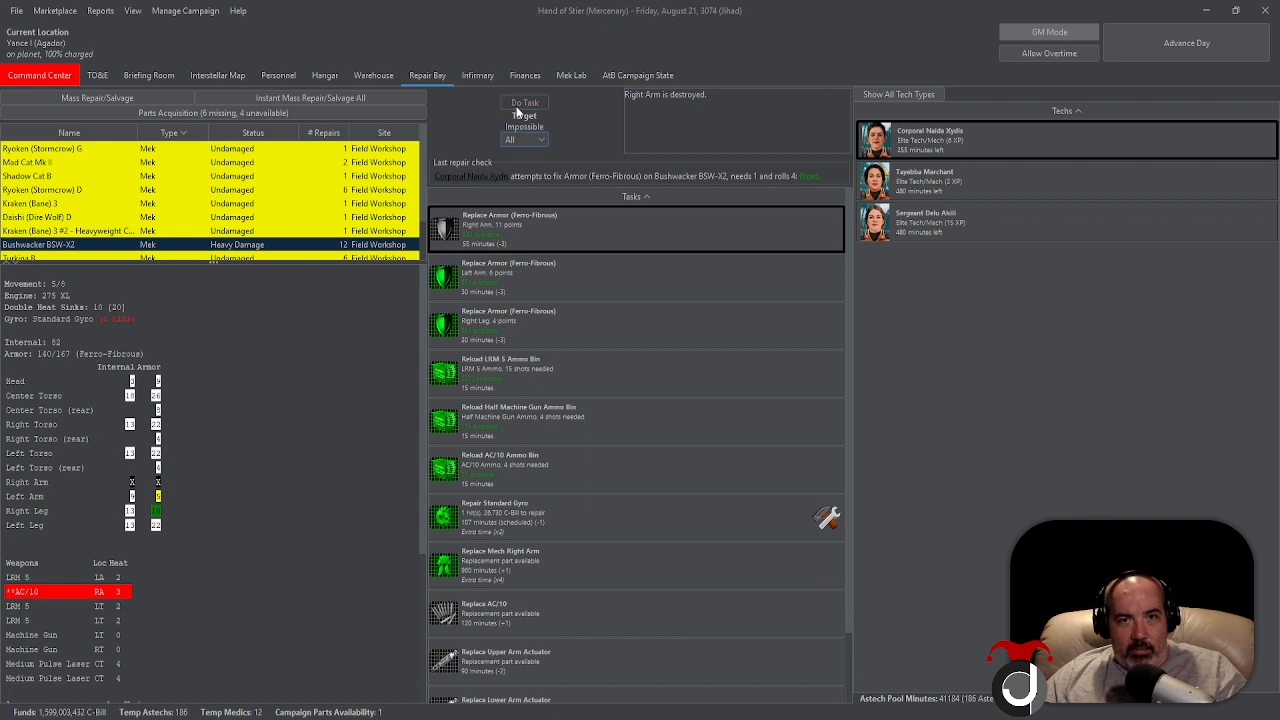
Carry out two armour repairs on the Turkina B
left_click(636, 276)
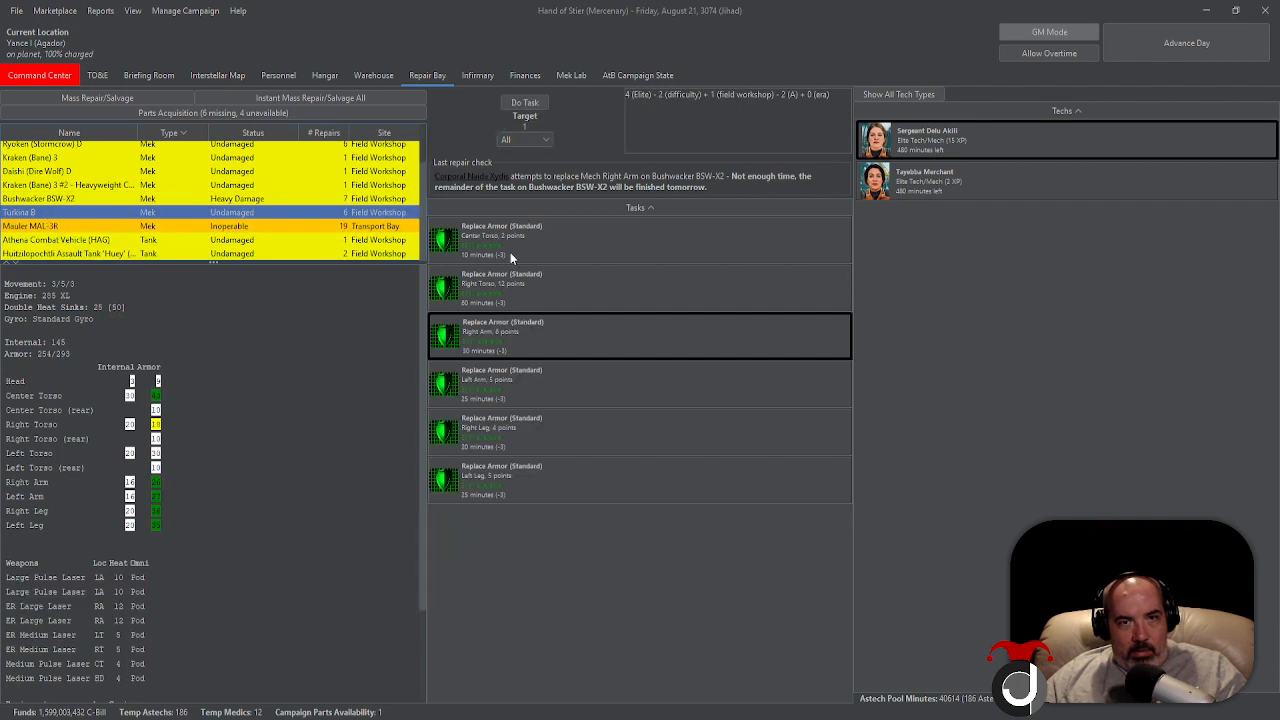
left_click(524, 102)
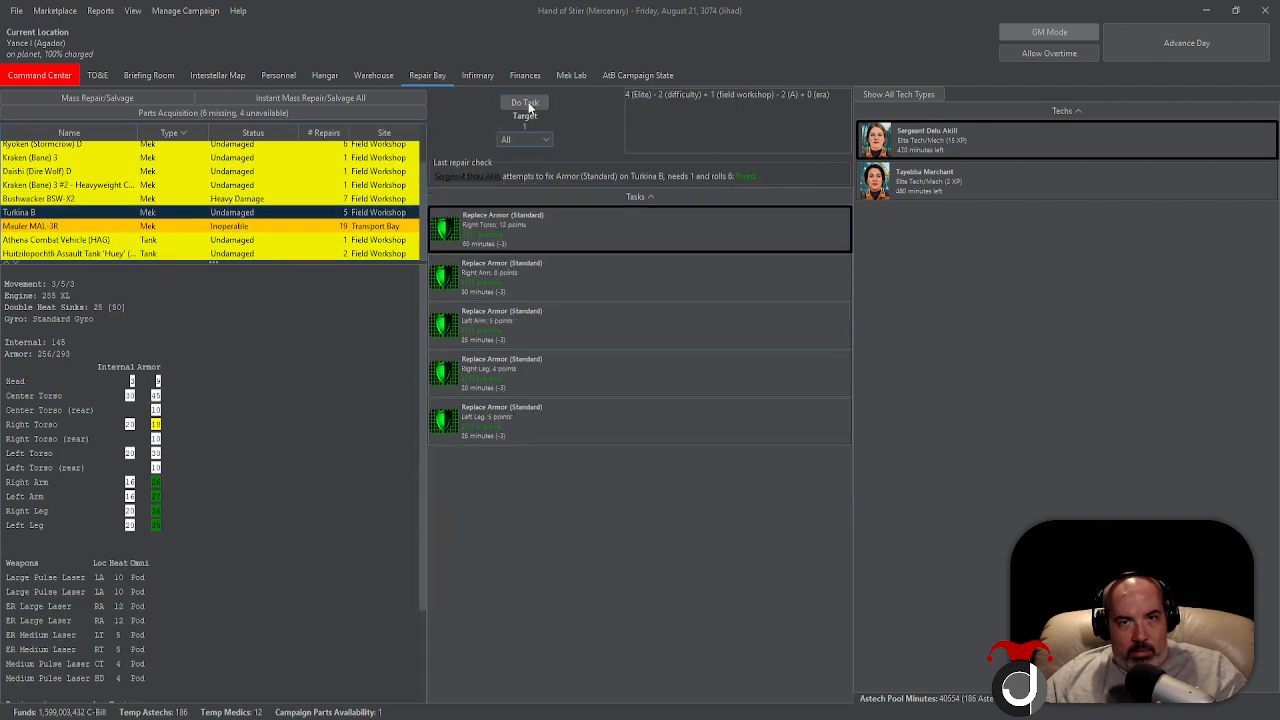
left_click(524, 106)
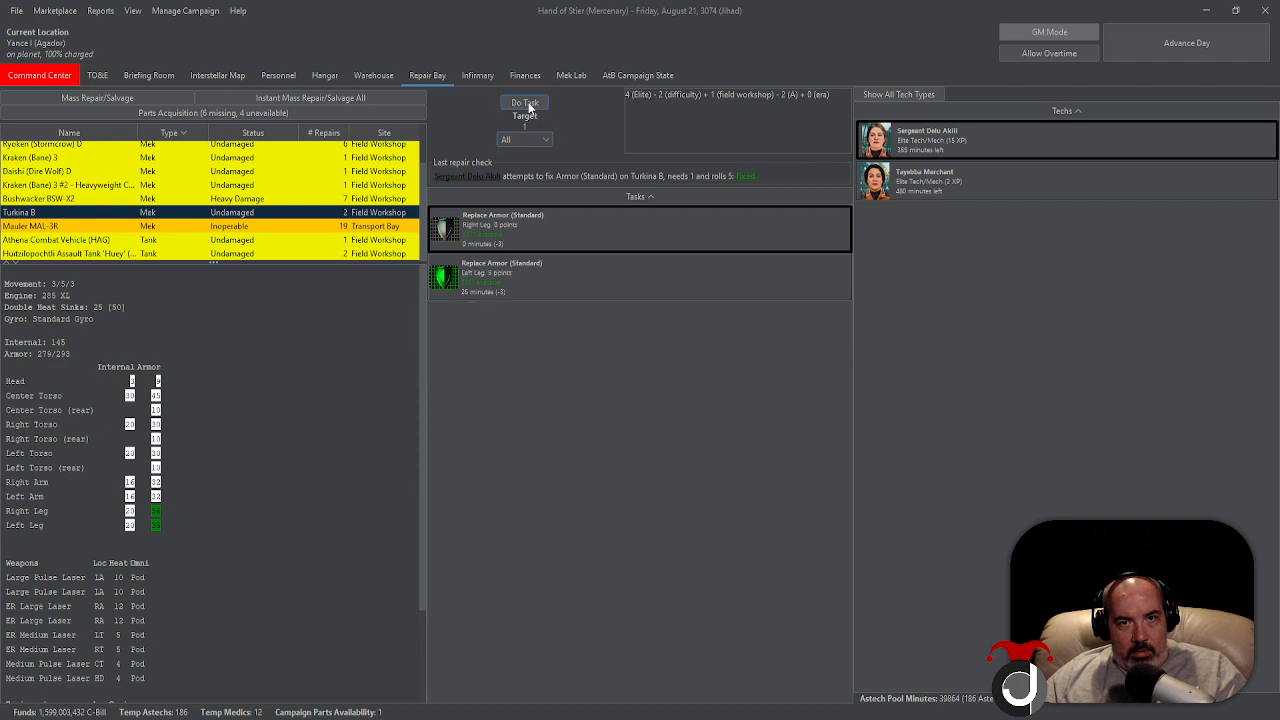
left_click(56, 240)
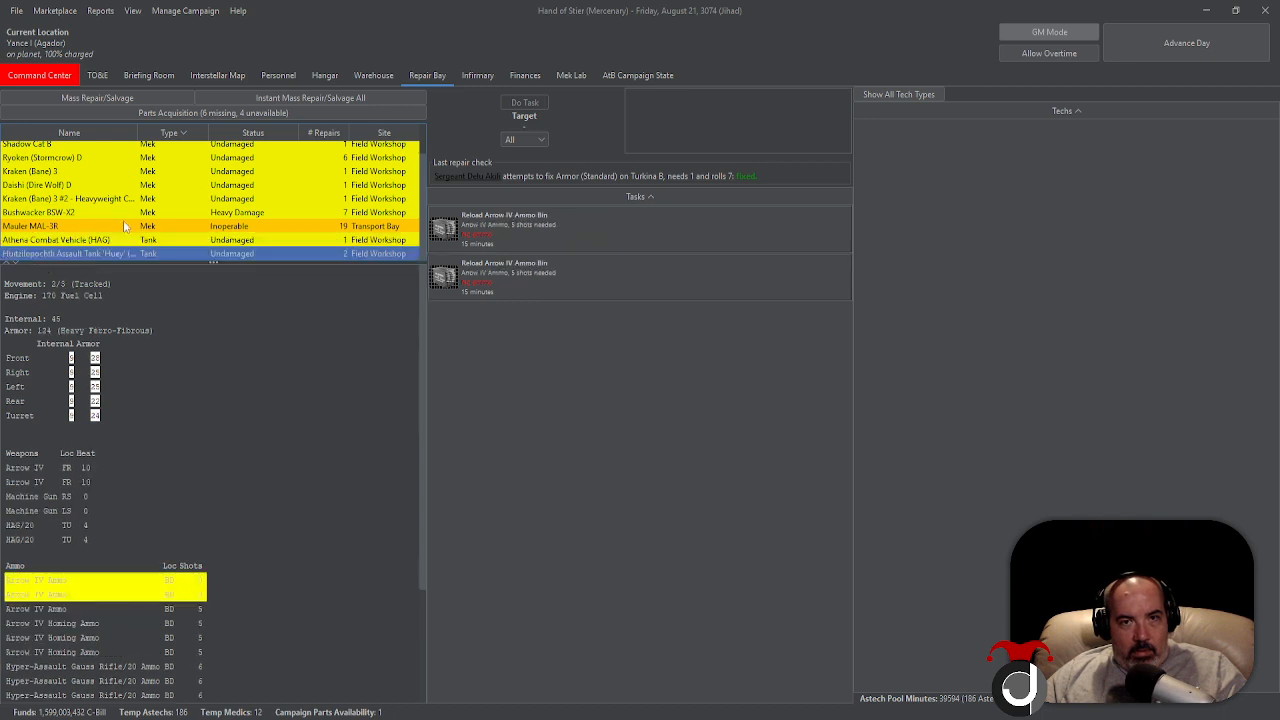
mouse_move(148, 212)
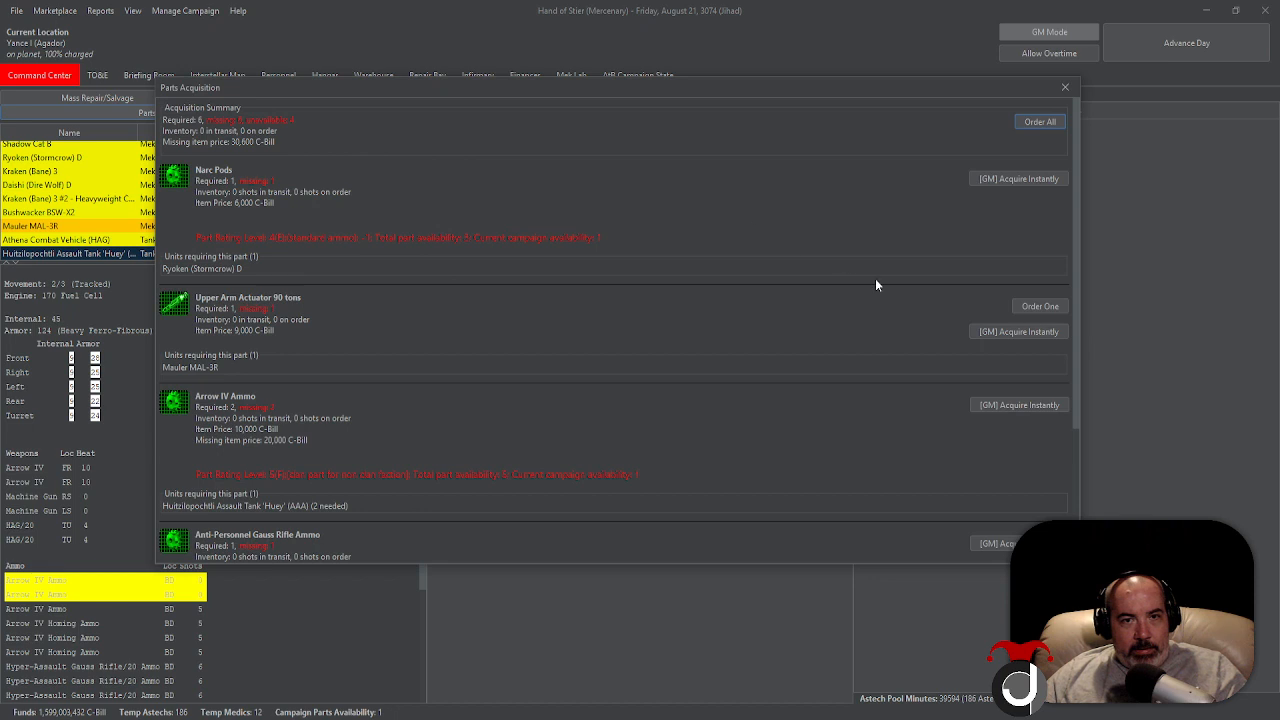
scroll("down", 3)
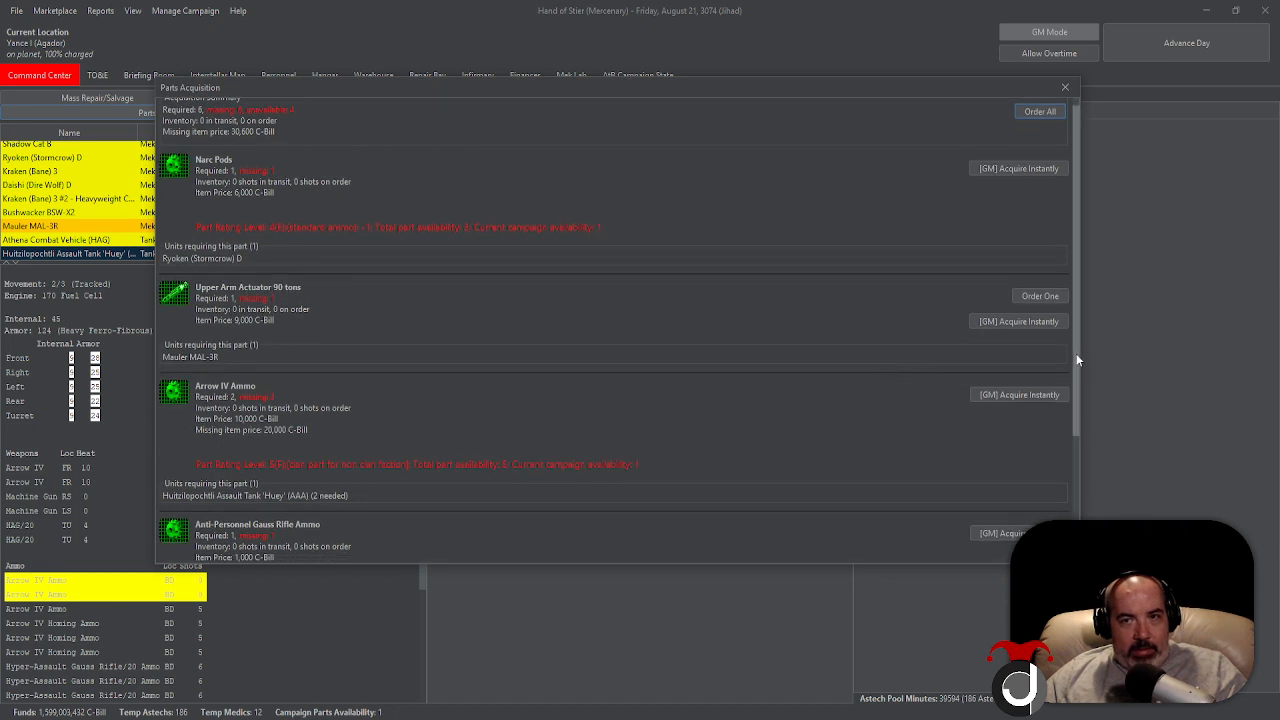
scroll("down", 3)
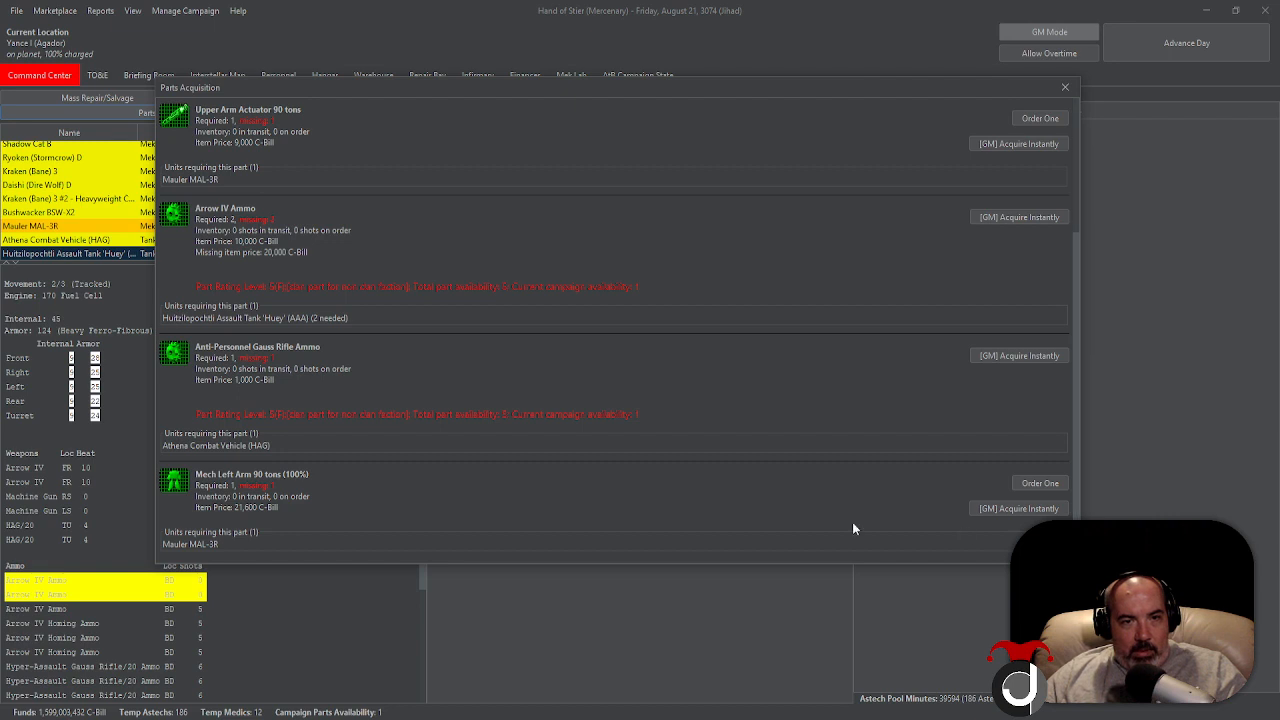
mouse_move(676, 524)
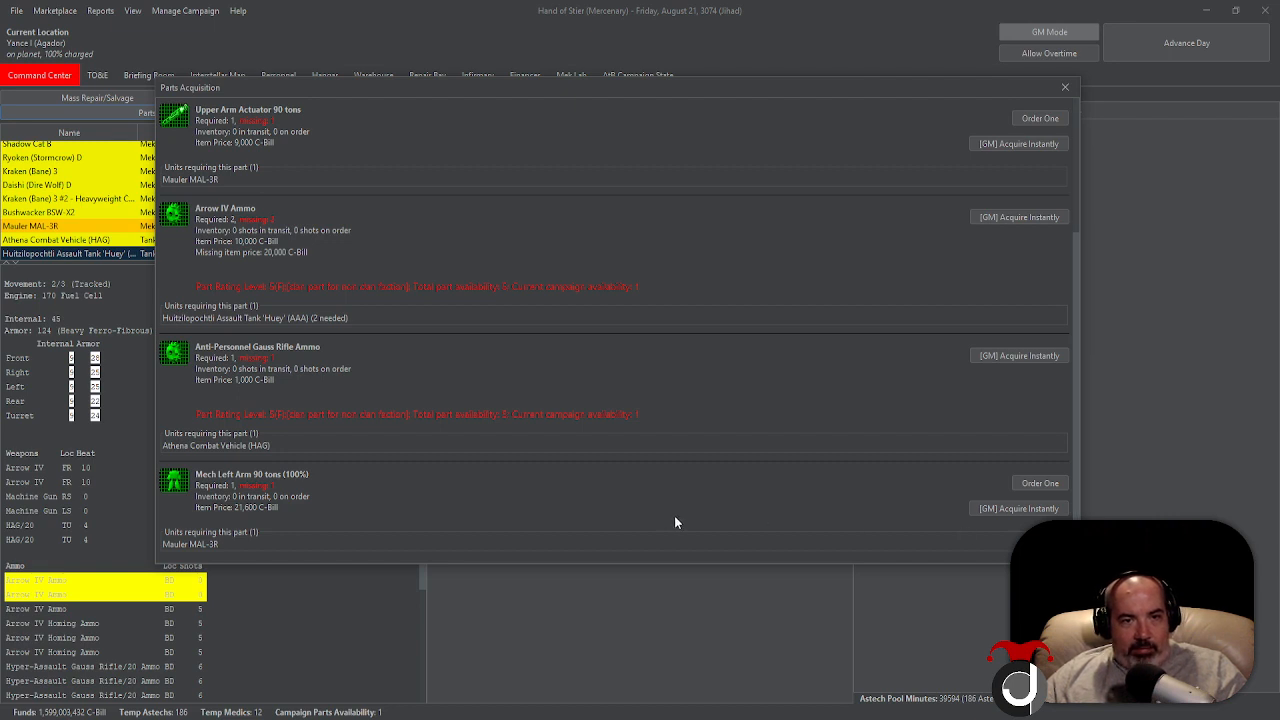
left_click(1040, 482)
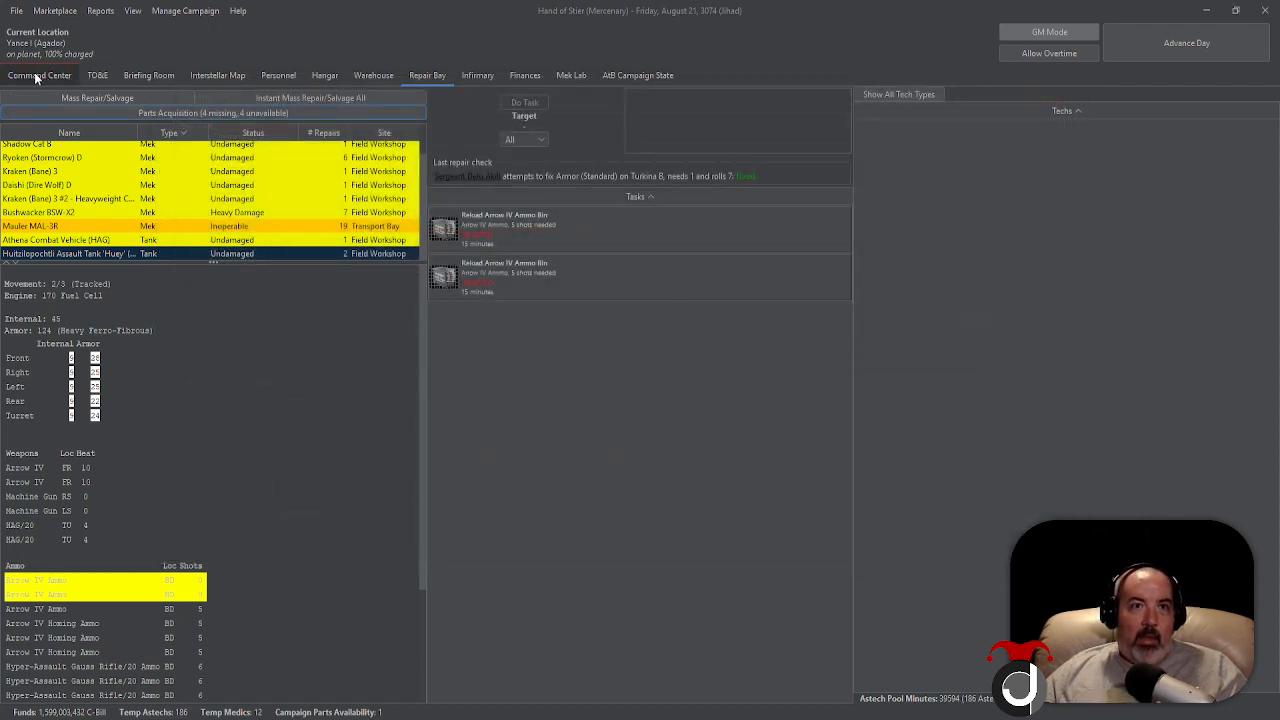
Save the campaign, confirming overwrite of the existing save file
left_click(16, 10)
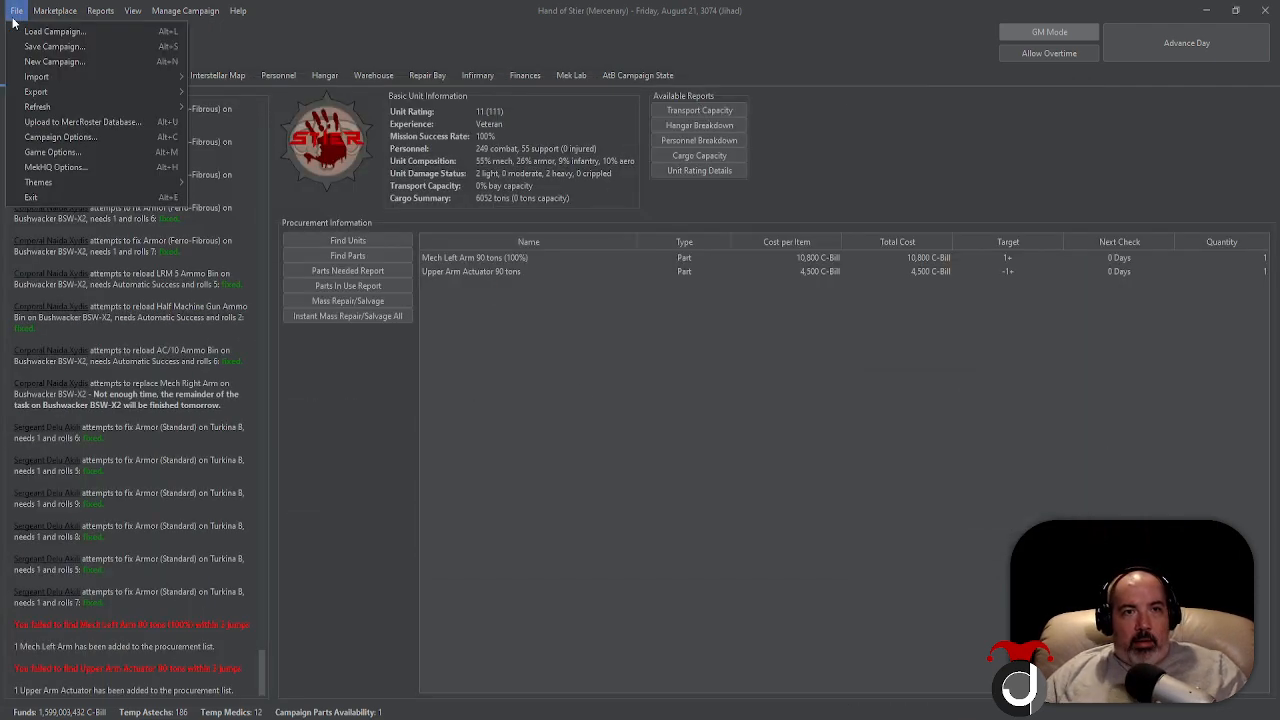
left_click(52, 46)
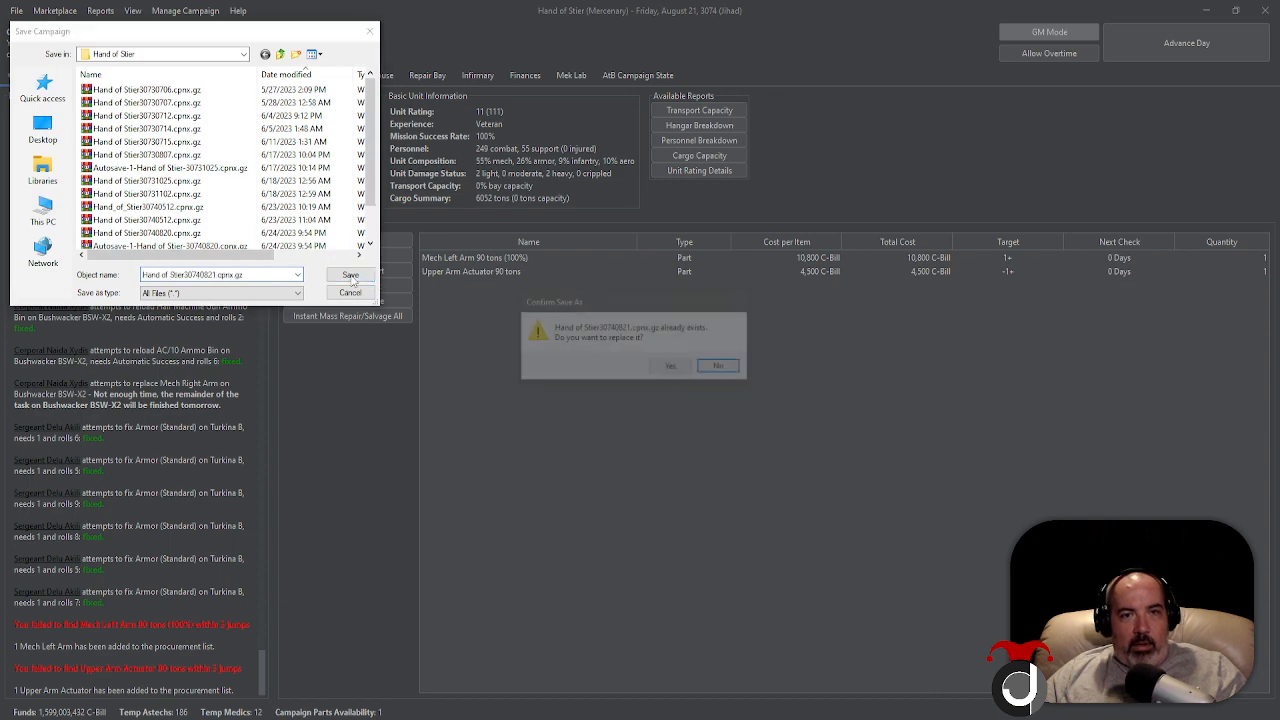
left_click(670, 364)
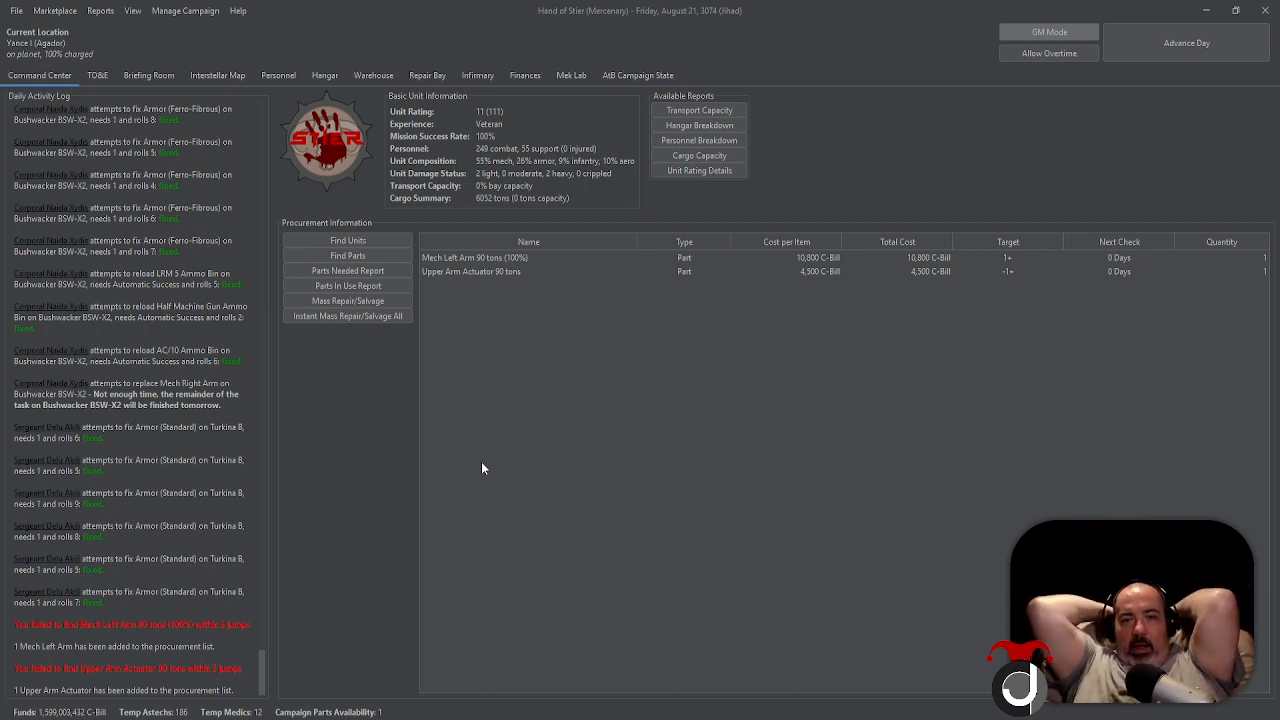
left_click(16, 12)
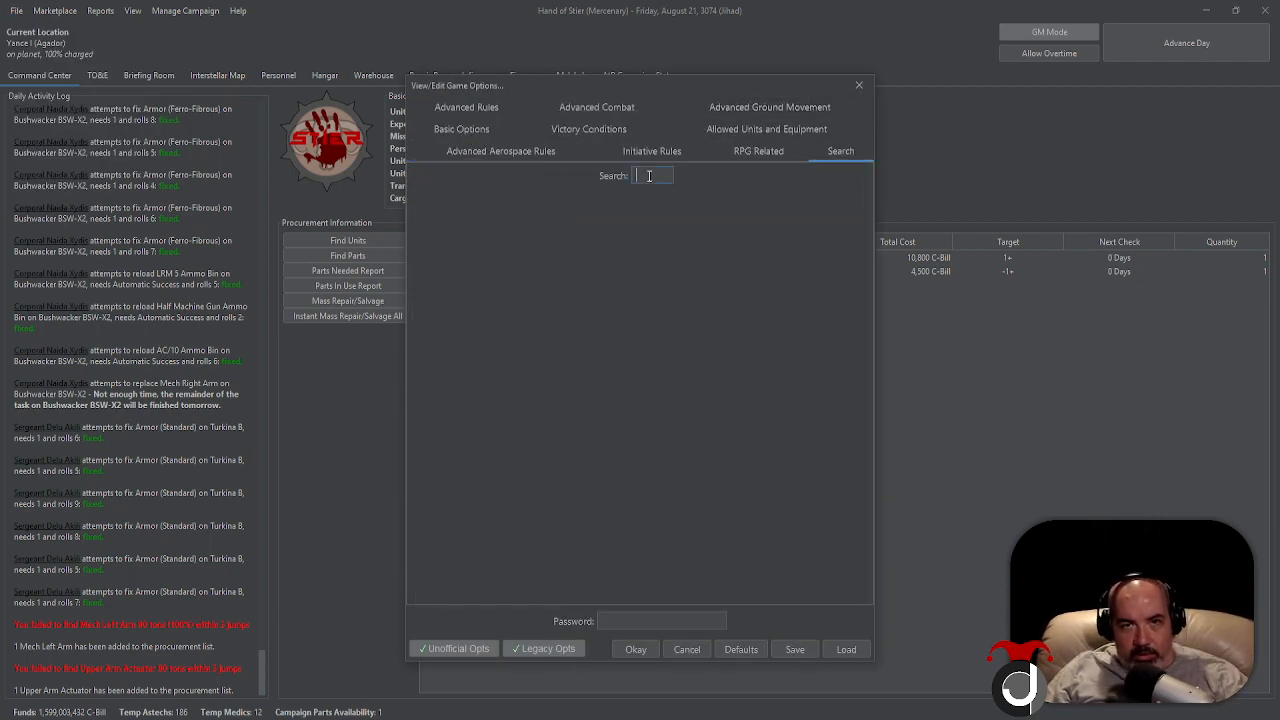
Enable the 'Teams share vision' game option (searched via 'team') and save the campaign
type("teams")
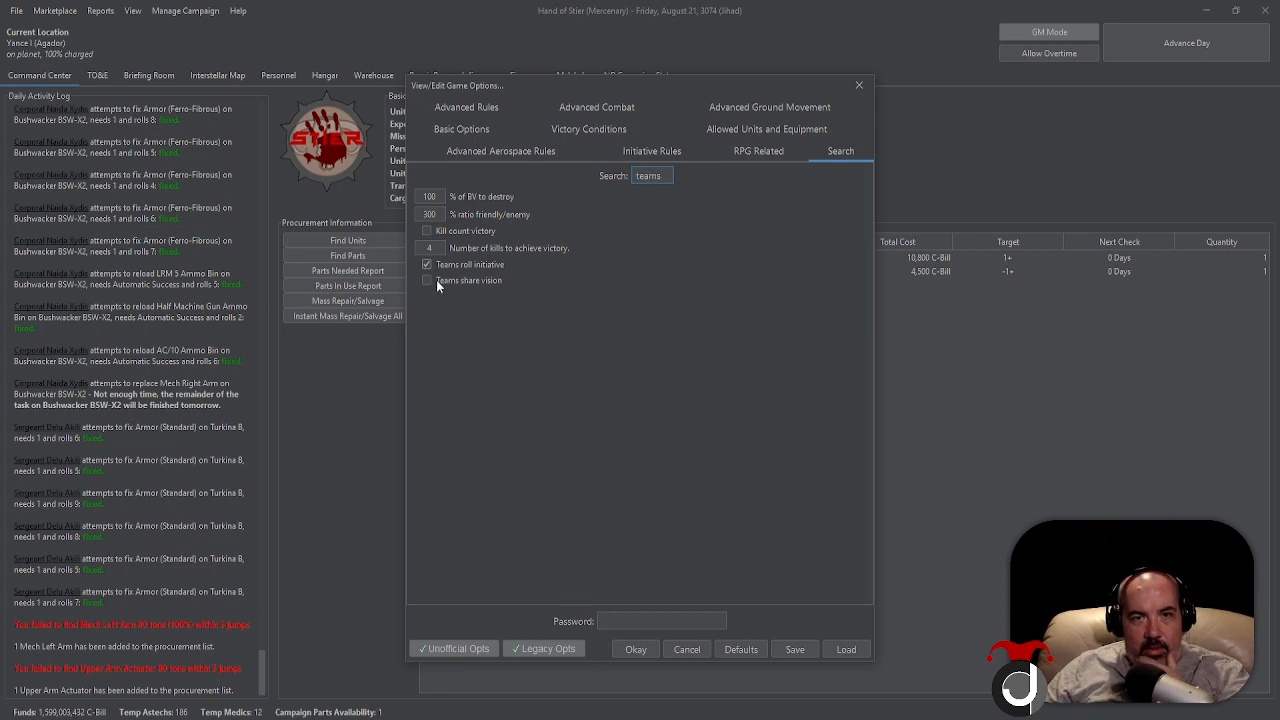
left_click(428, 280)
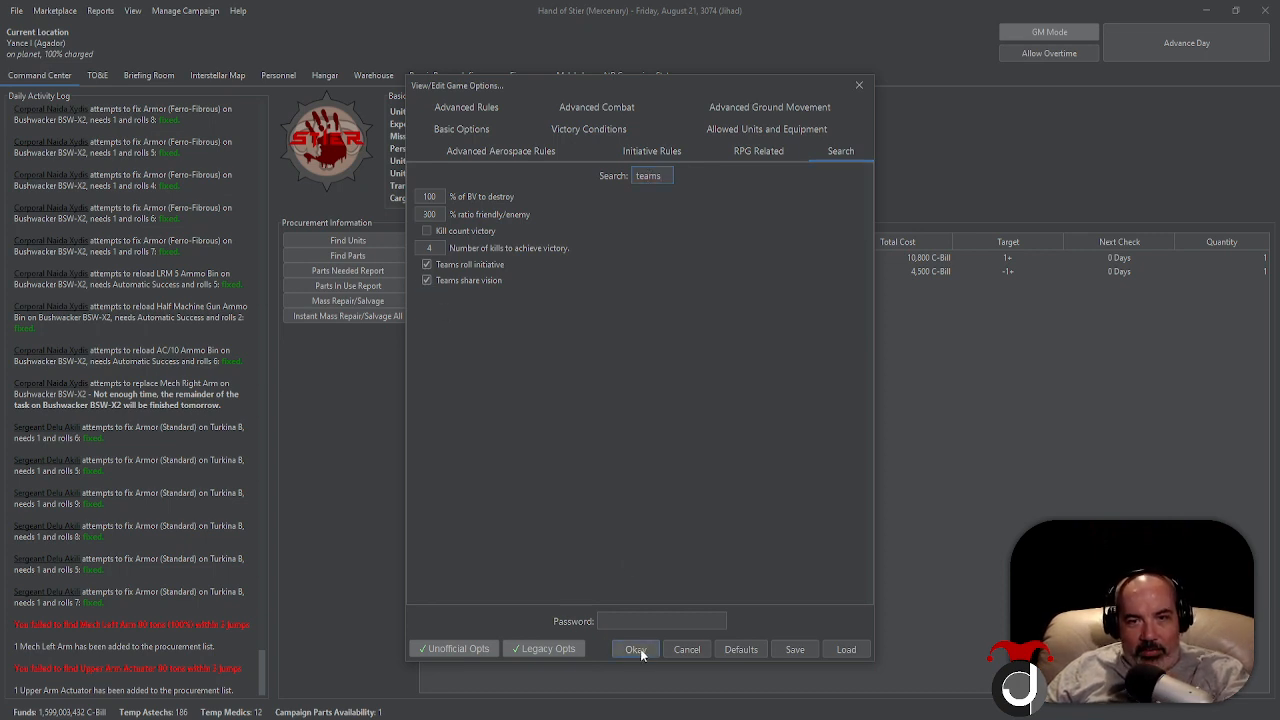
left_click(636, 648)
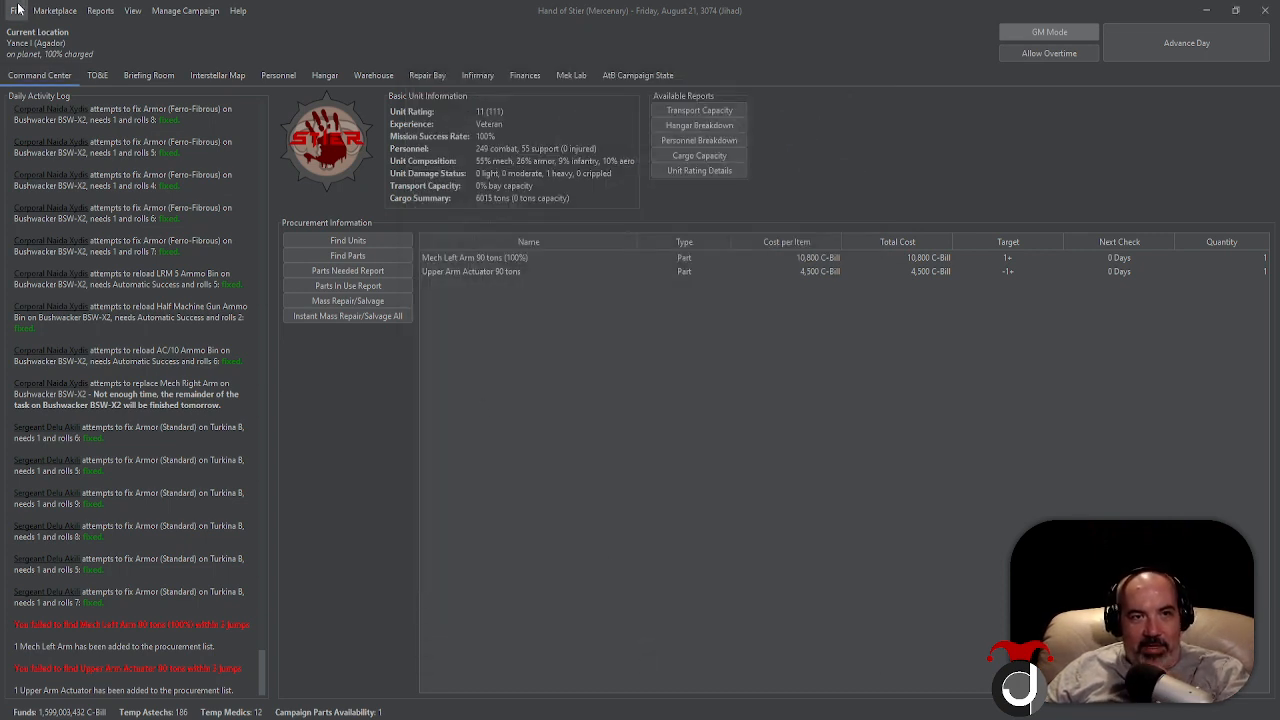
left_click(16, 10)
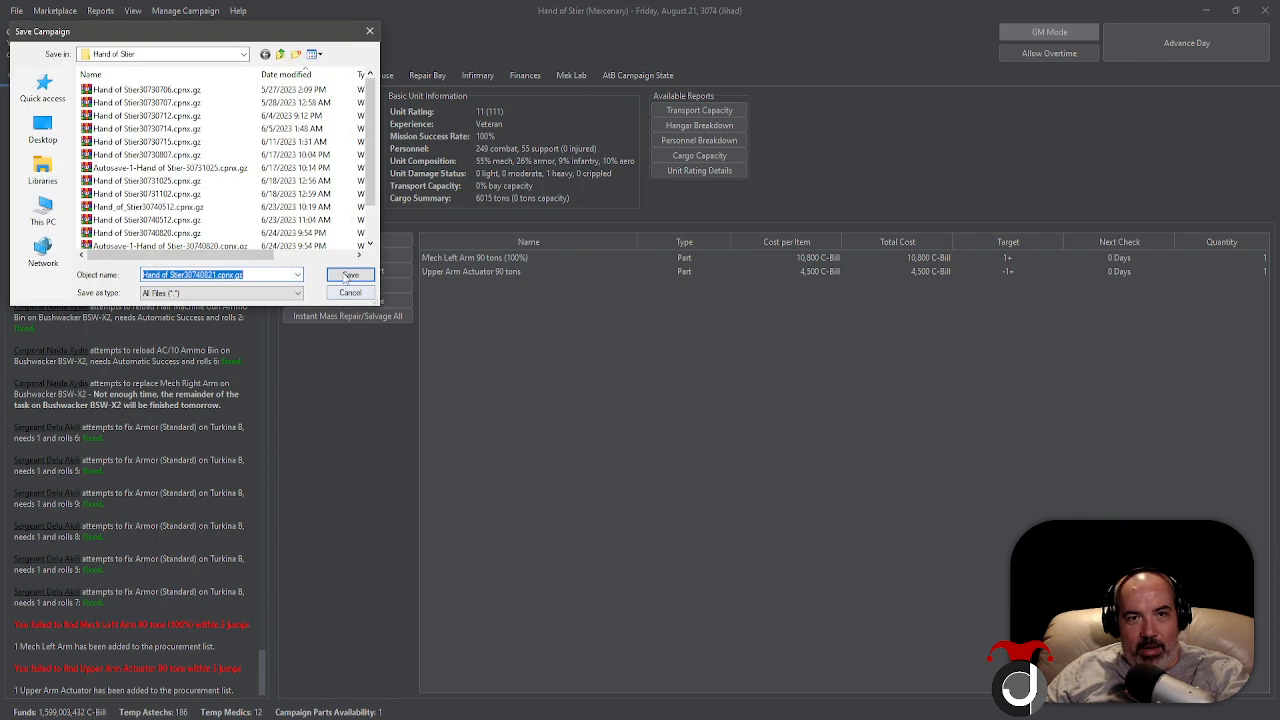
left_click(350, 274)
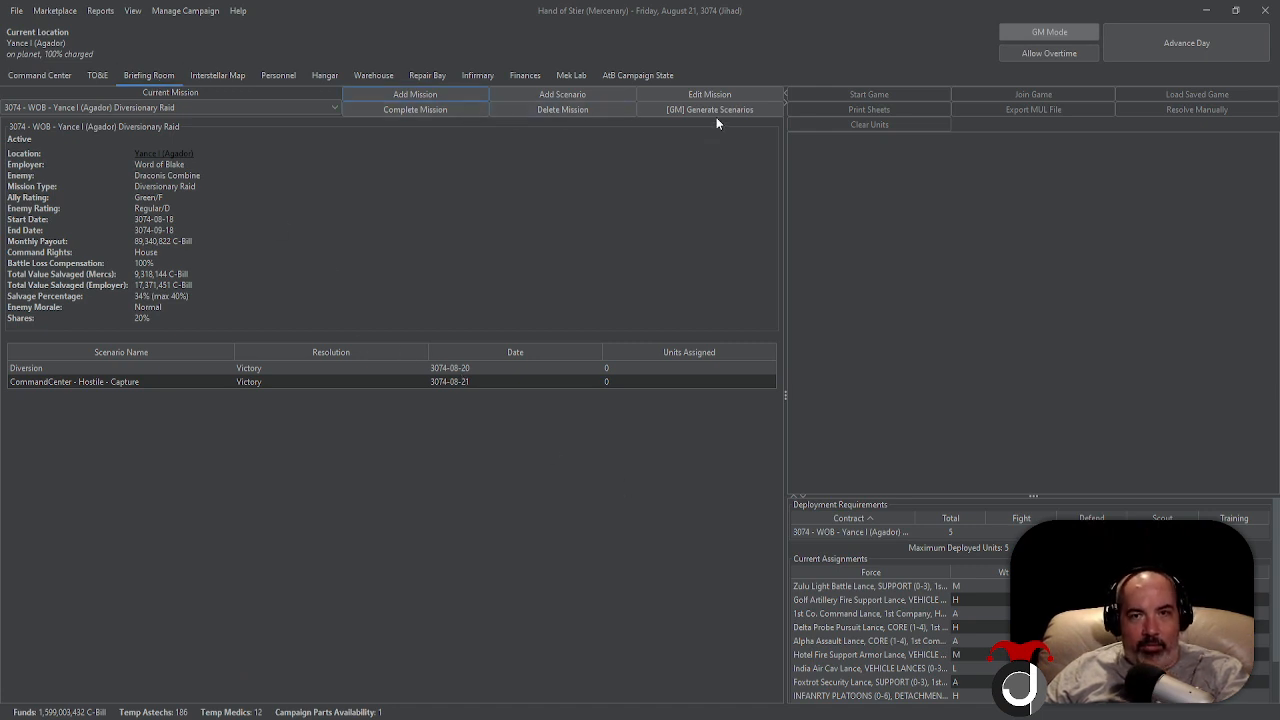
Edit the contract and give allies a striped camo from the Word of Blake collection
left_click(708, 94)
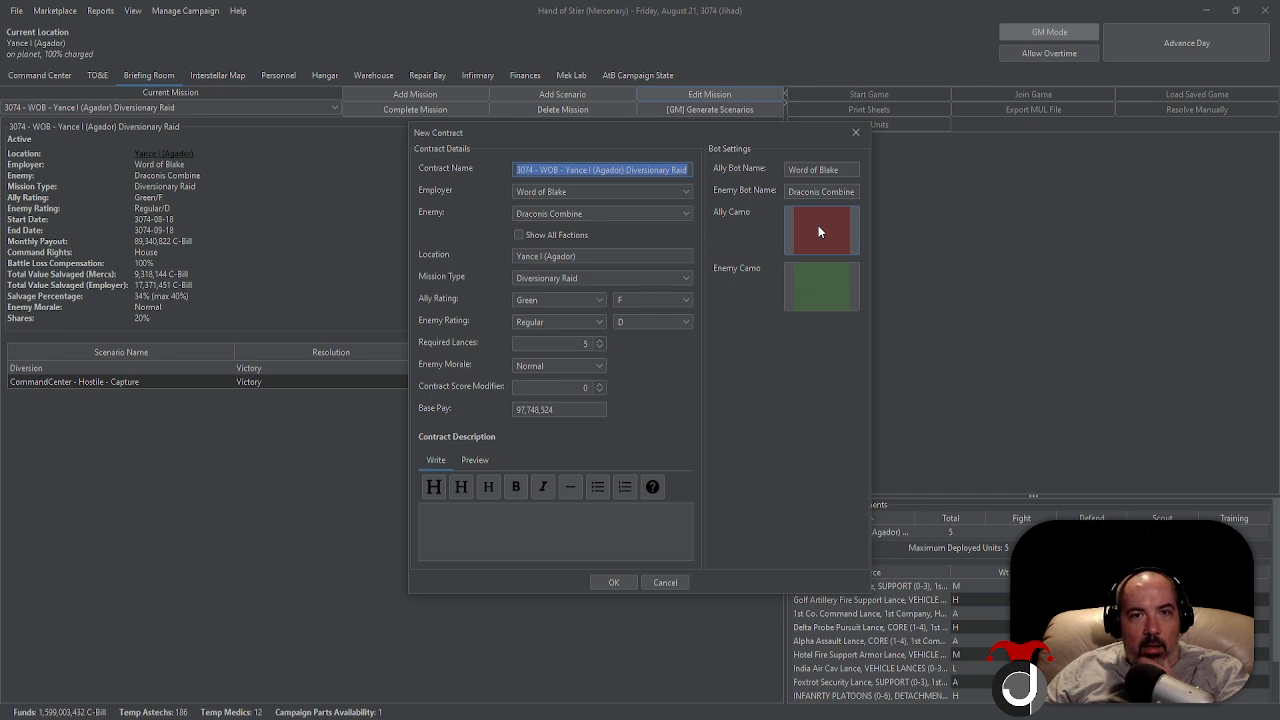
left_click(820, 232)
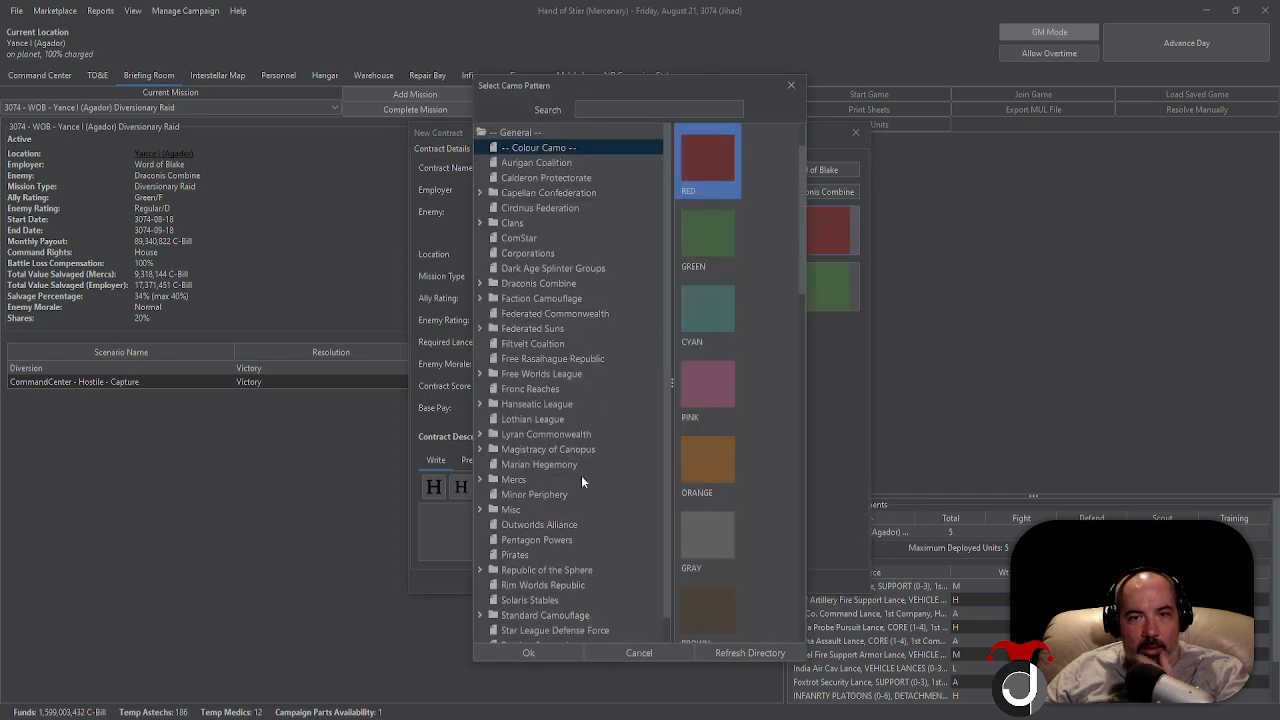
left_click(530, 634)
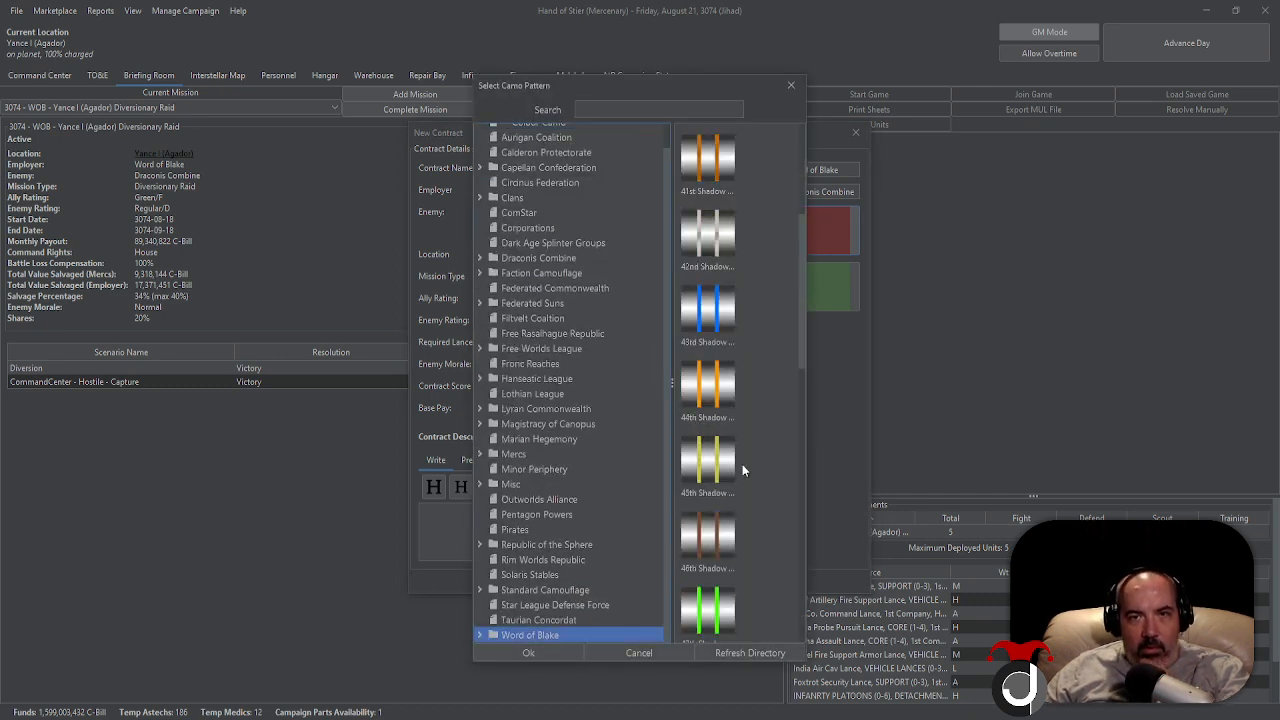
scroll("down", 3)
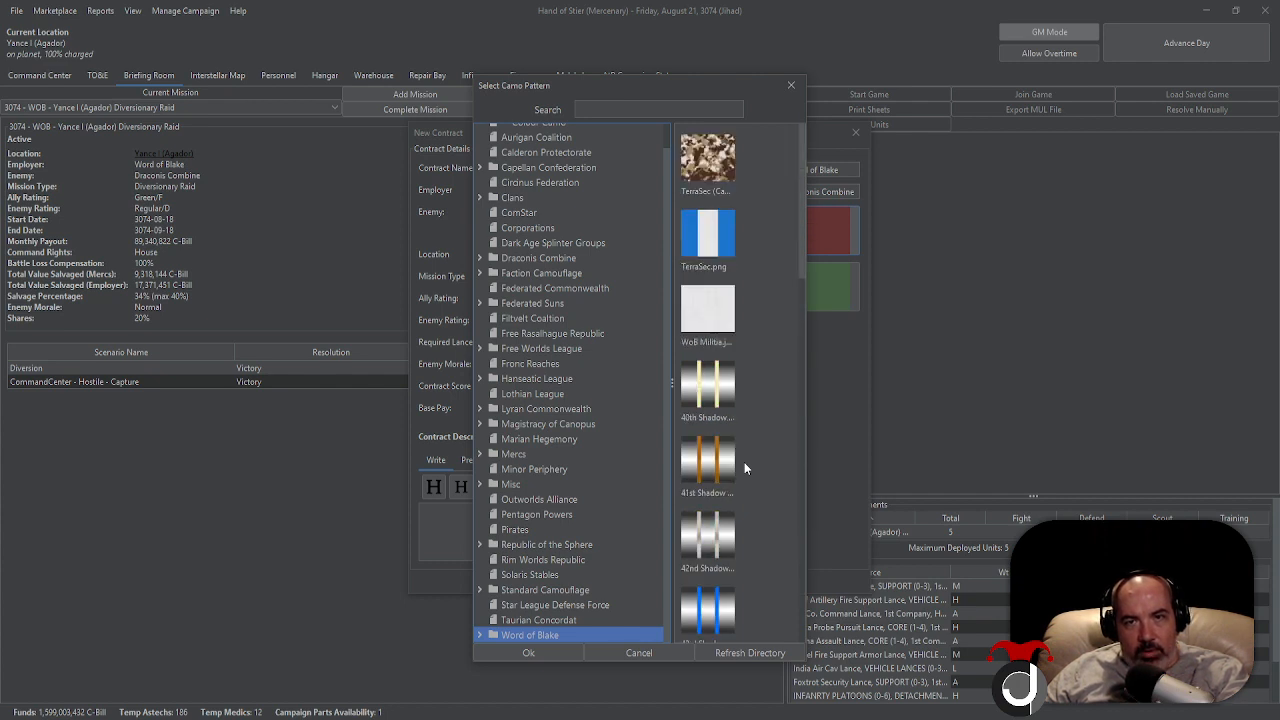
scroll("down", 3)
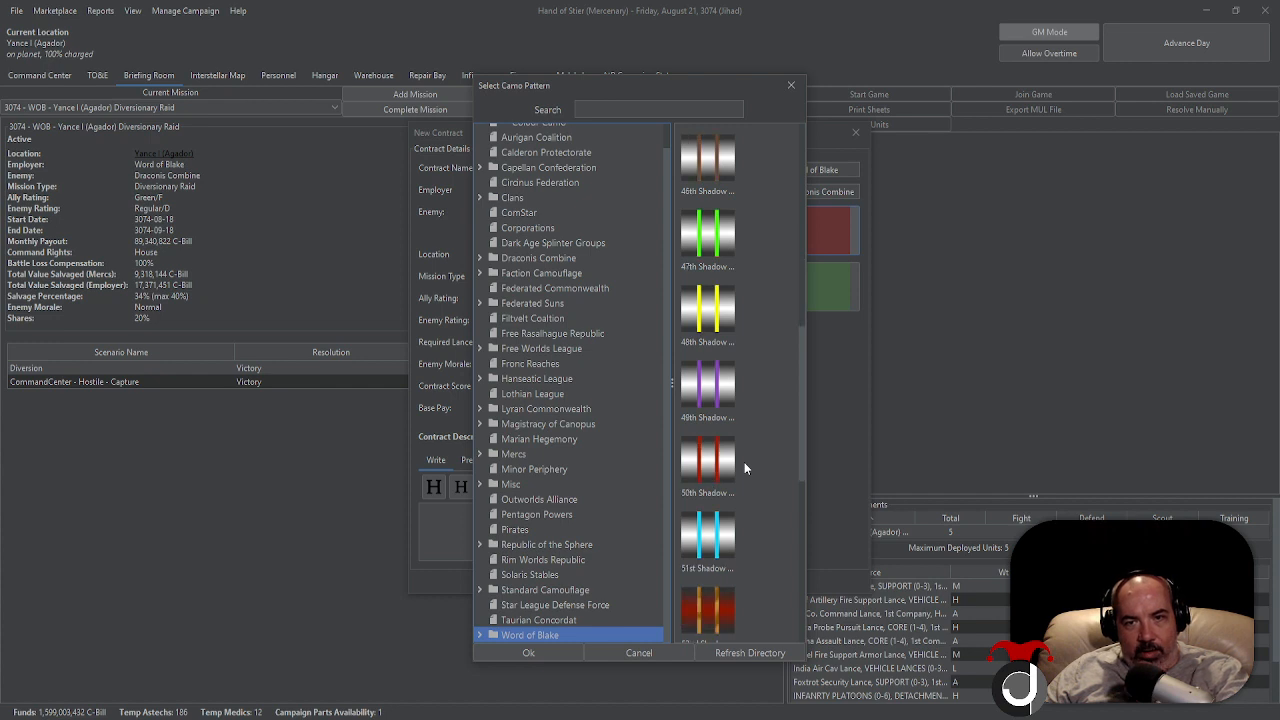
mouse_move(704, 458)
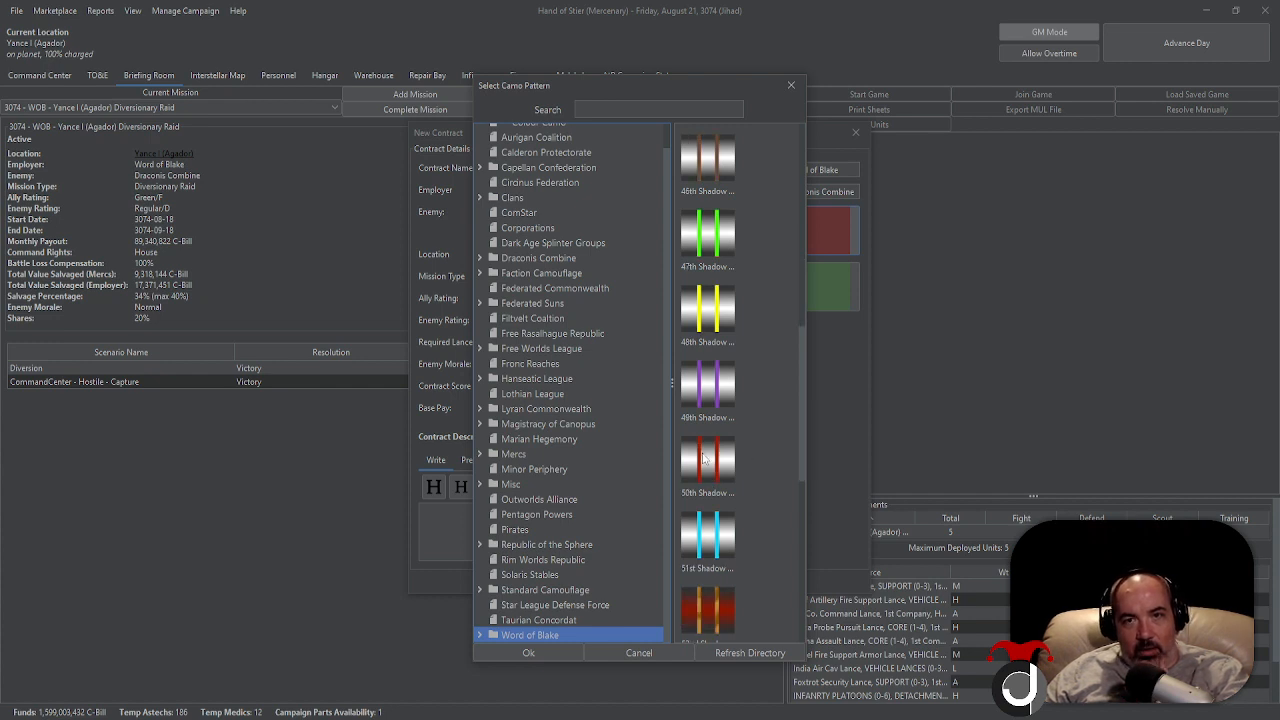
left_click(528, 652)
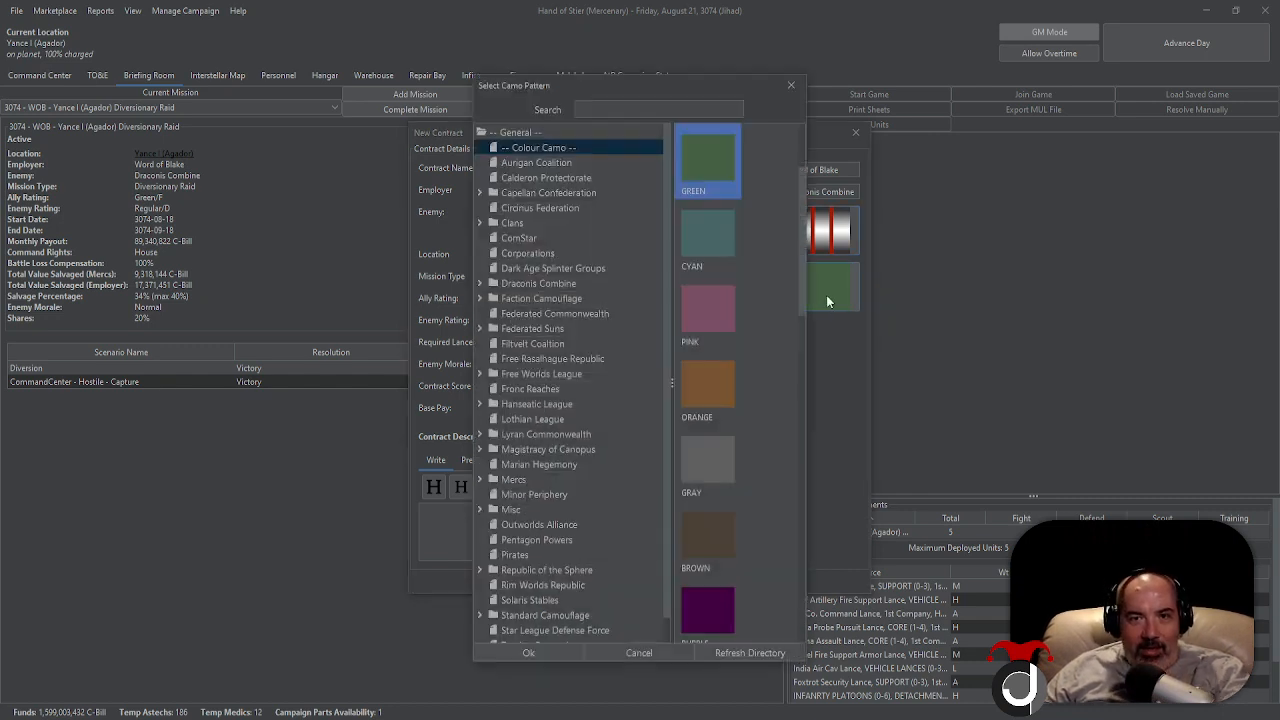
Give enemies the red Draconis Combine camo and accept the contract changes
left_click(538, 284)
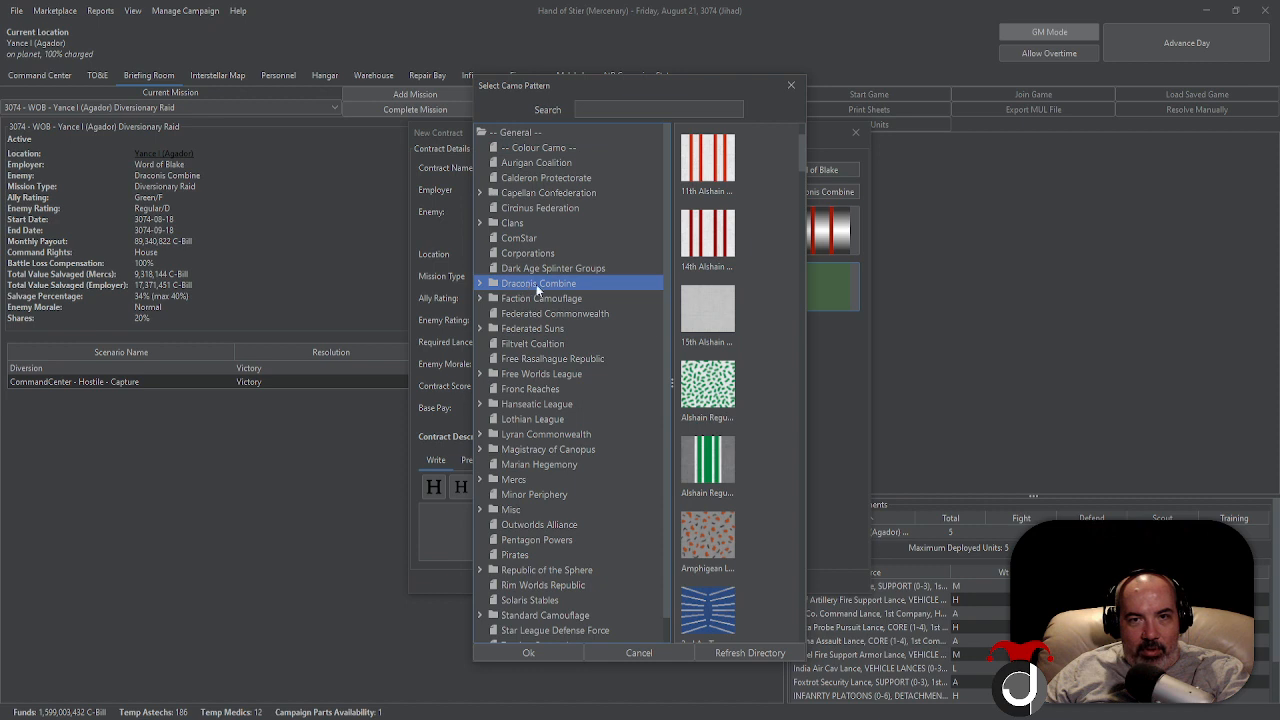
scroll("down", 3)
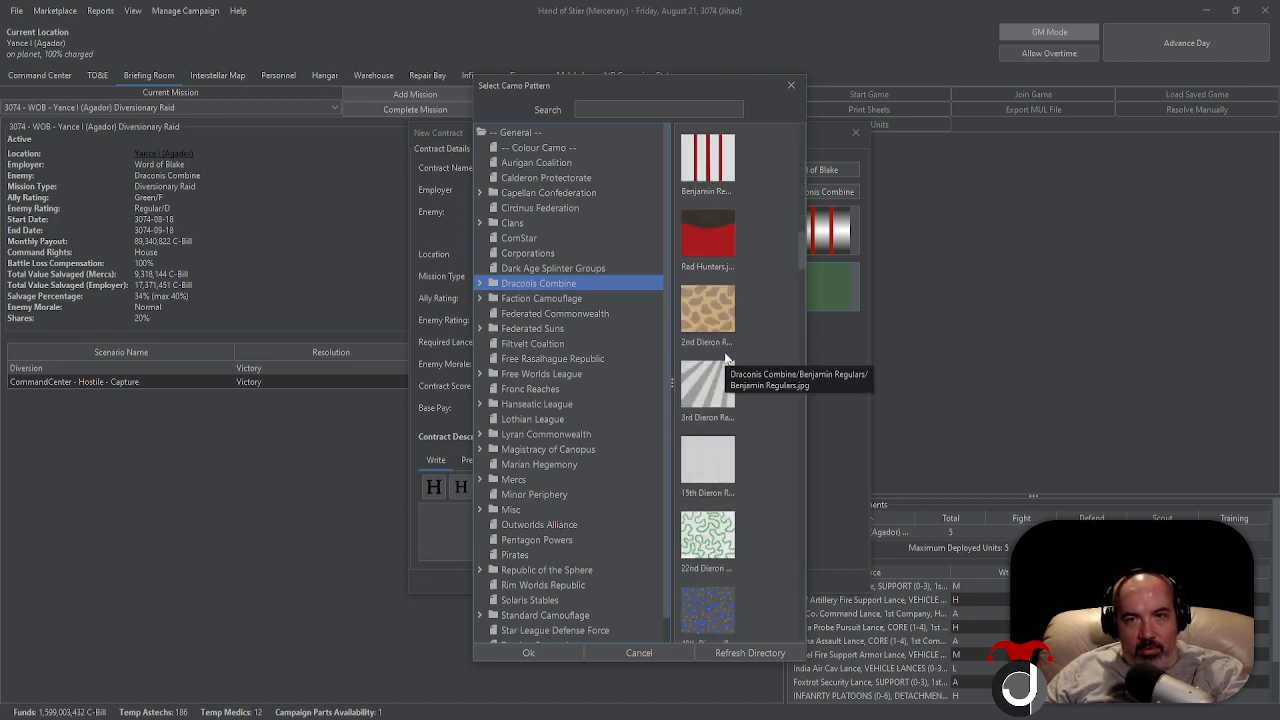
left_click(708, 236)
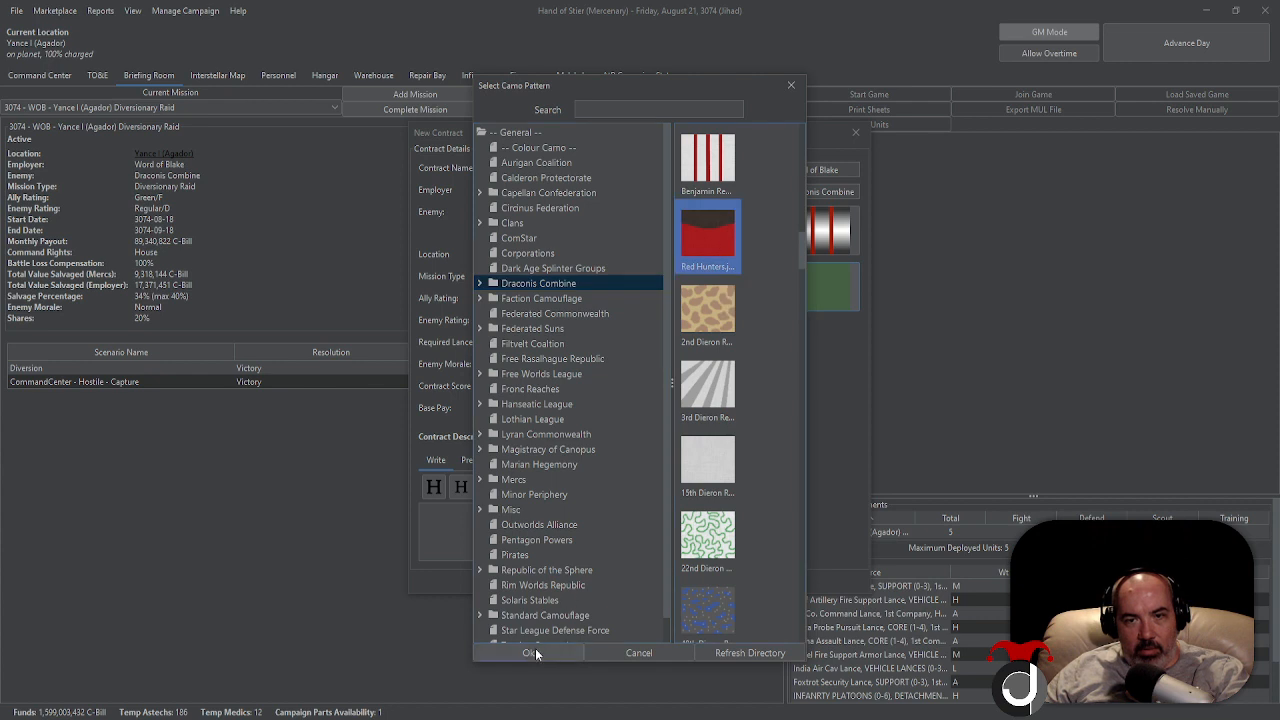
left_click(528, 652)
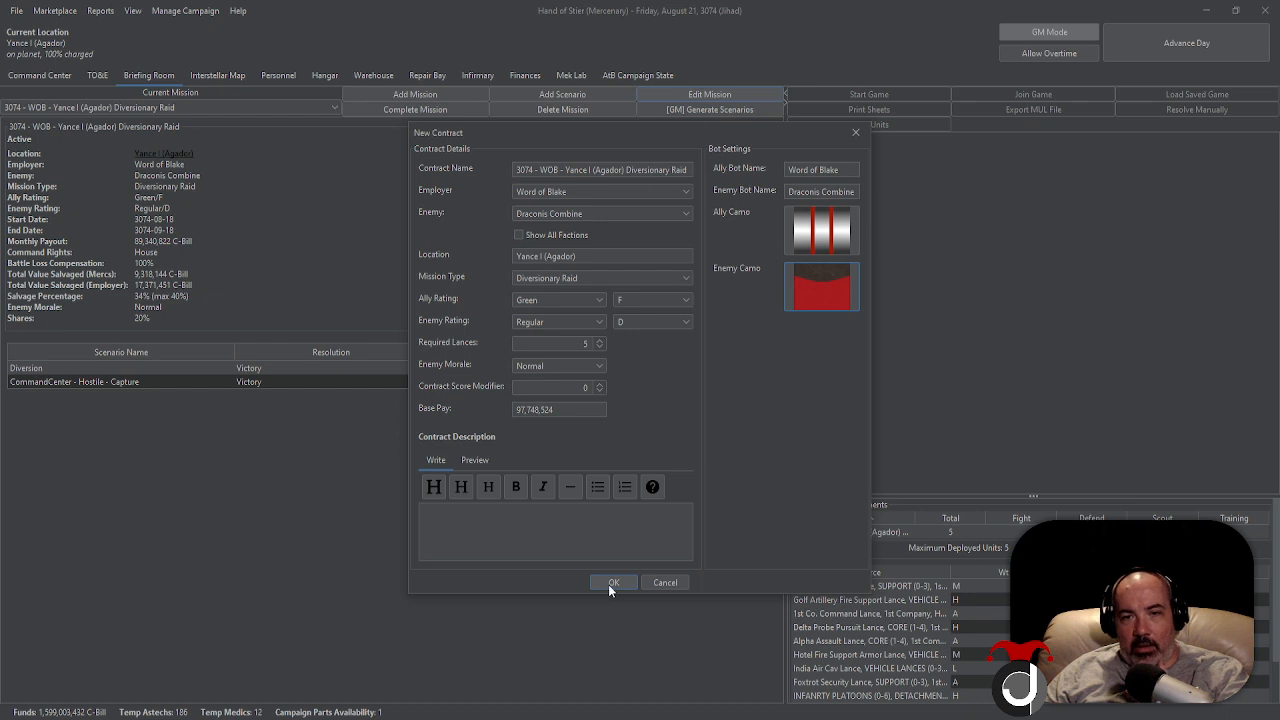
left_click(612, 582)
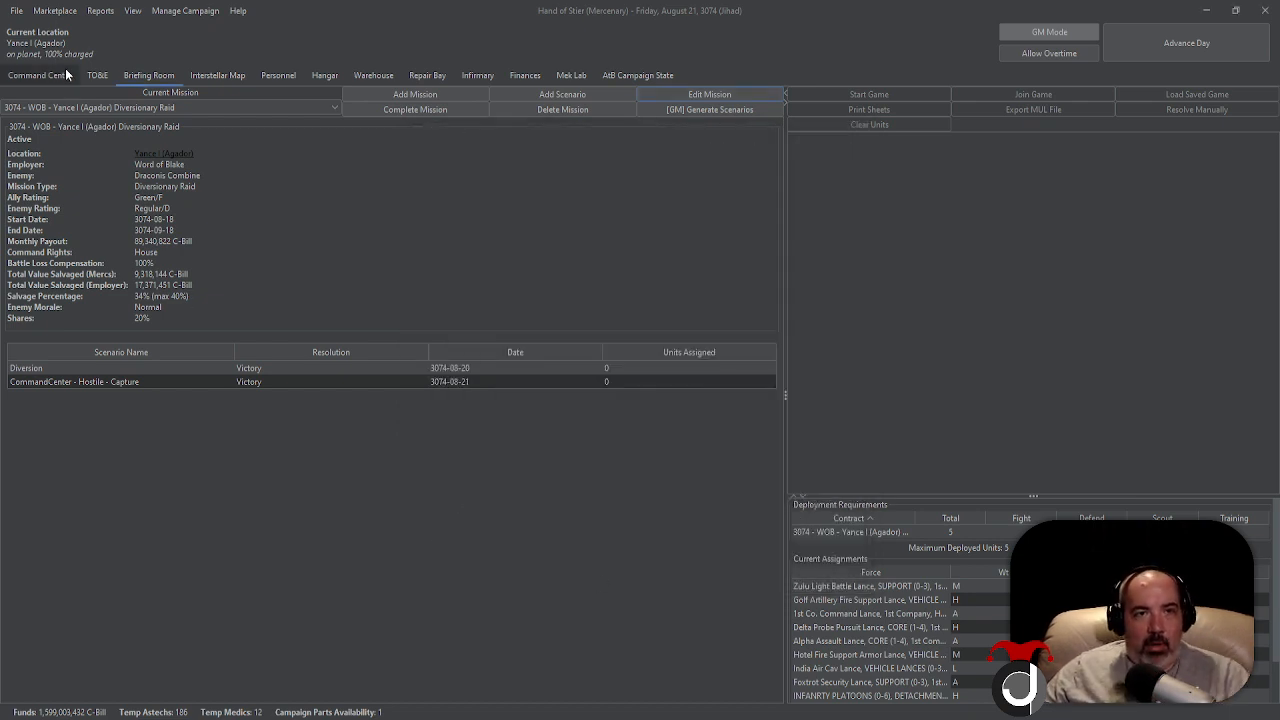
Save the campaign over the existing file, check the AtB Campaign State map, and return to Command Center
left_click(16, 12)
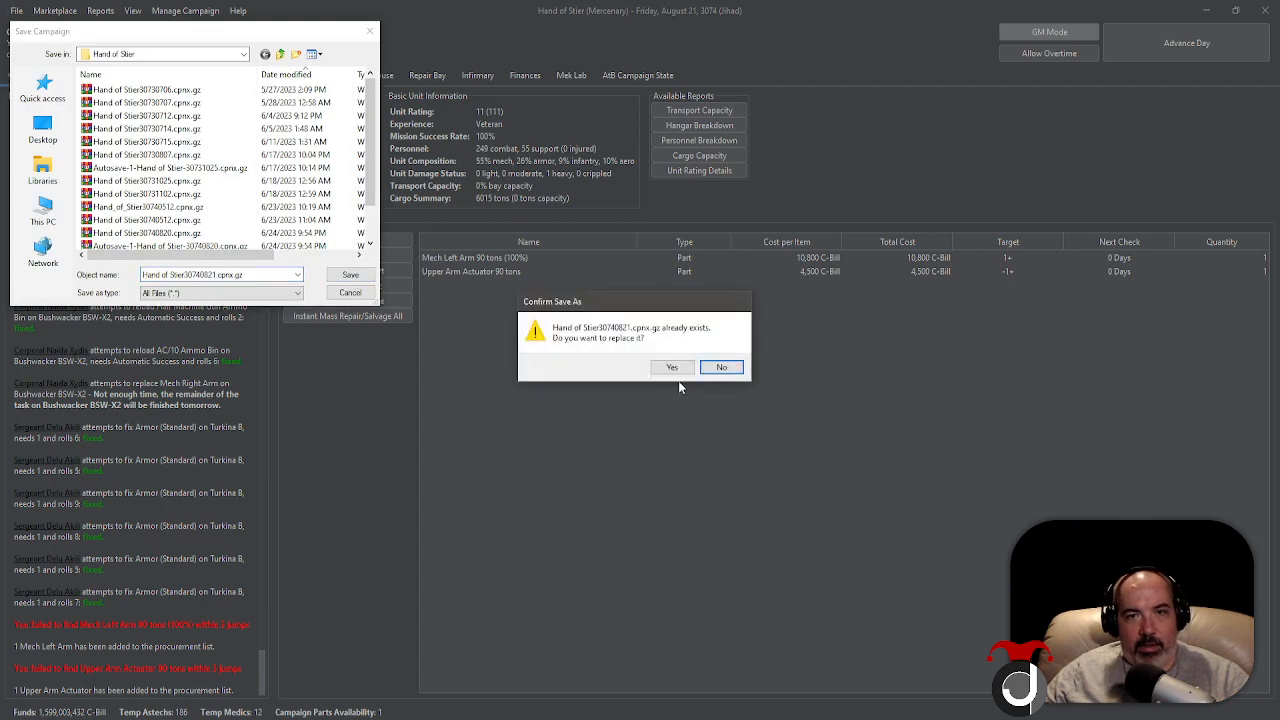
left_click(672, 368)
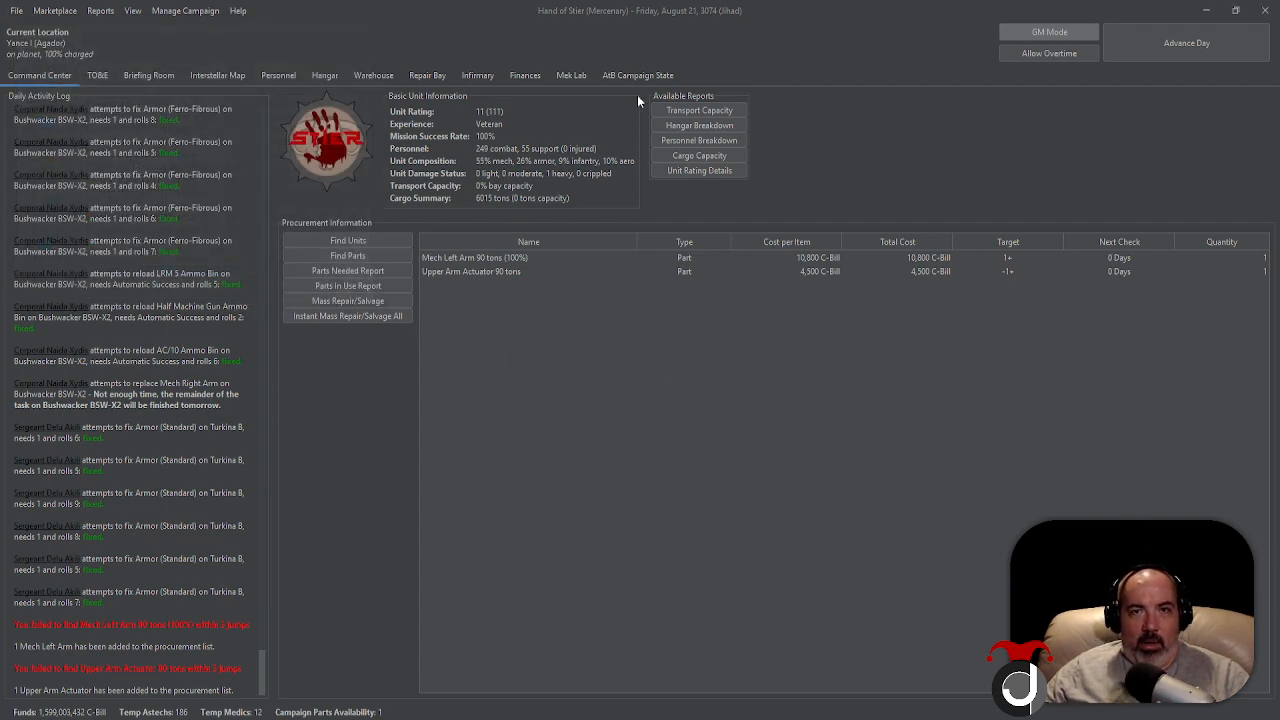
left_click(636, 76)
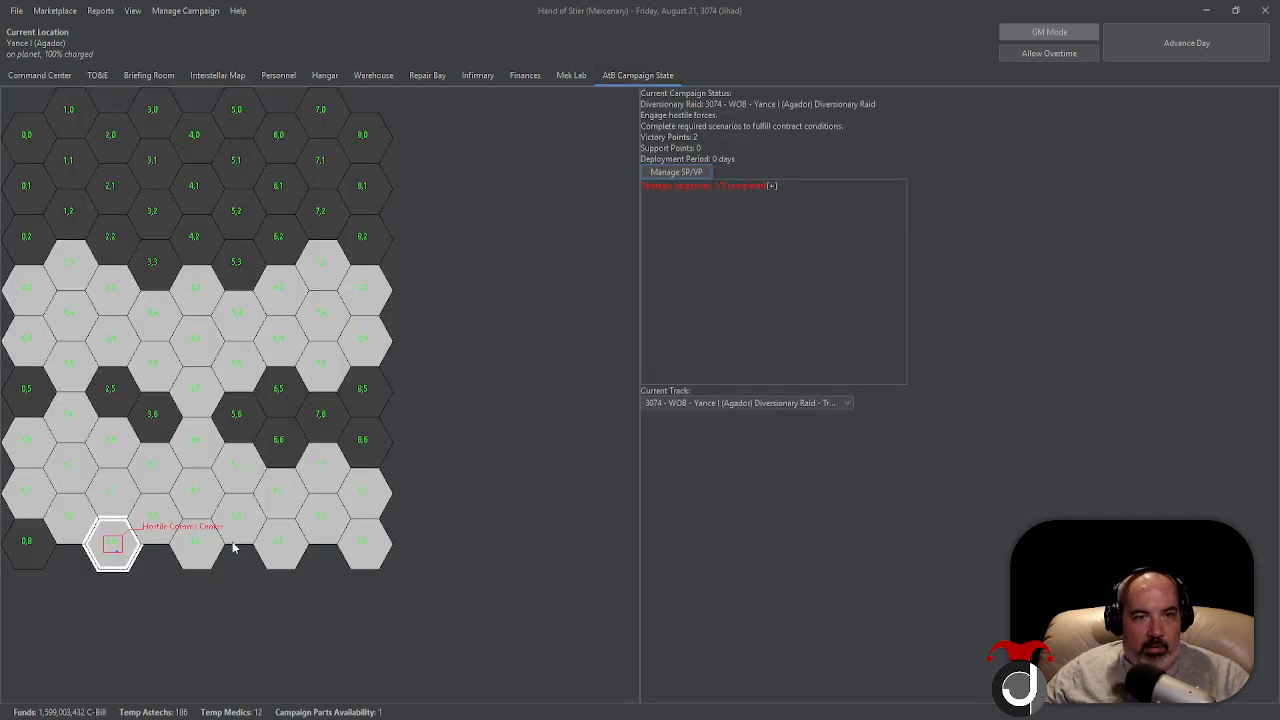
mouse_move(716, 164)
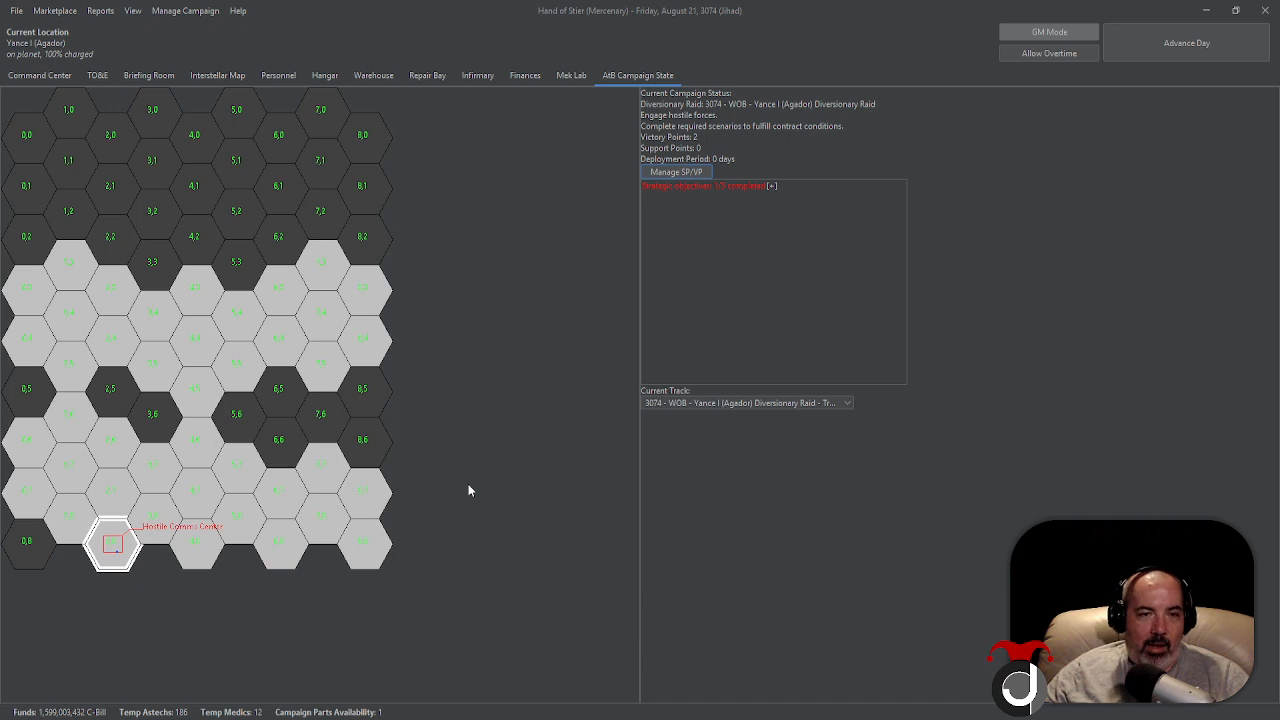
mouse_move(40, 76)
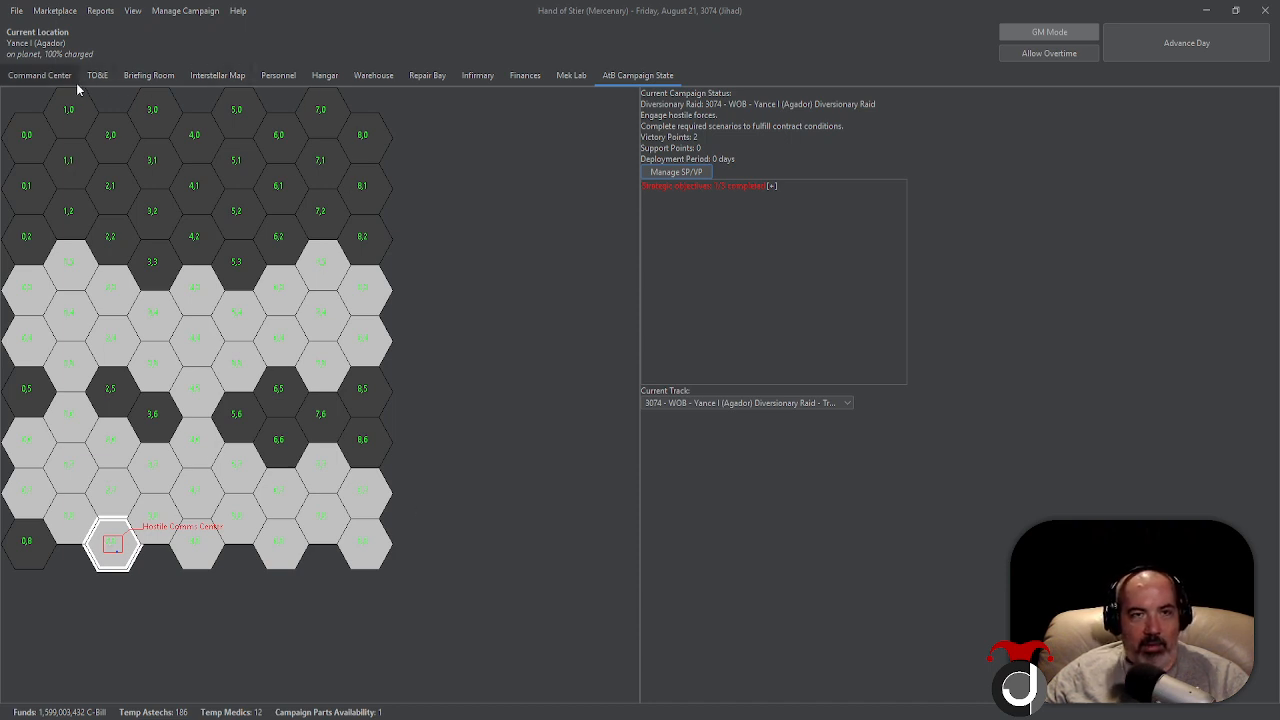
left_click(40, 76)
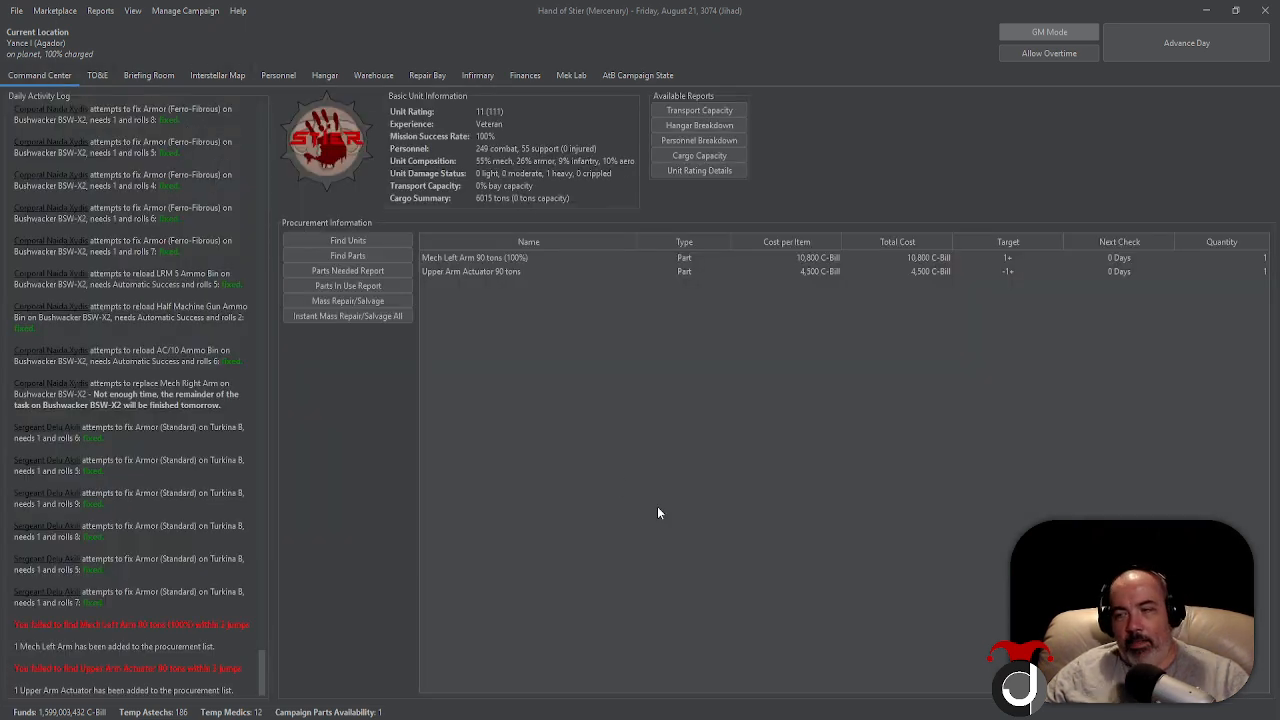